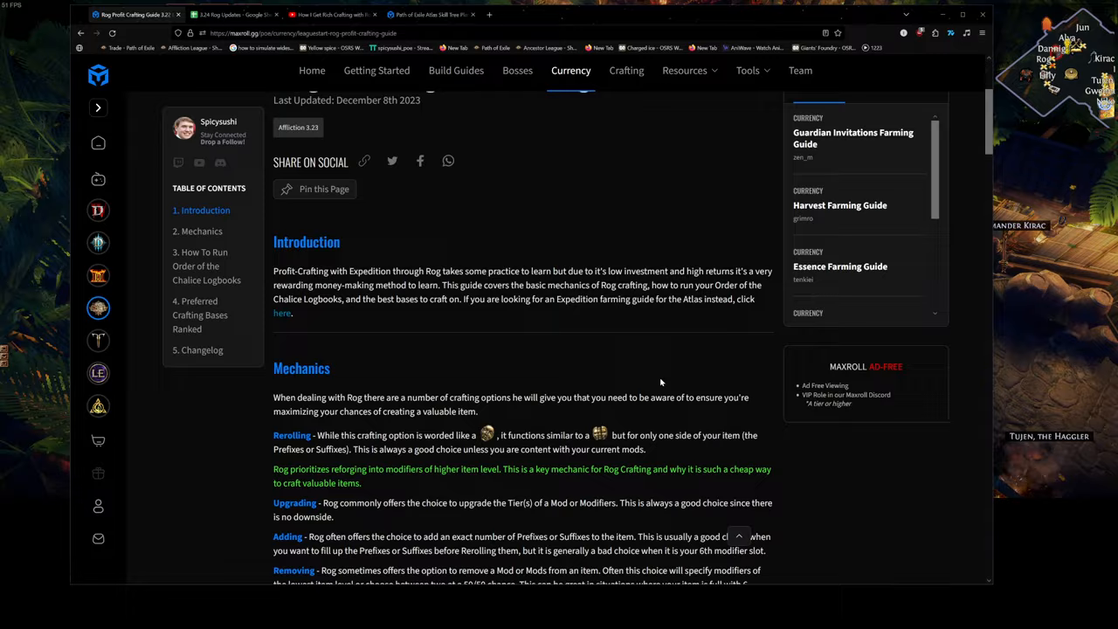
Scroll the Maxroll Rog guide down to the Preferred Crafting Bases Ranked S-Tier list.
scroll(down, 3)
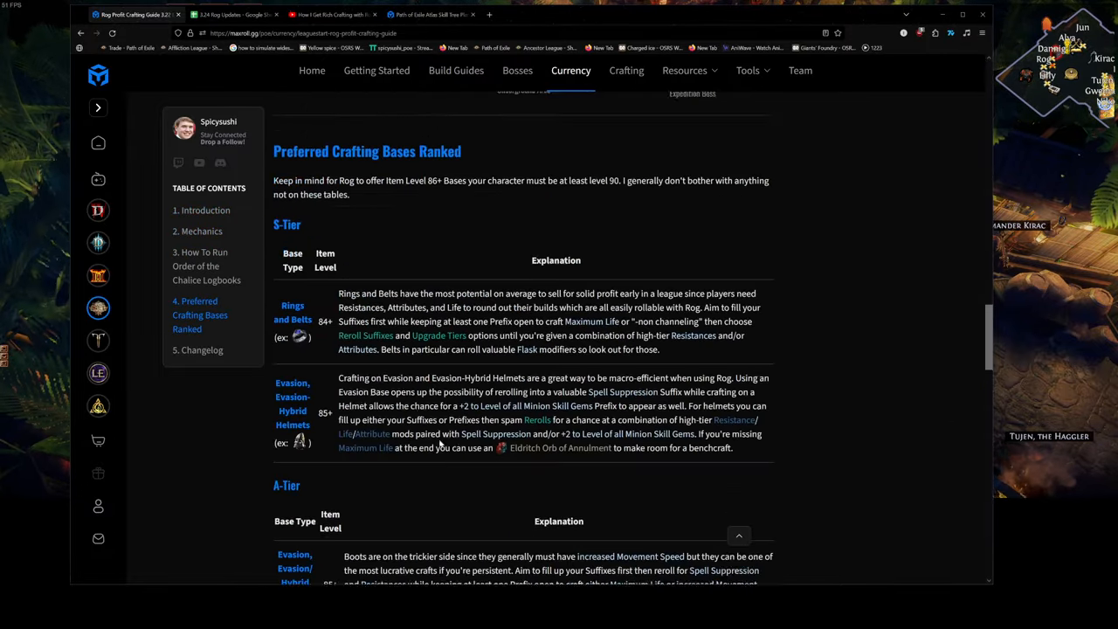
scroll(down, 3)
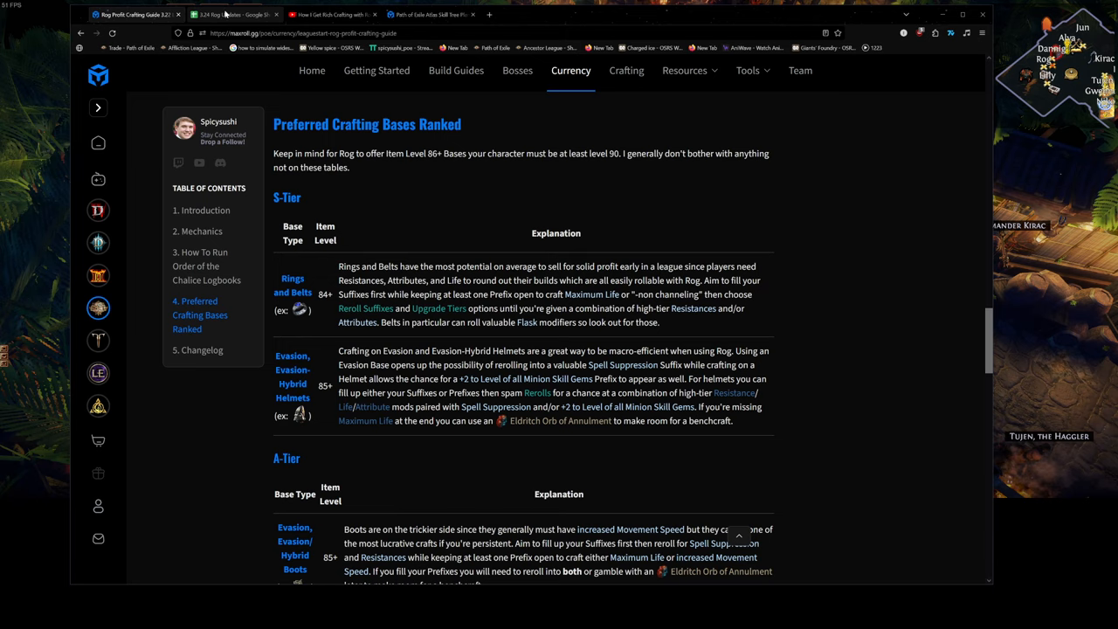
Review the Sorceror Boots row: desired mods and the Archmage build entry, selecting its cells.
click(230, 14)
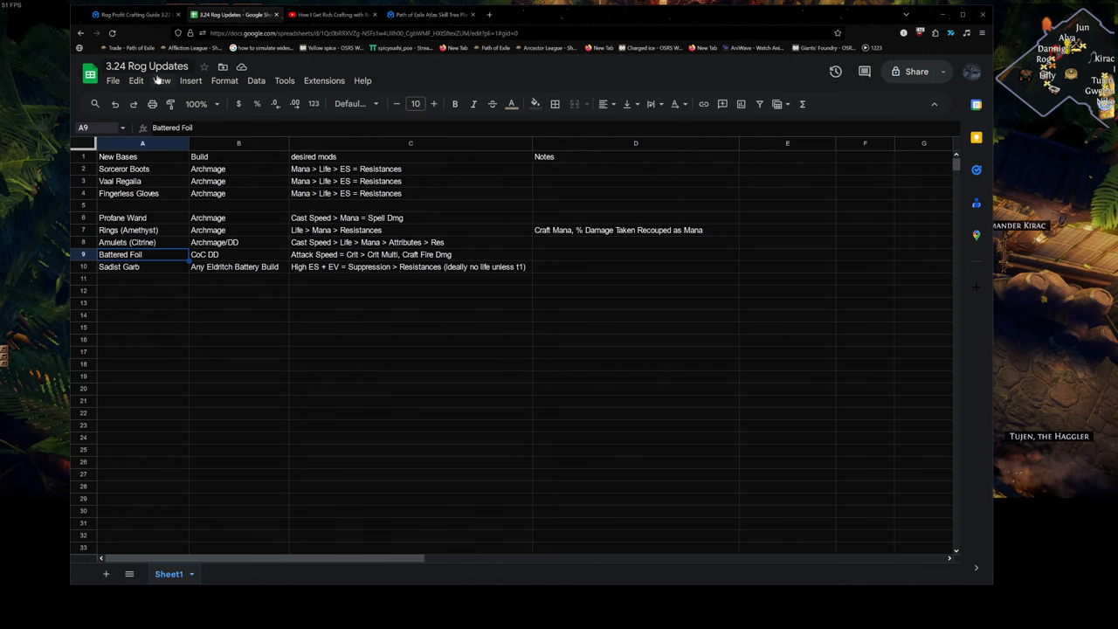
mouse_move(329, 203)
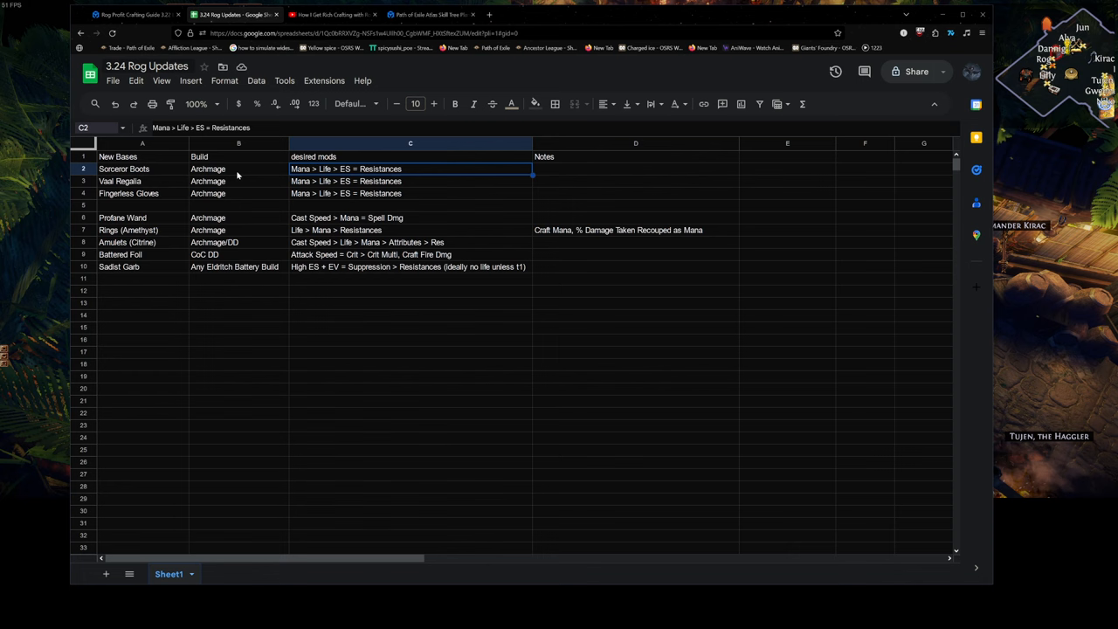
click(124, 168)
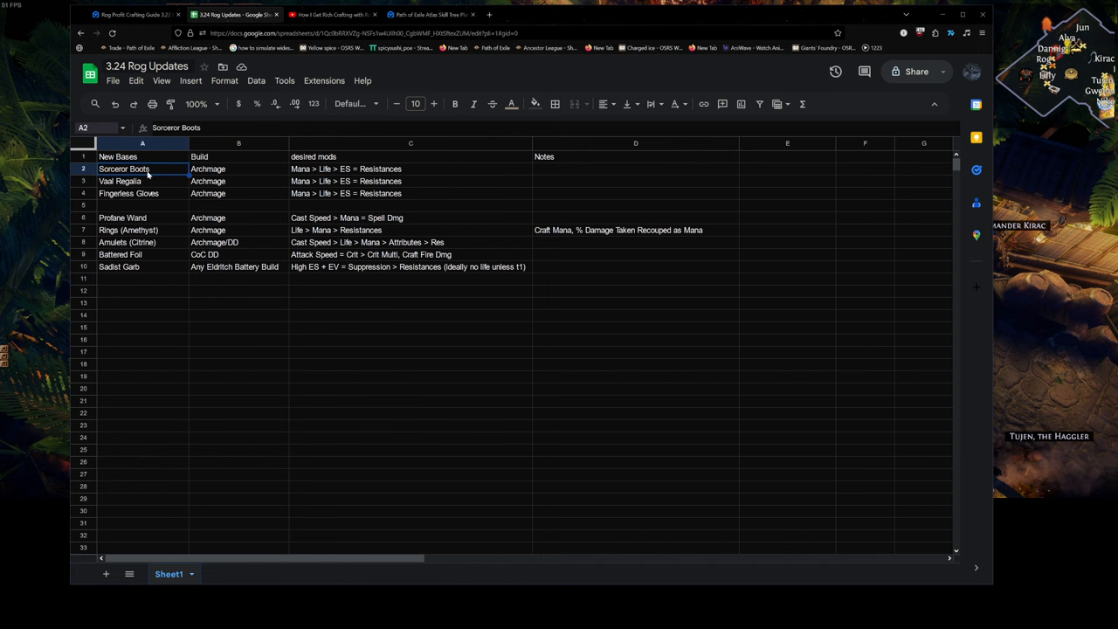
click(238, 167)
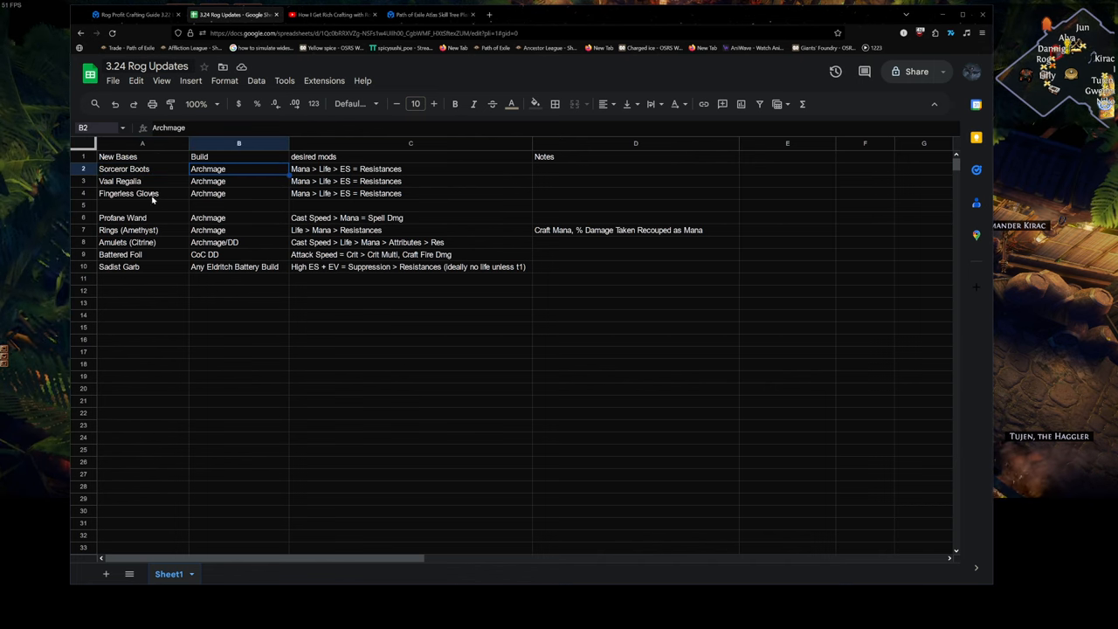
drag(142, 168, 130, 192)
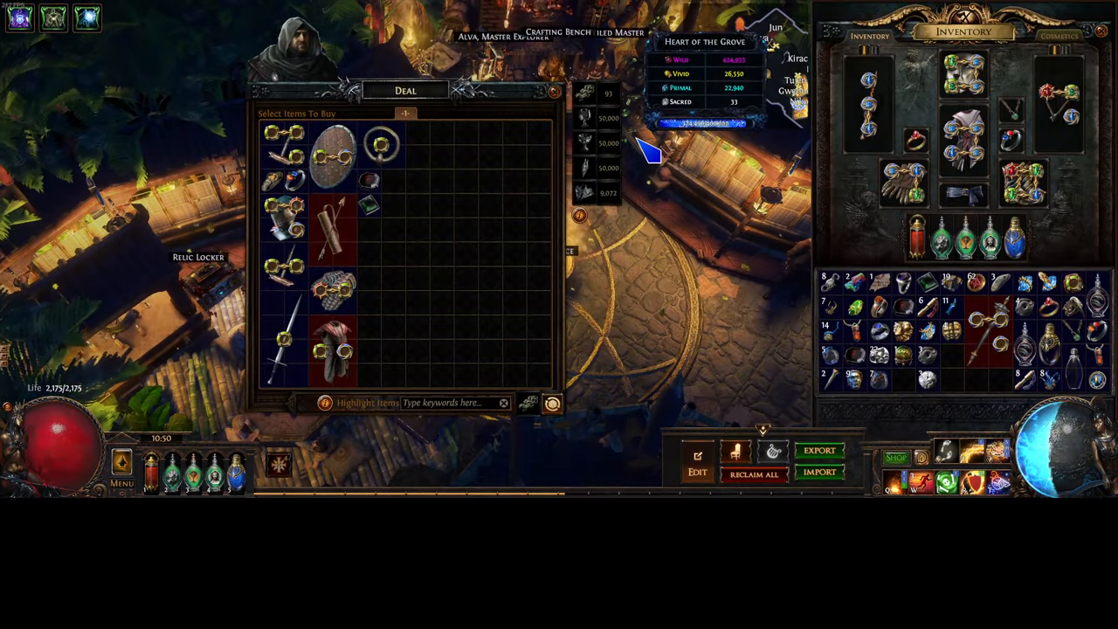
mouse_move(524, 223)
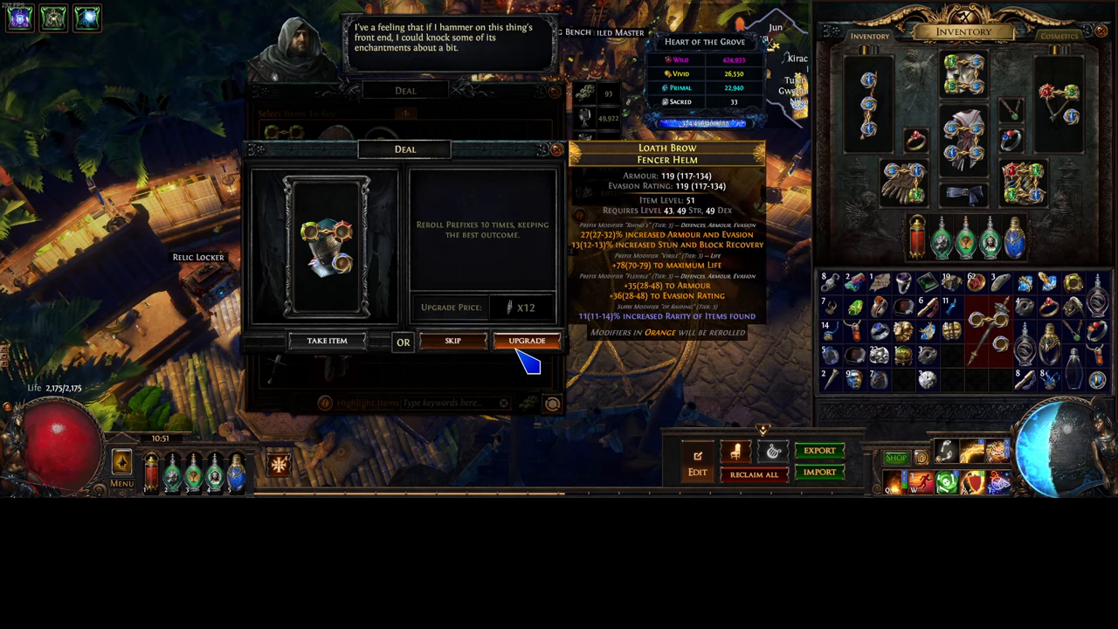
Accept Rog's prefix and suffix rerolls on the Fencer Helm, then offer an item for sale.
click(525, 339)
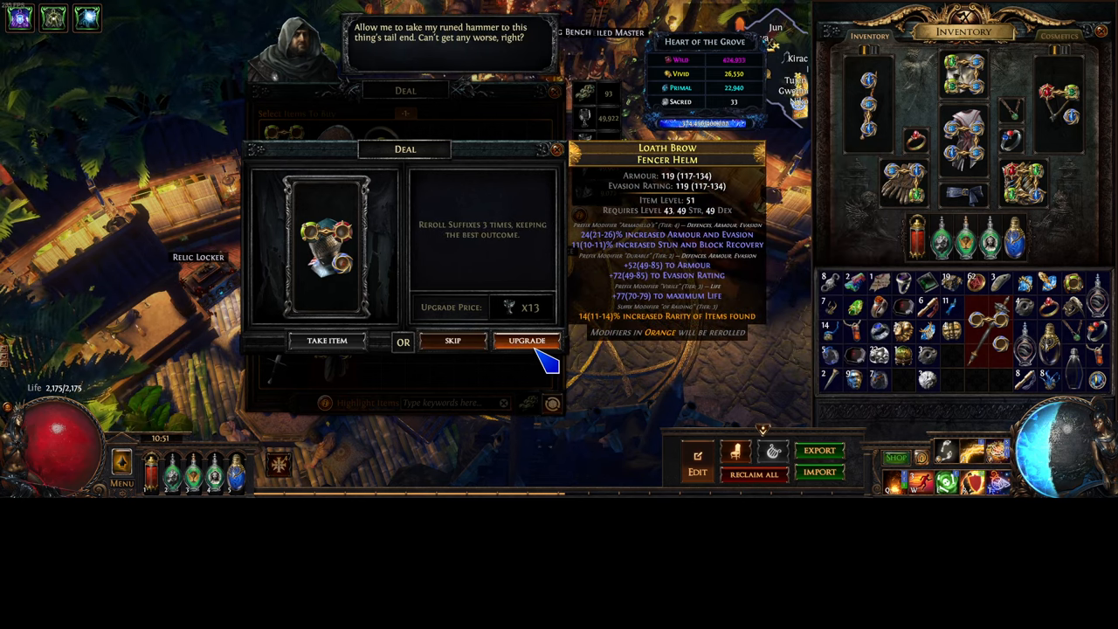
click(528, 338)
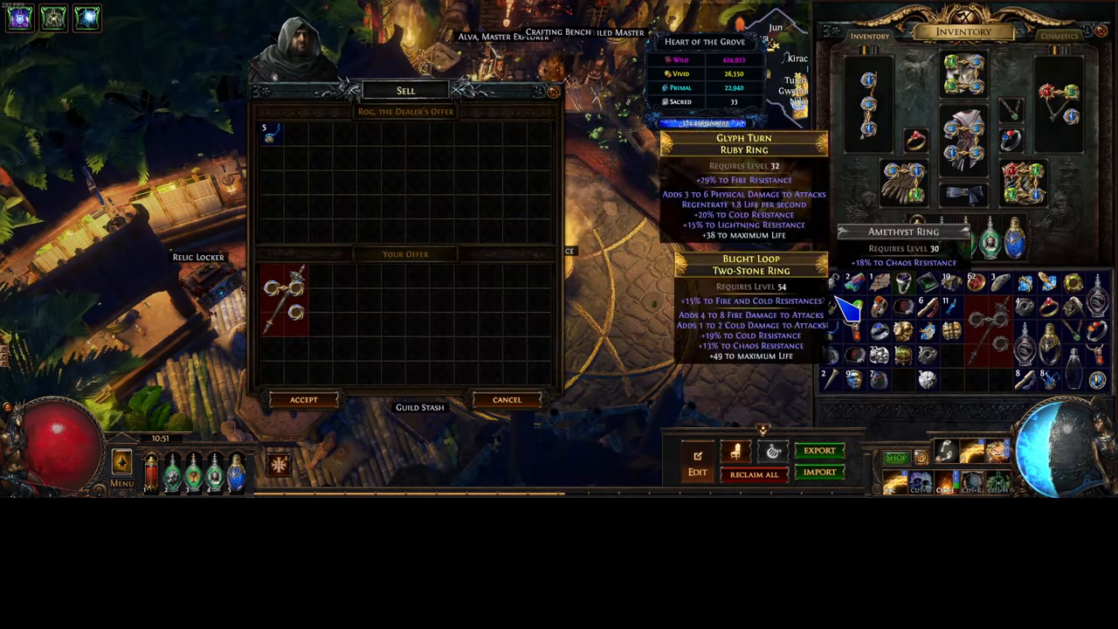
click(304, 398)
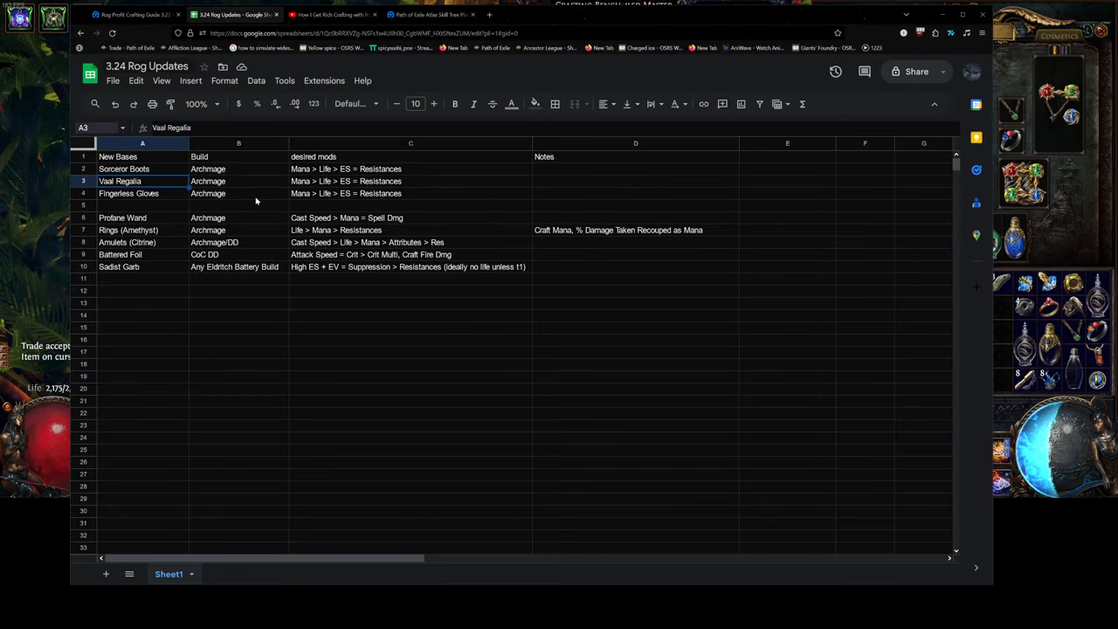
click(142, 167)
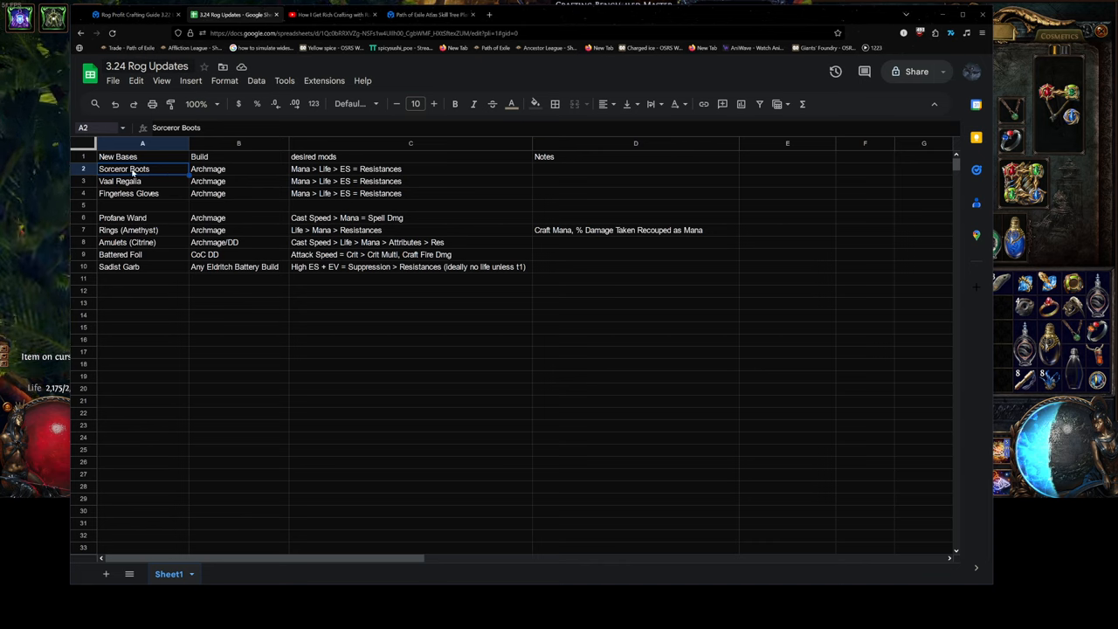
click(142, 290)
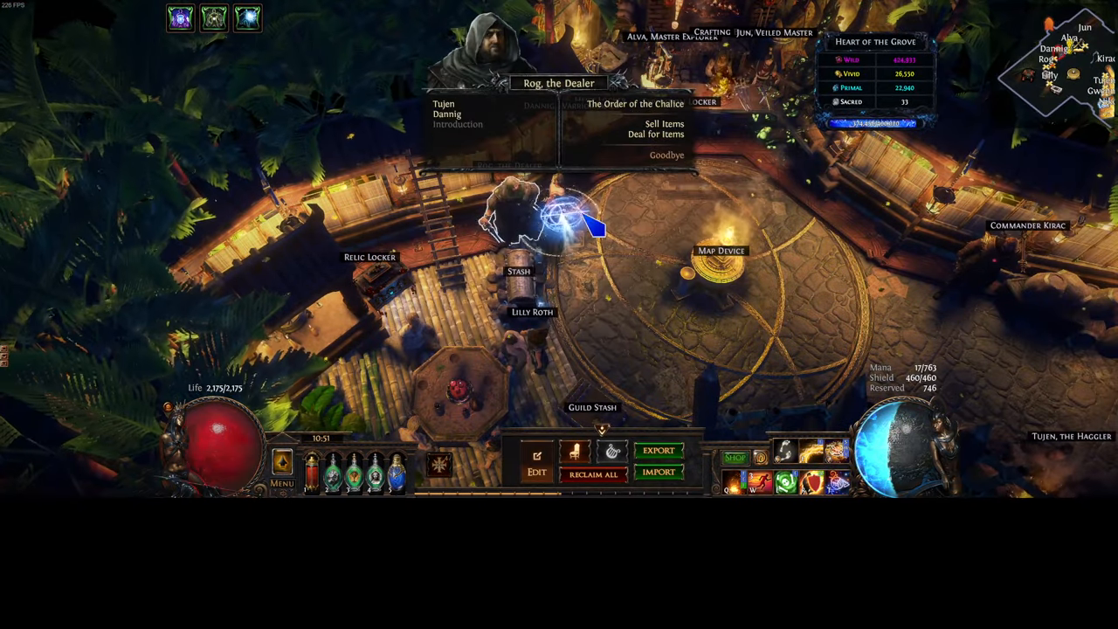
Craft the Wyrmscale Gauntlets with Rog: skip remove-two-mods, remove prefixes, reroll prefixes, add prefix, remove lowest modifier.
click(657, 133)
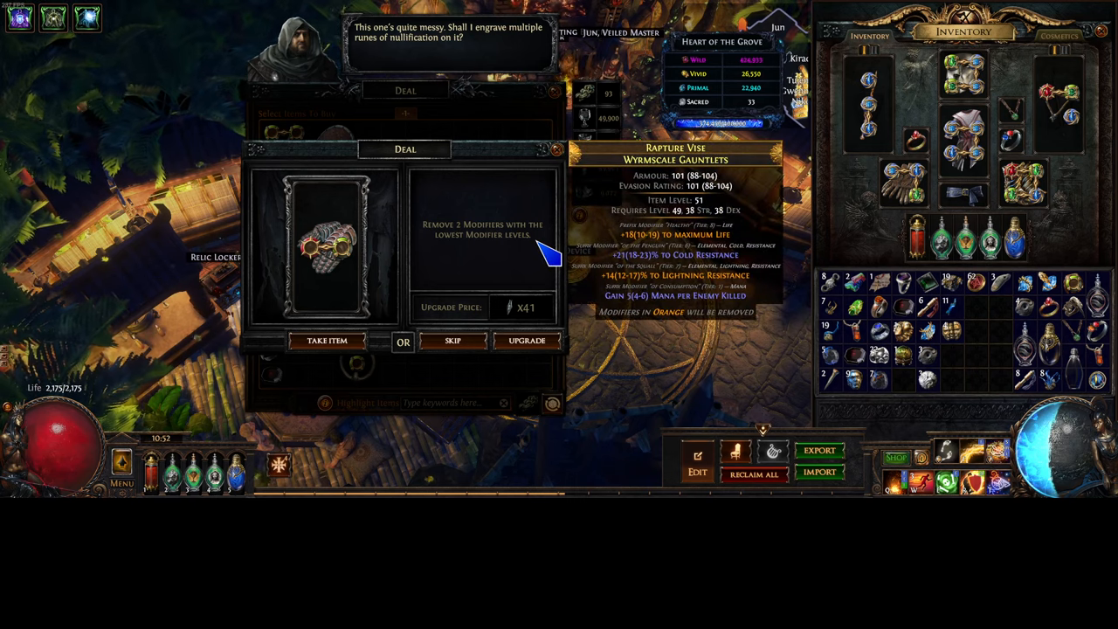
mouse_move(452, 340)
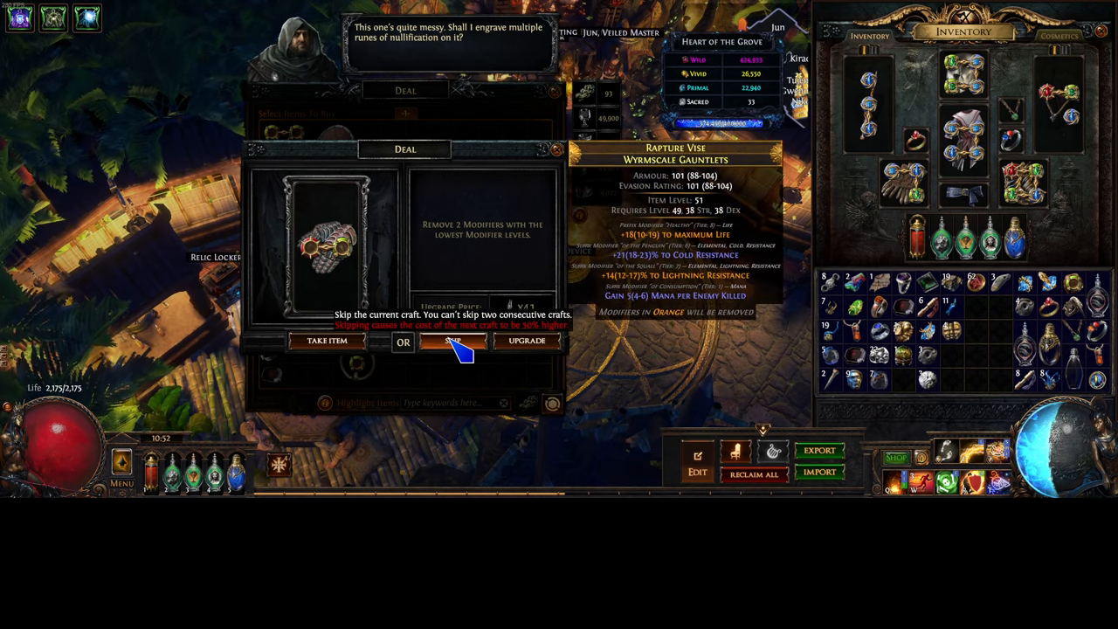
click(452, 339)
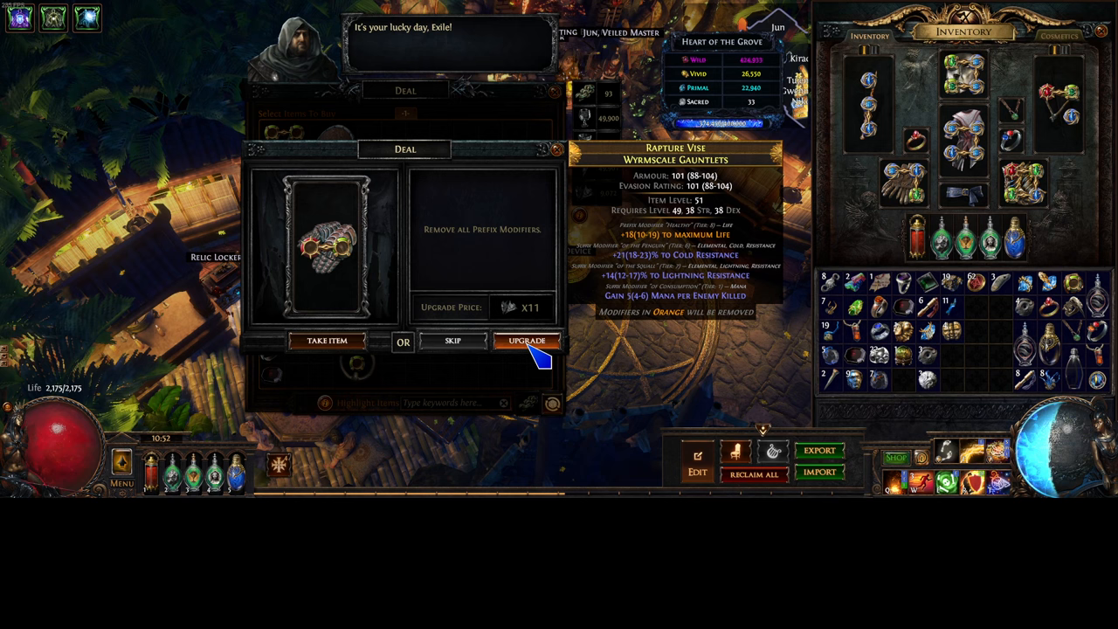
click(528, 339)
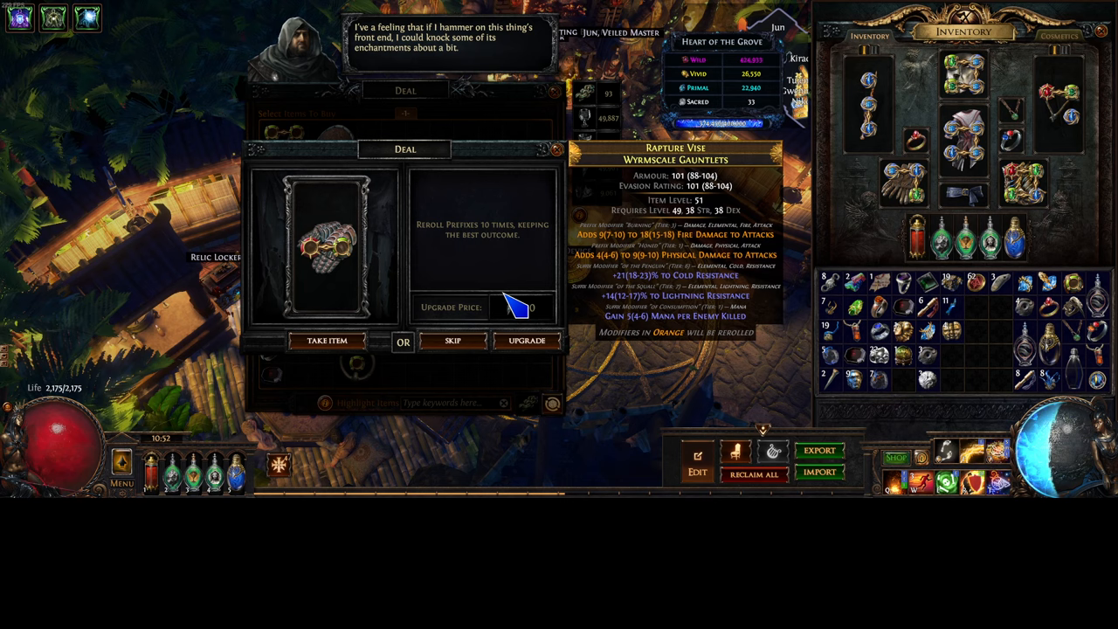
click(526, 339)
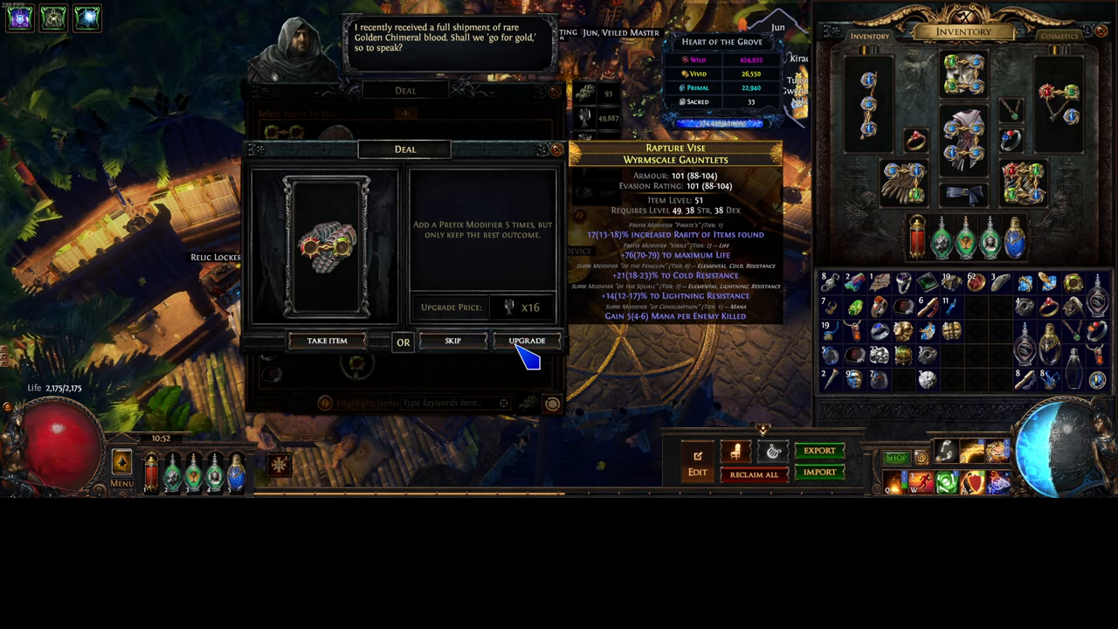
click(525, 341)
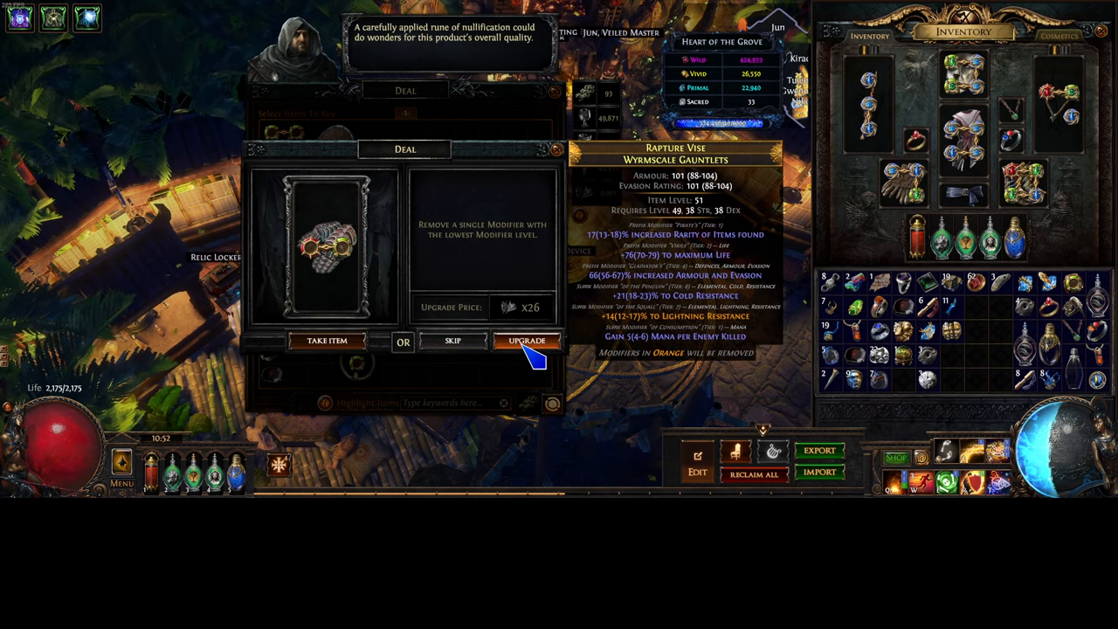
click(528, 340)
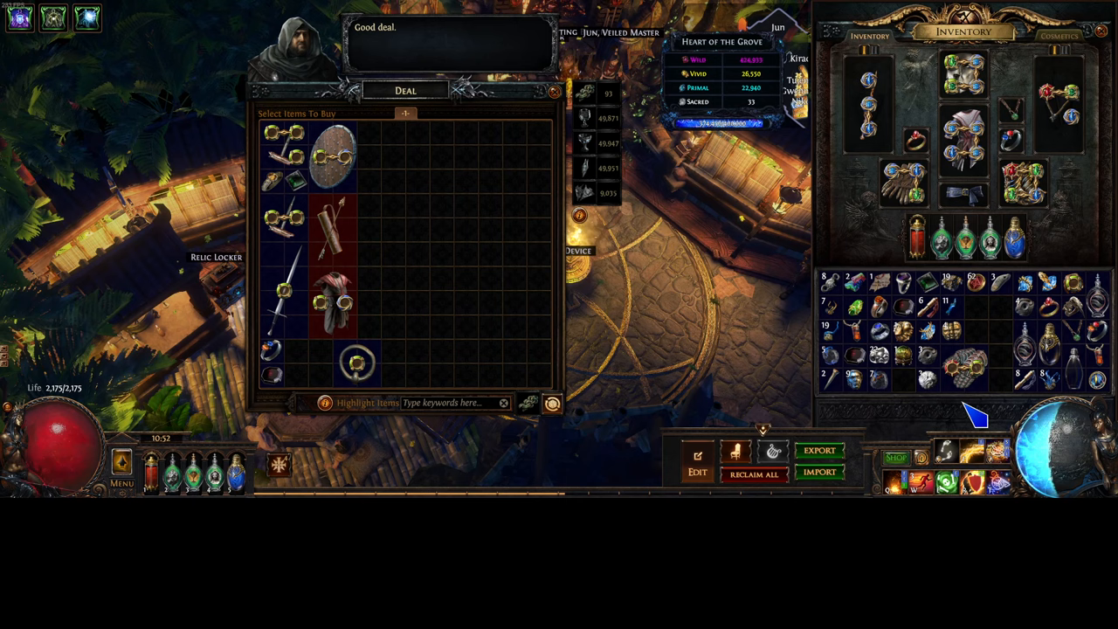
mouse_move(964, 367)
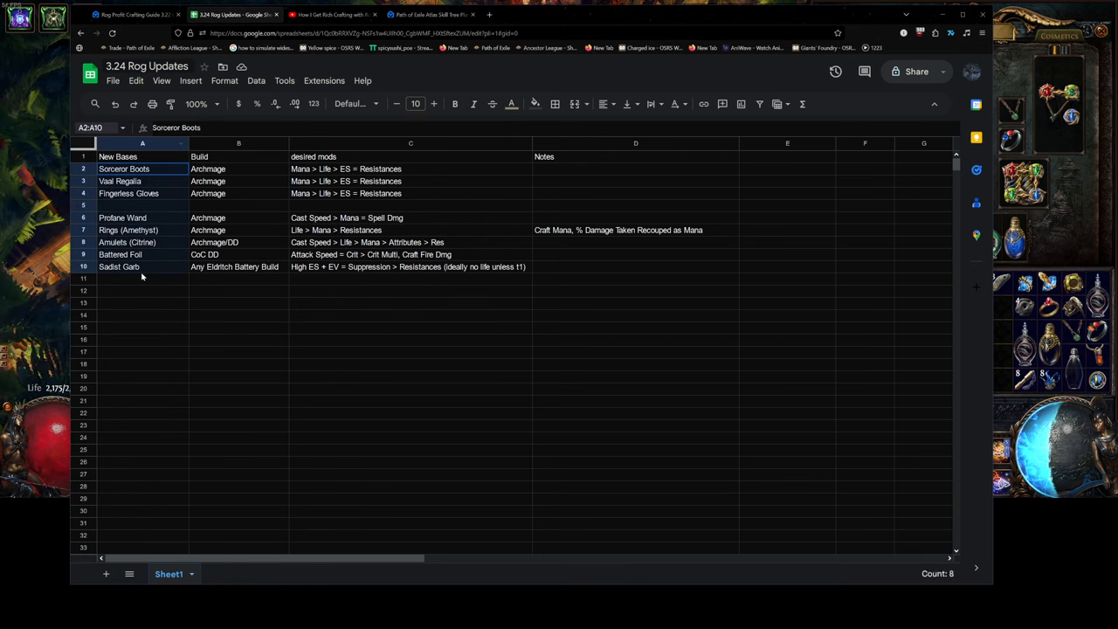
click(143, 265)
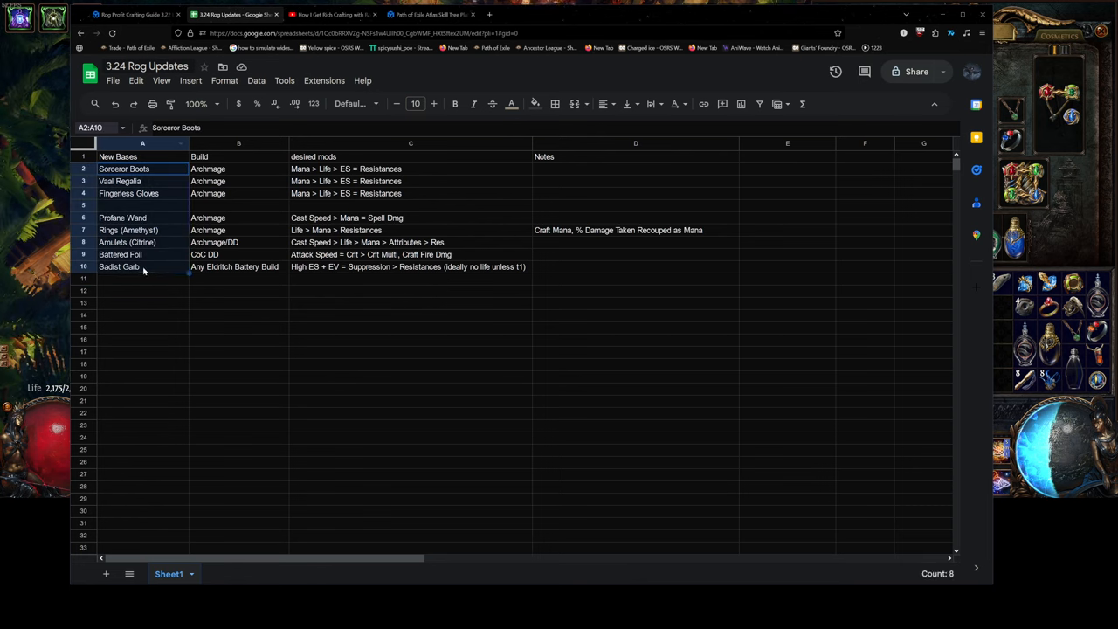
click(237, 314)
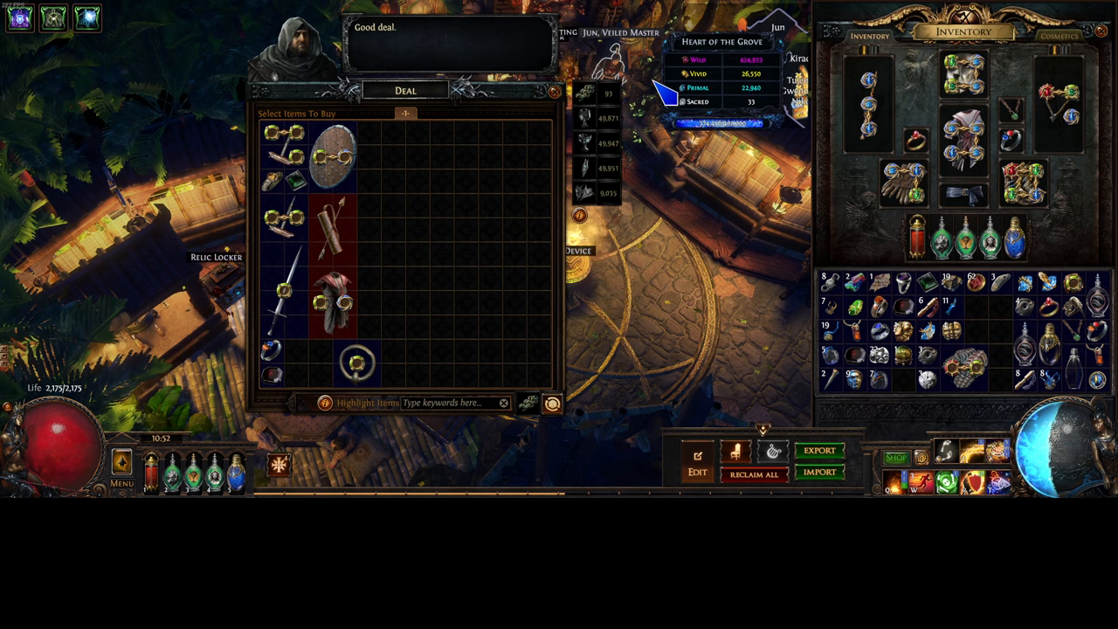
mouse_move(451, 297)
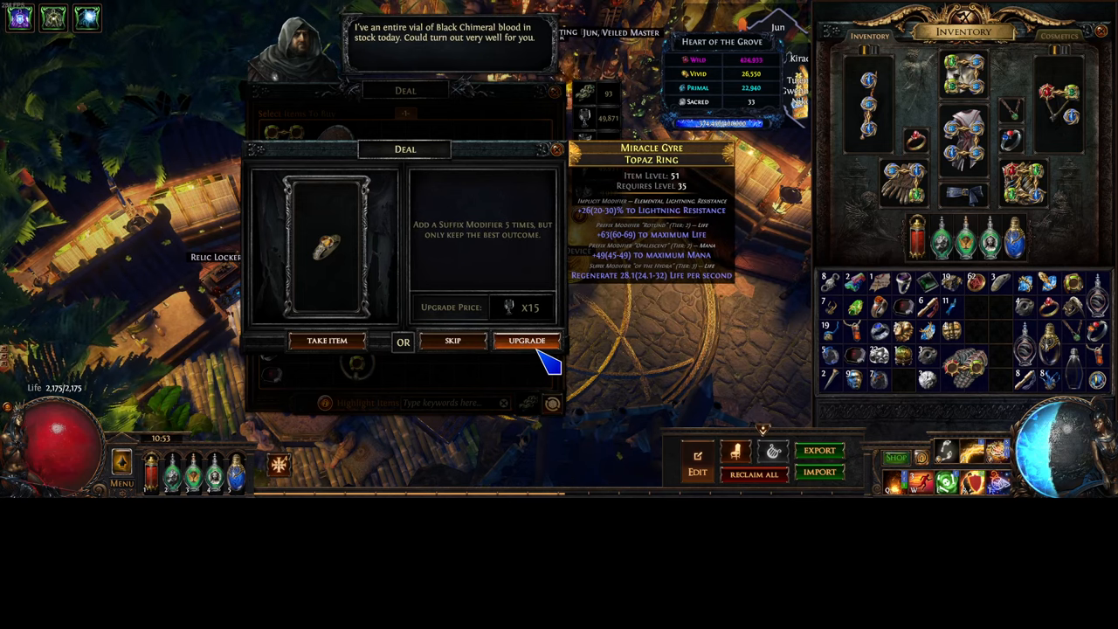
Accept Rog's add-suffix upgrade on the Miracle Gyre Topaz Ring and confirm it.
click(527, 339)
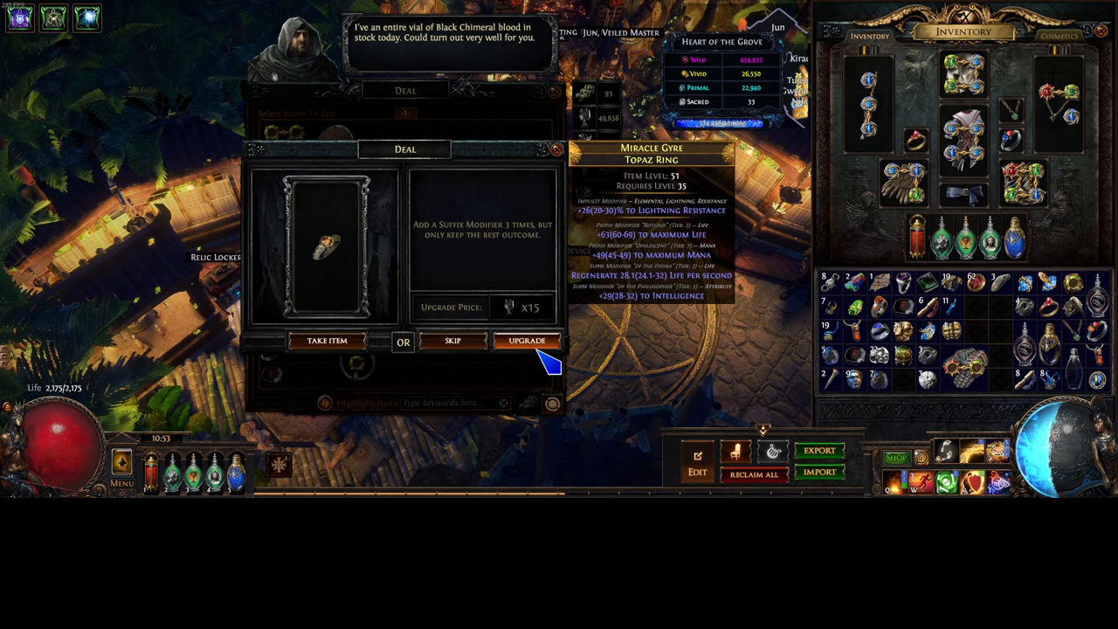
click(527, 341)
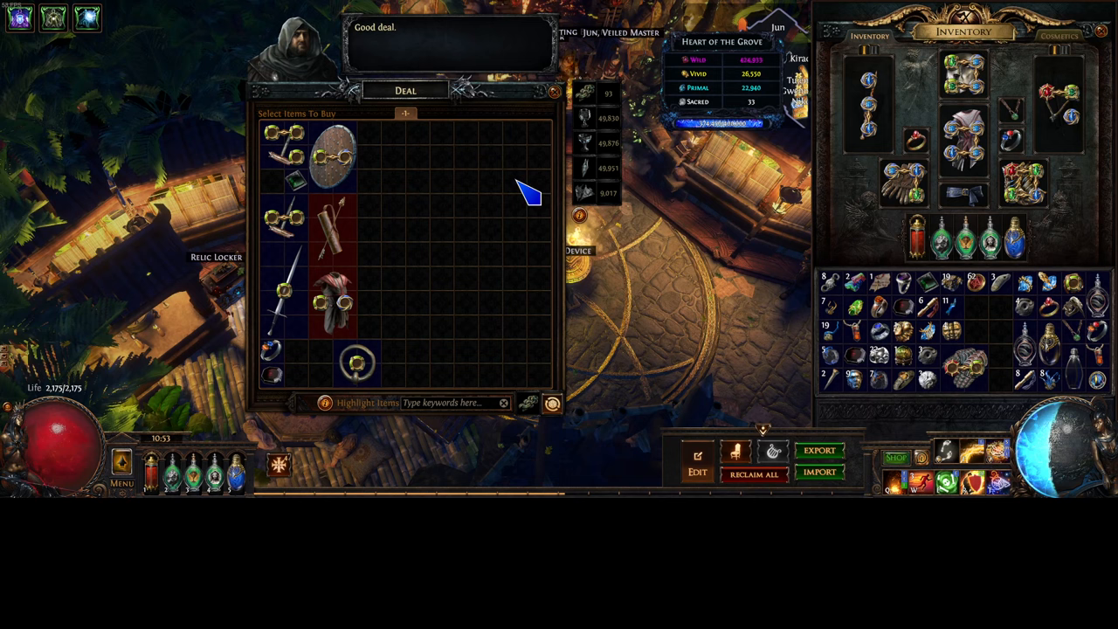
mouse_move(332, 300)
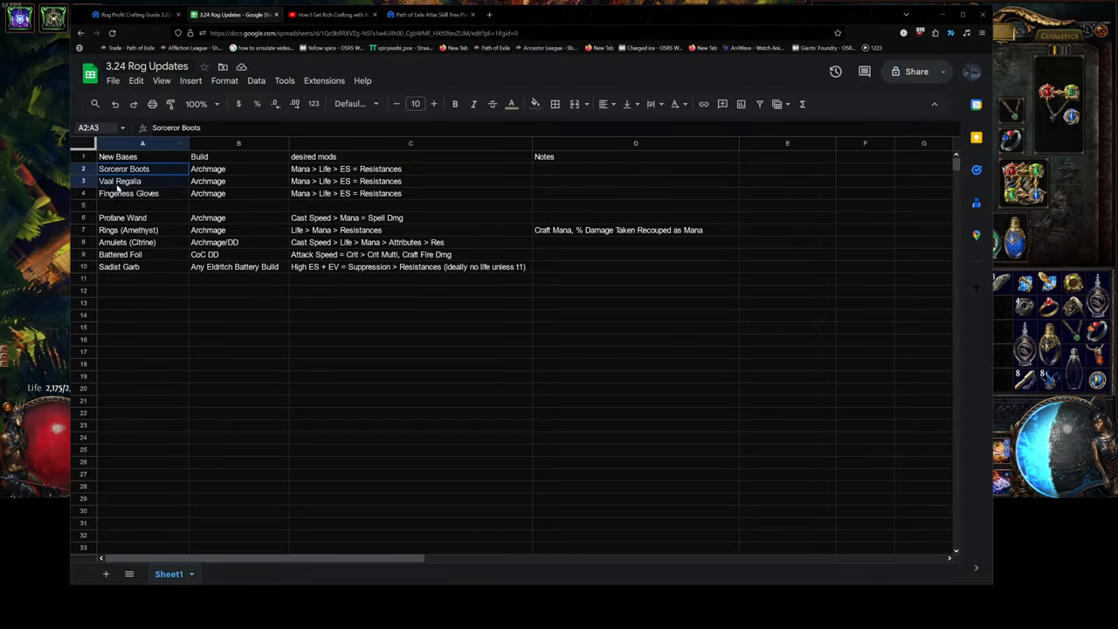
Mark the Evasion-Hybrid Helmets S-Tier entry and scroll down to the A-Tier boots and gloves.
click(136, 14)
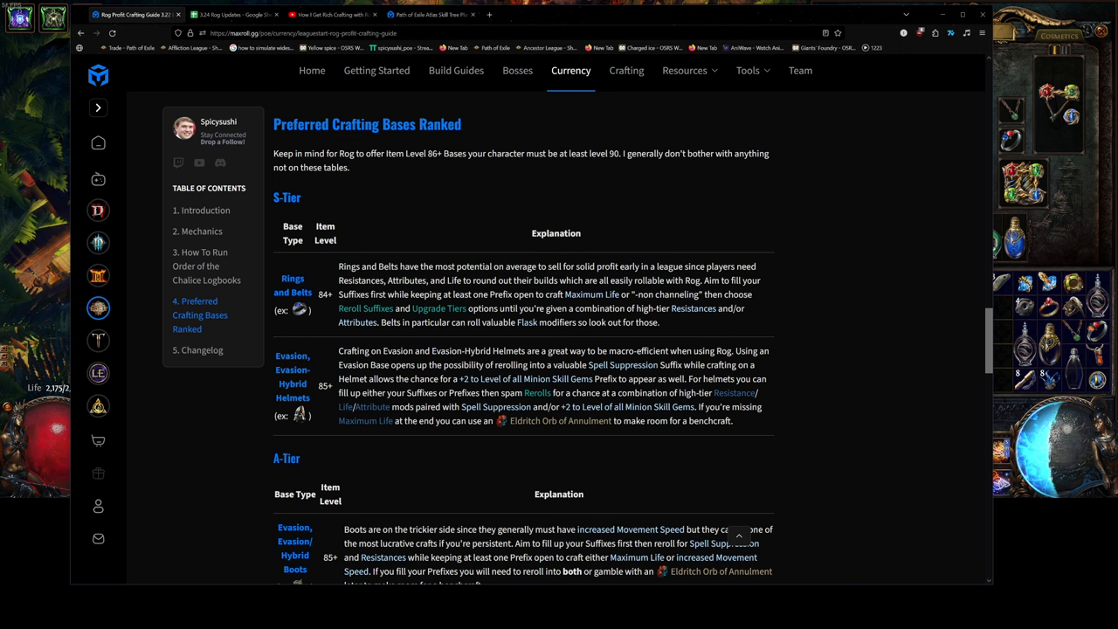
double_click(294, 373)
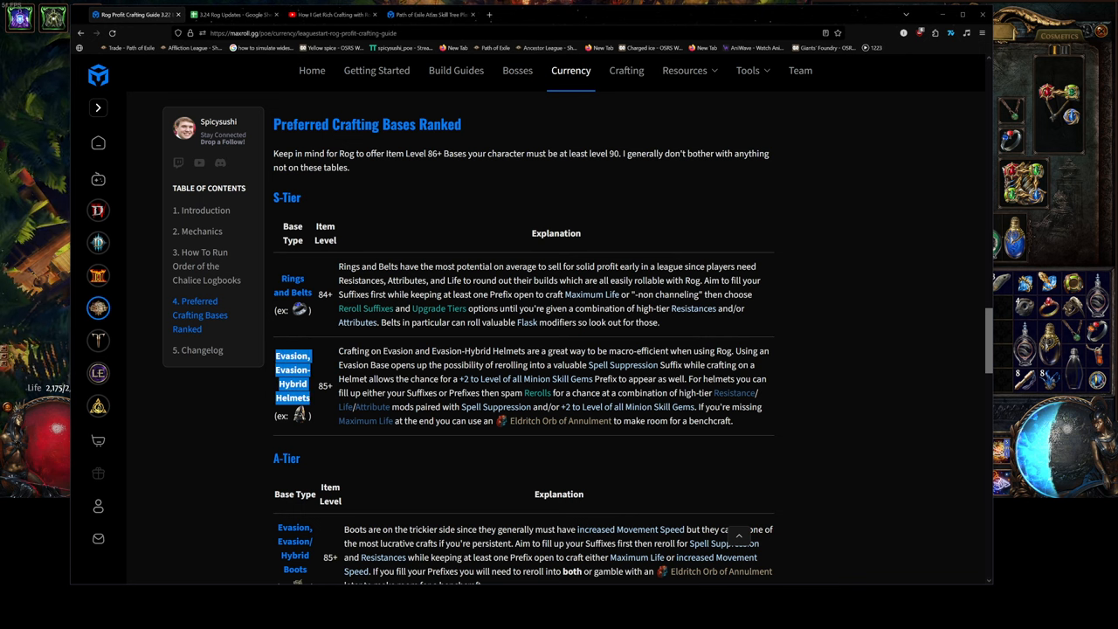
mouse_move(301, 414)
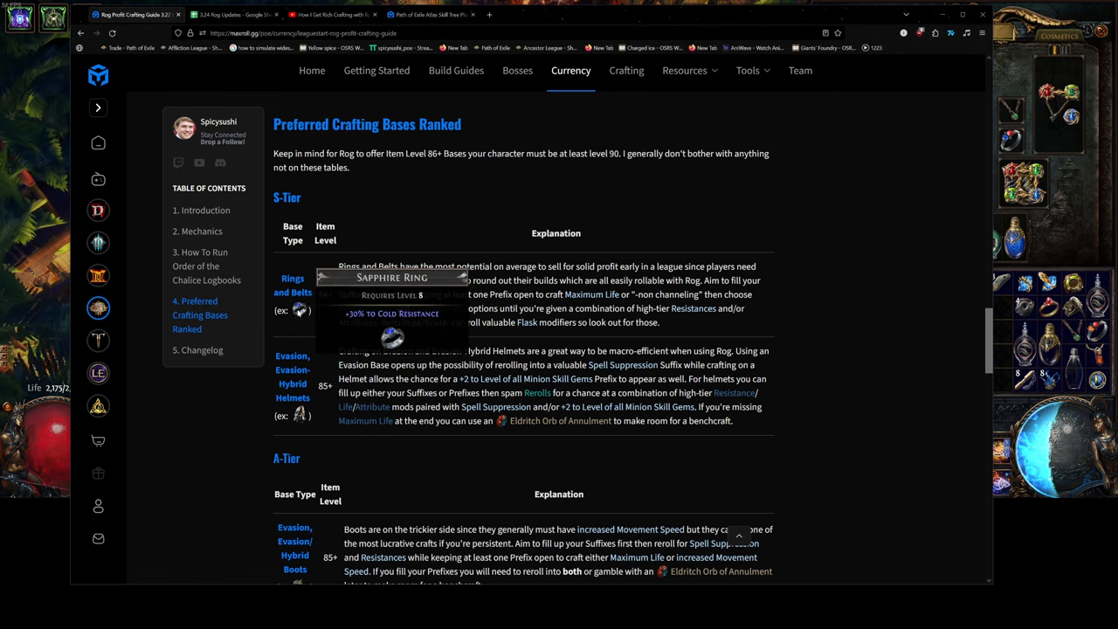
scroll(down, 3)
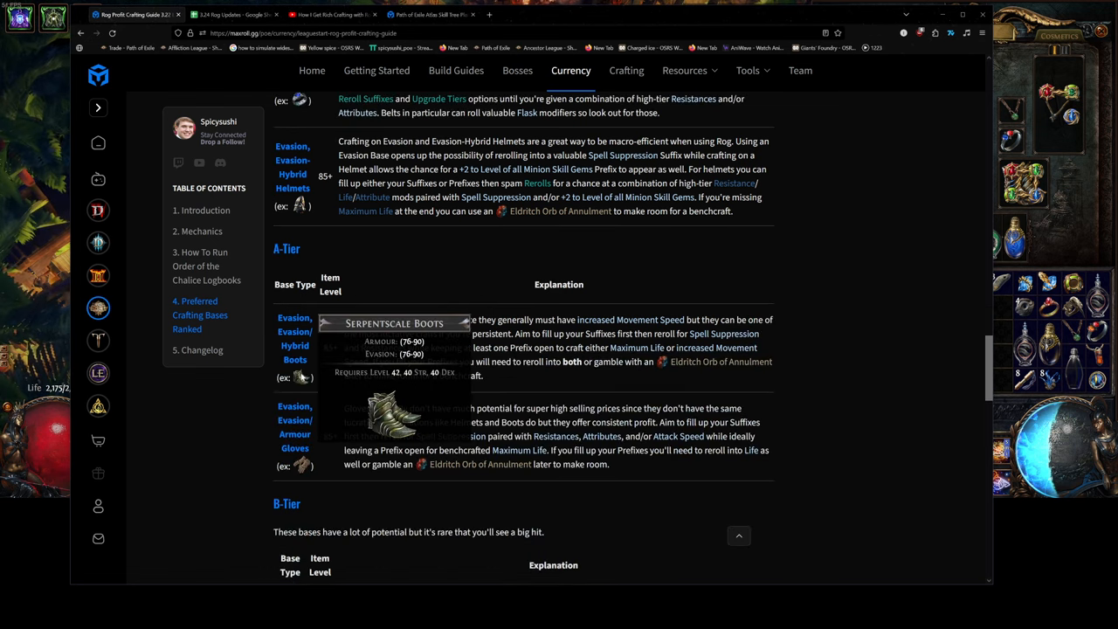
scroll(down, 3)
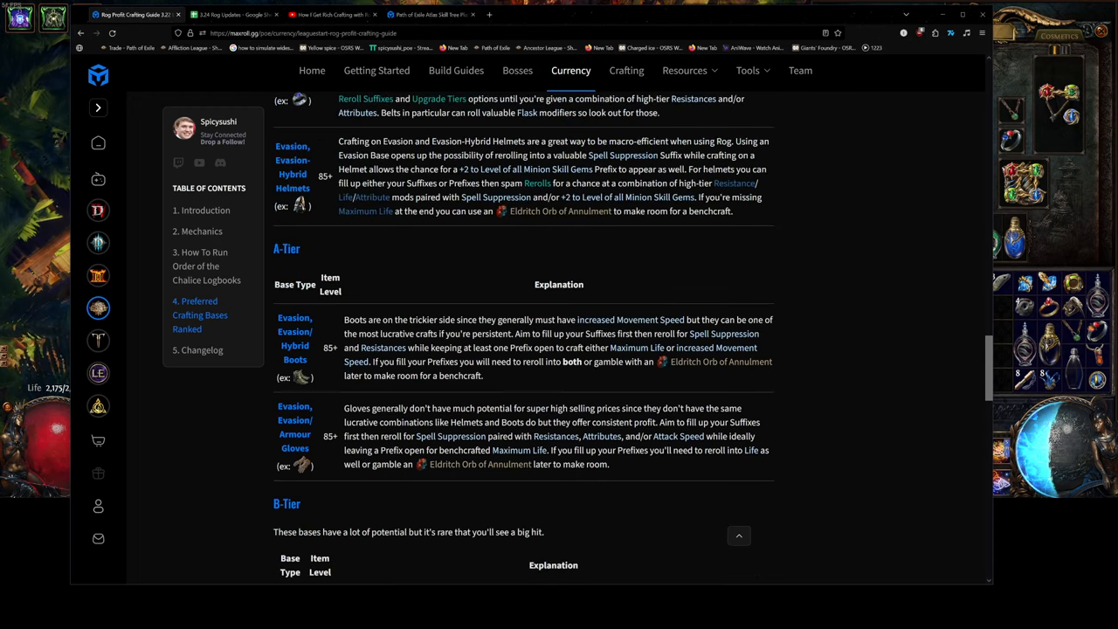
scroll(down, 3)
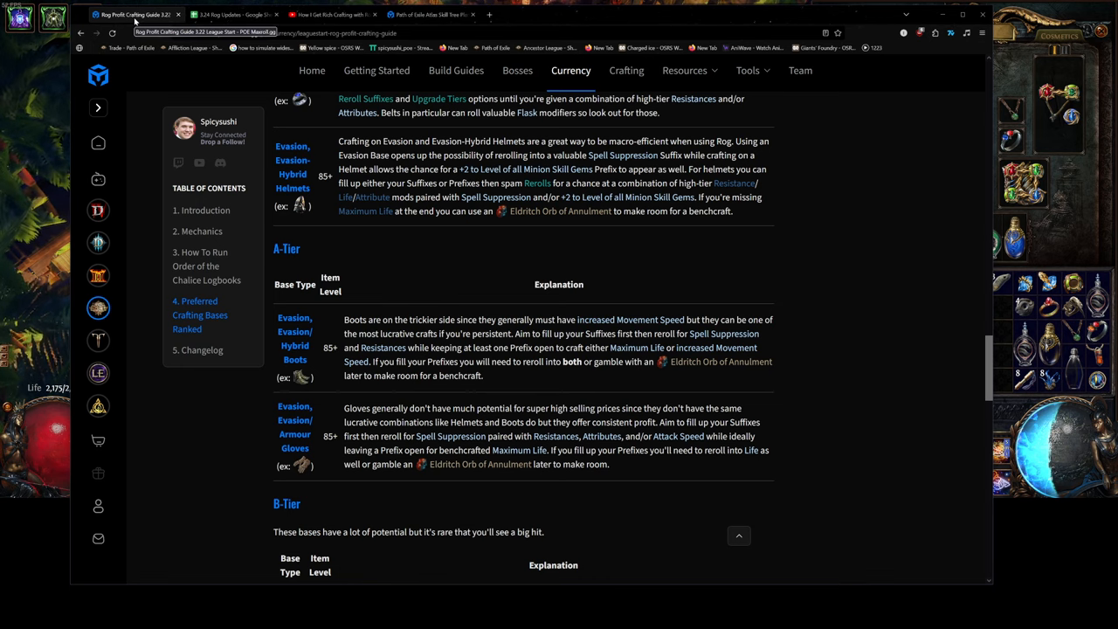
Review the Sadist Garb row's build and desired mods (High ES + EV + Suppression, Resistances).
click(230, 14)
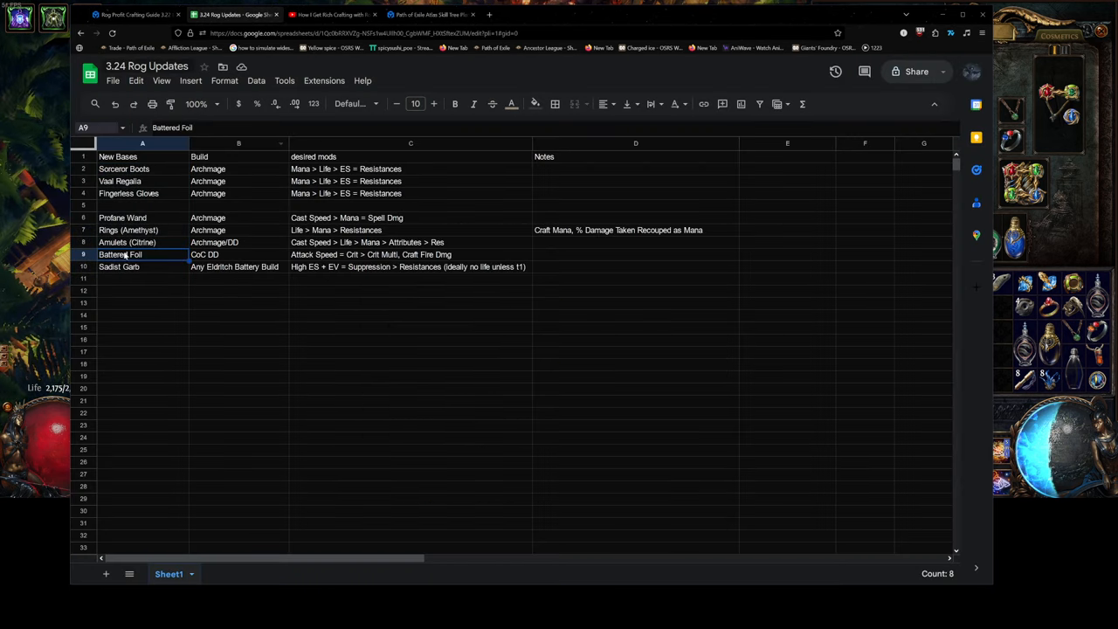
click(237, 266)
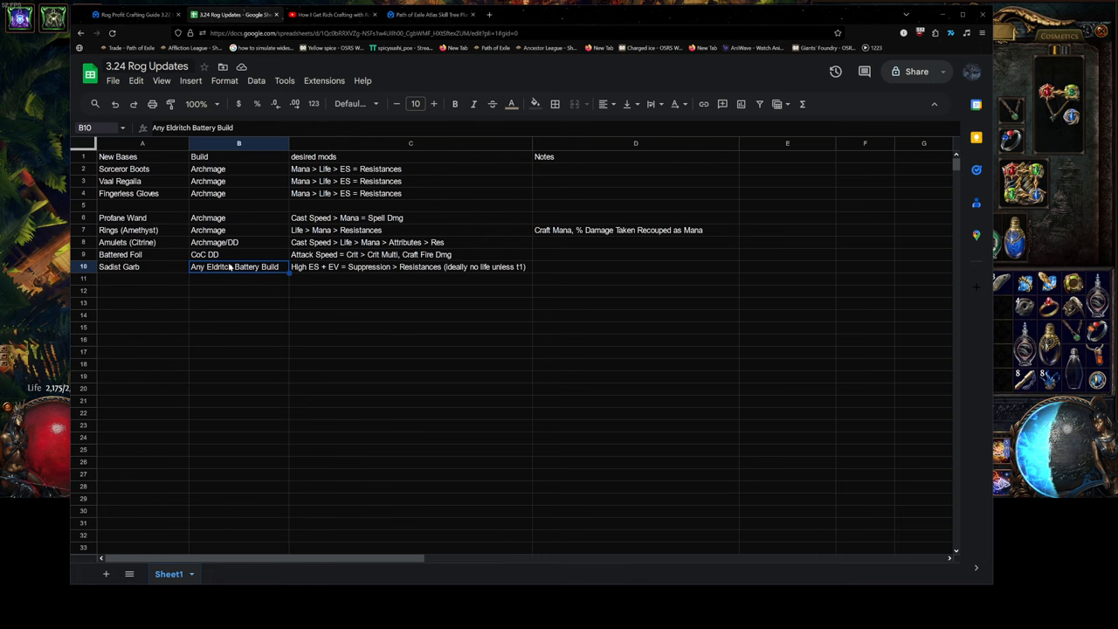
mouse_move(201, 230)
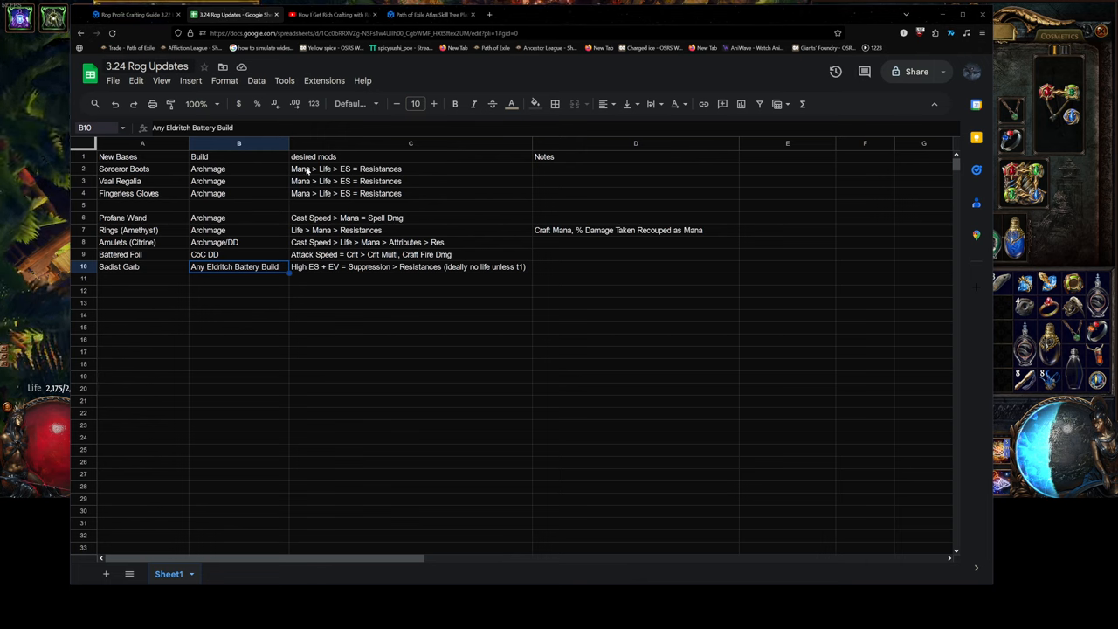
mouse_move(228, 272)
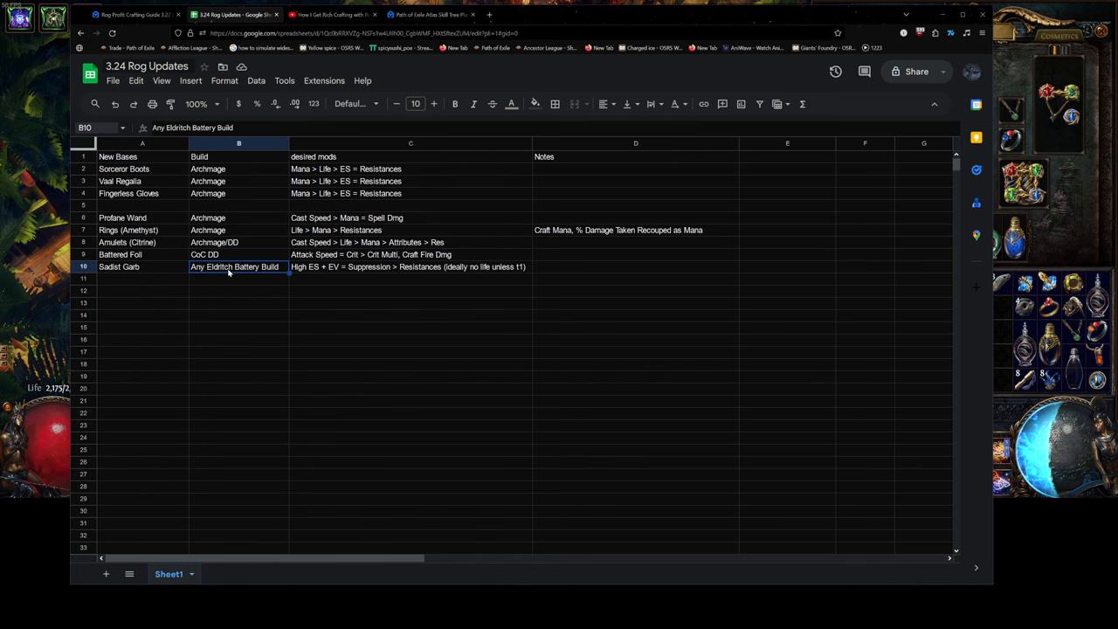
mouse_move(315, 276)
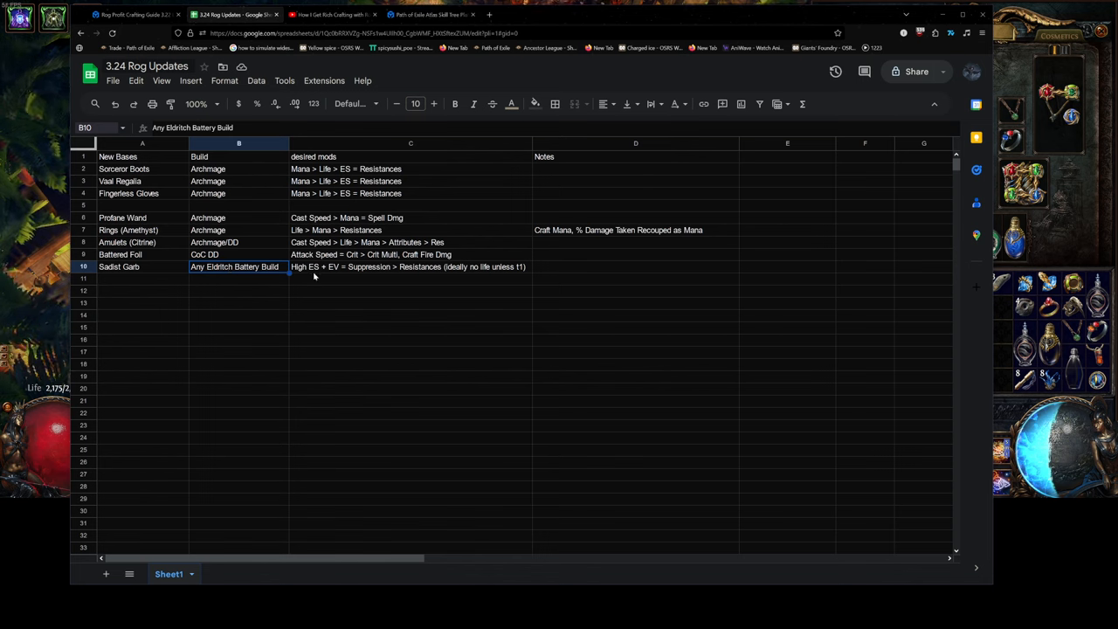
click(142, 266)
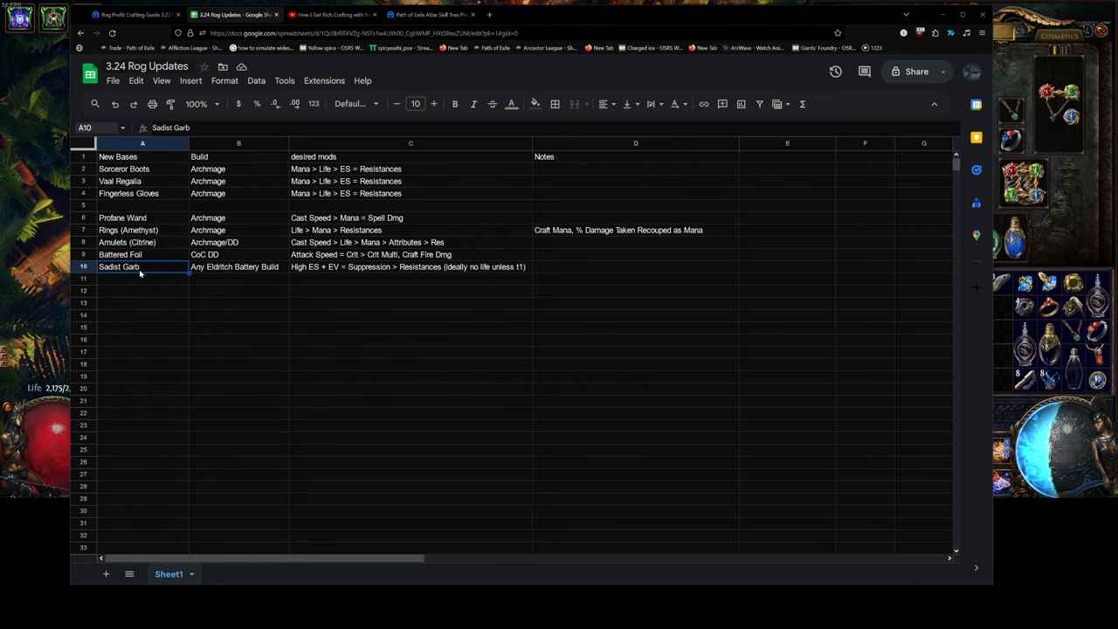
double_click(140, 265)
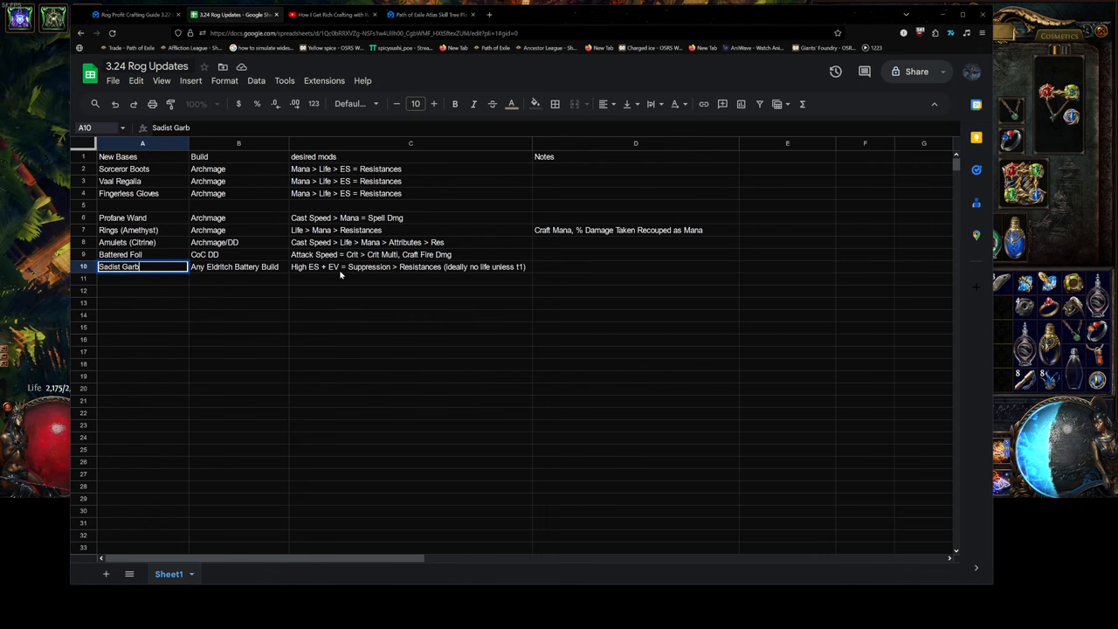
click(410, 265)
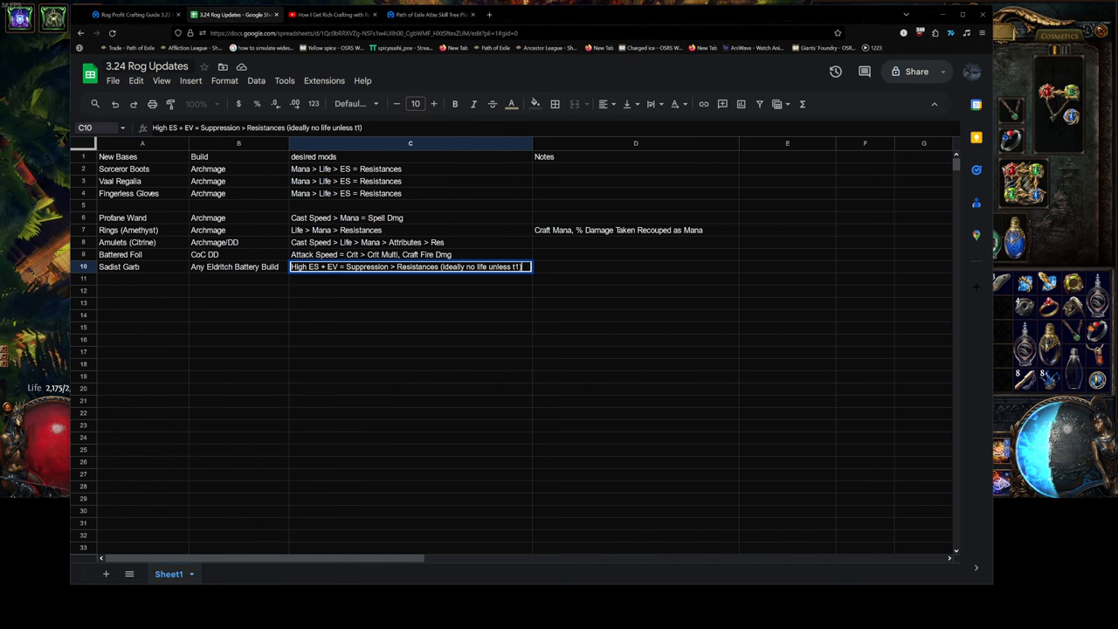
key(alt+tab)
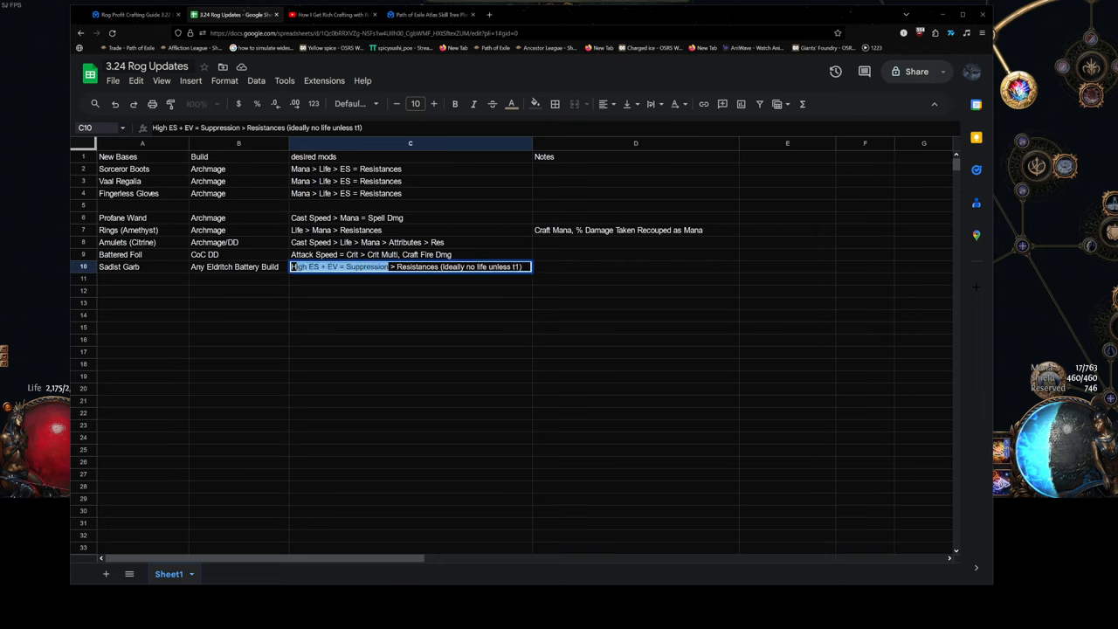
Re-select the Sadist Garb base cells, then move up to the Battered Foil entry.
click(411, 328)
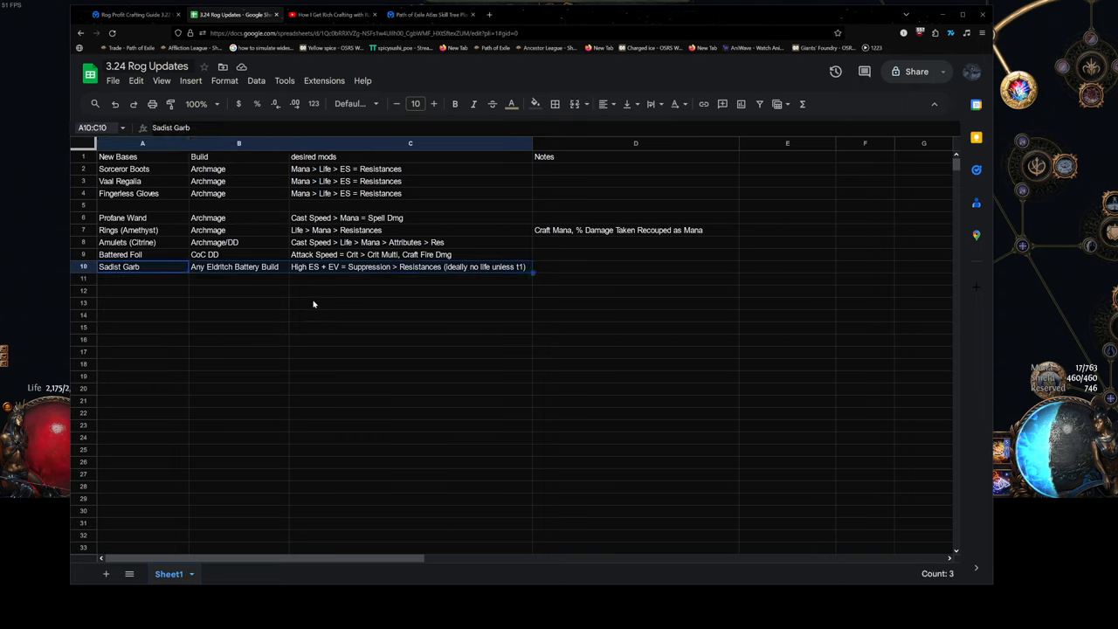
click(237, 278)
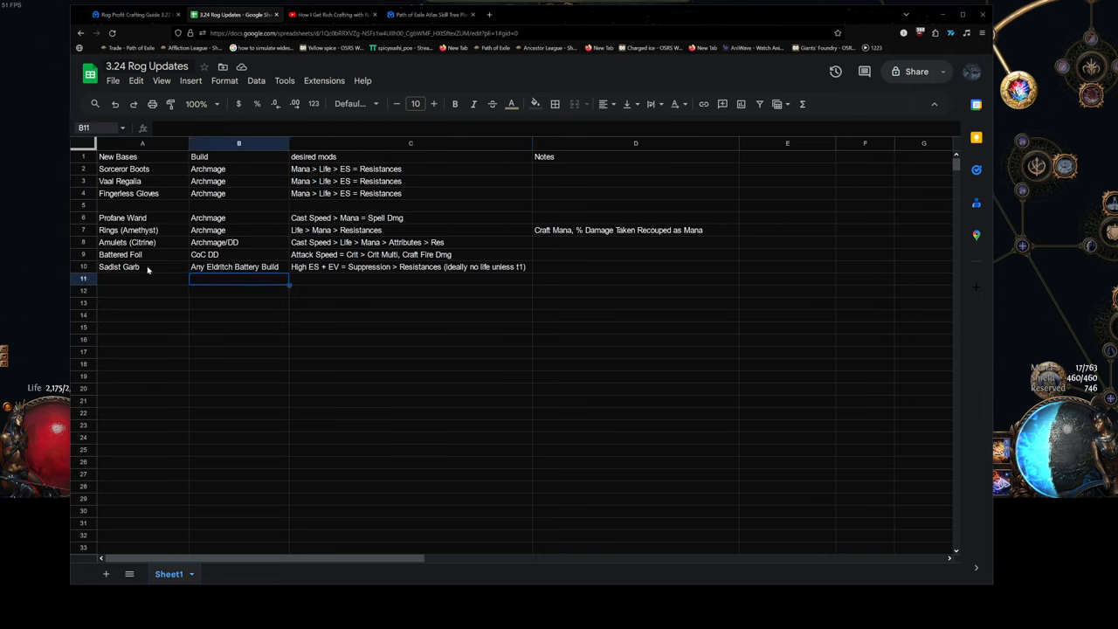
click(143, 265)
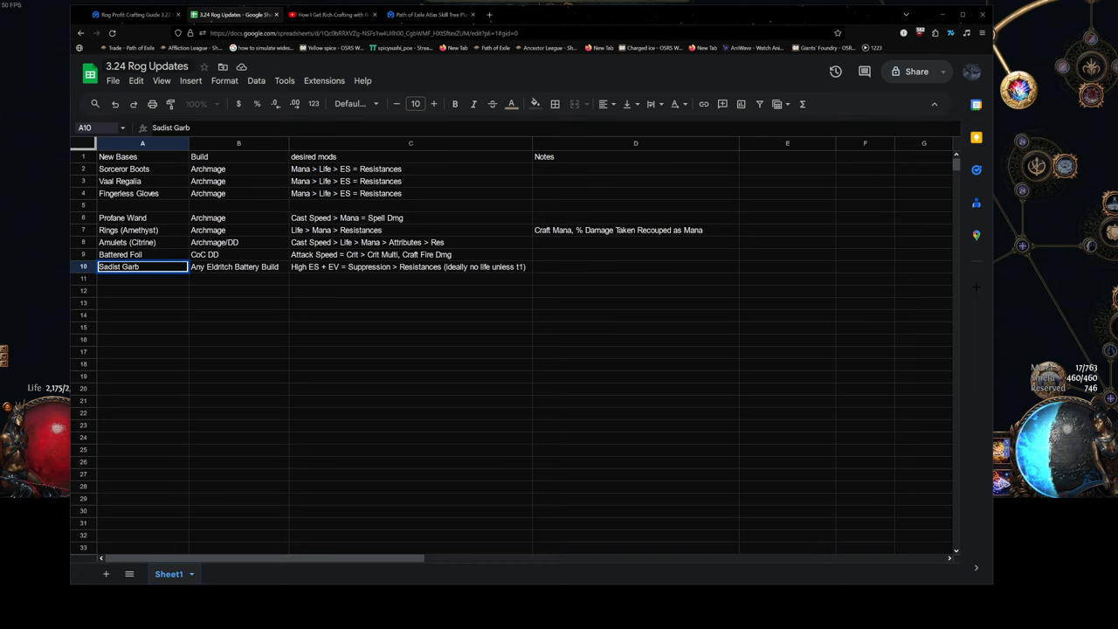
click(141, 289)
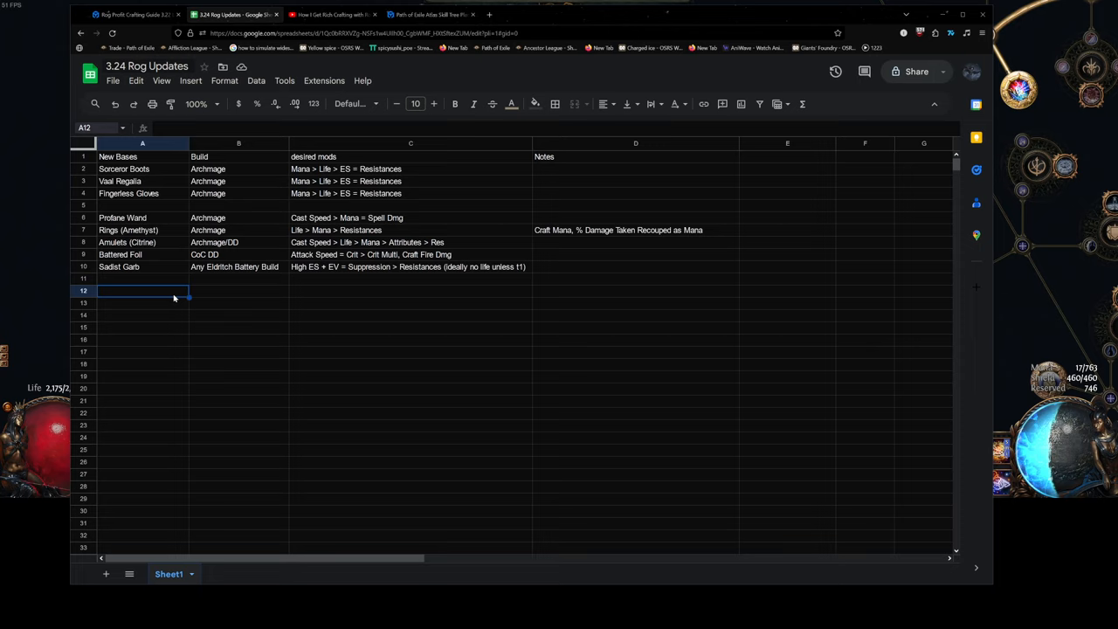
click(141, 265)
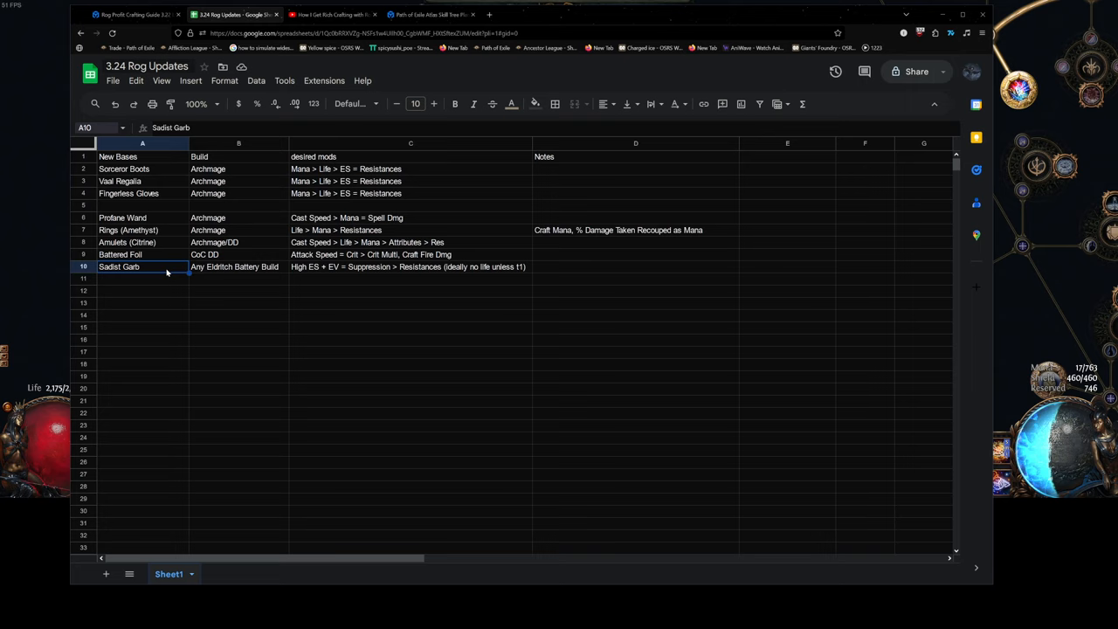
click(142, 255)
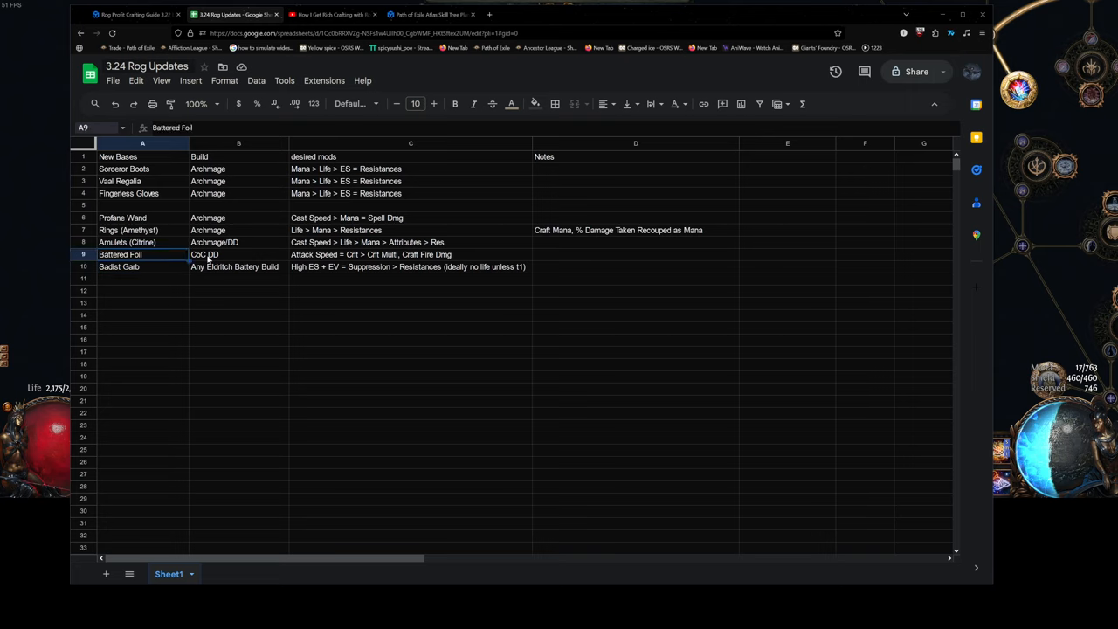
click(143, 266)
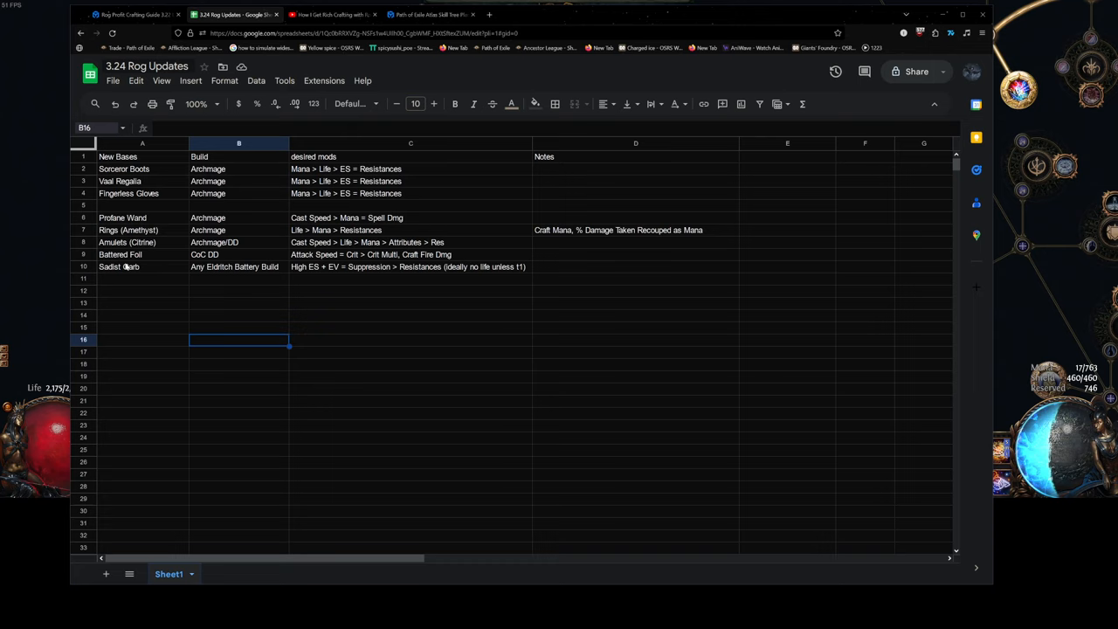
click(237, 290)
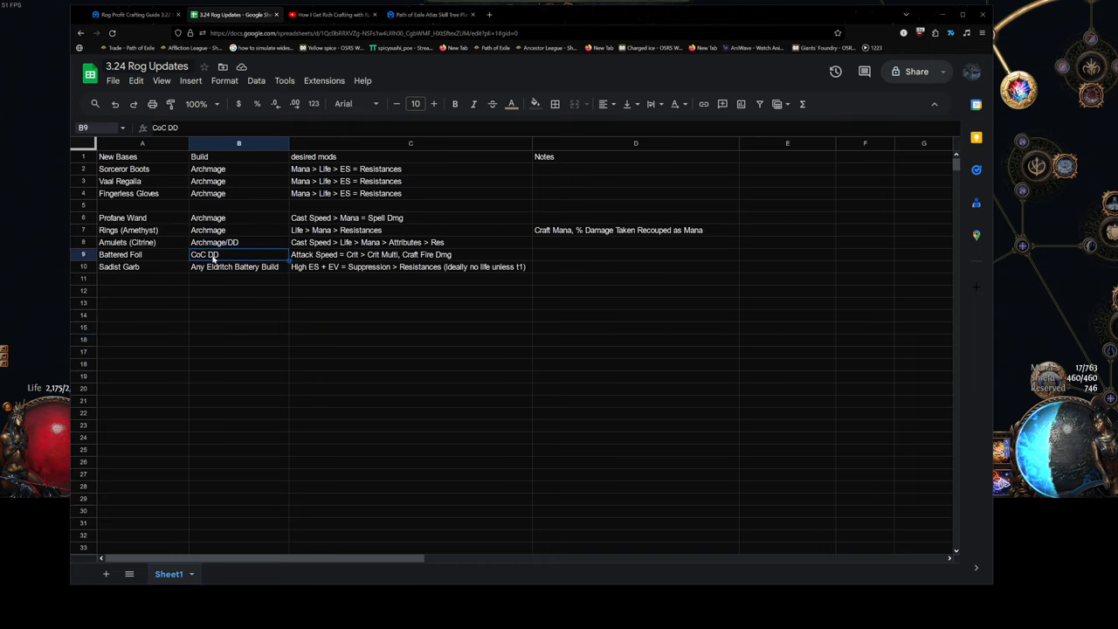
click(409, 255)
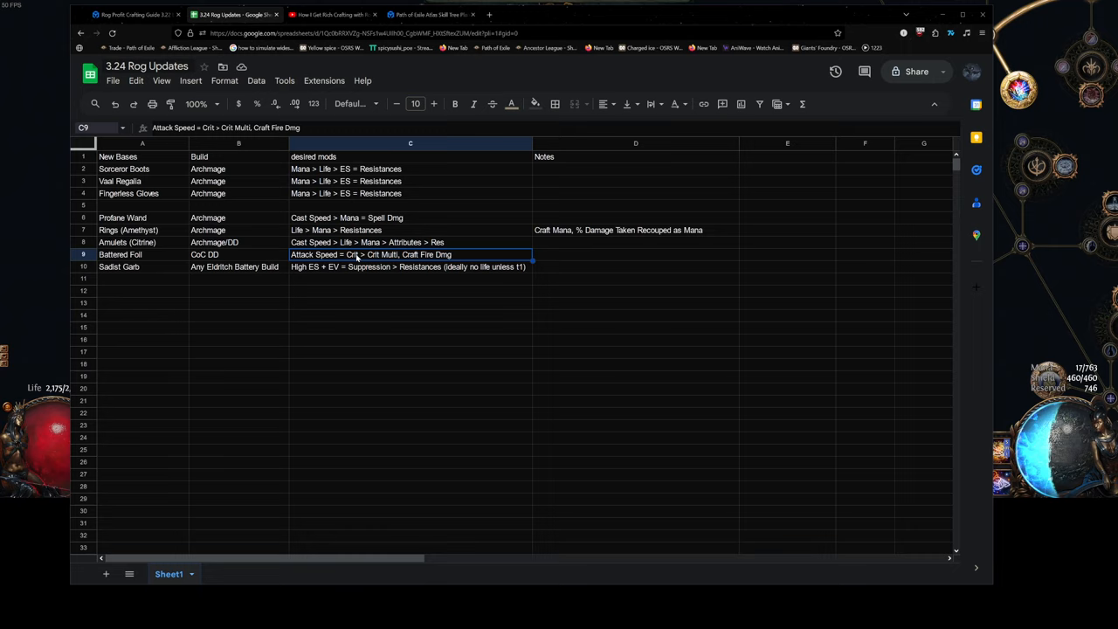
mouse_move(392, 259)
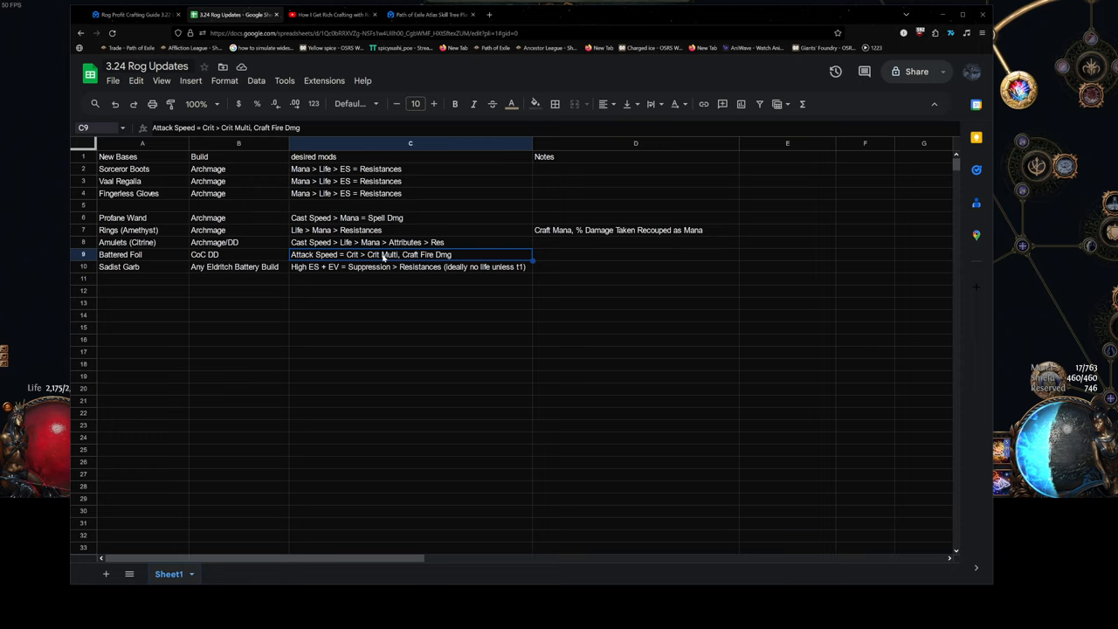
mouse_move(454, 262)
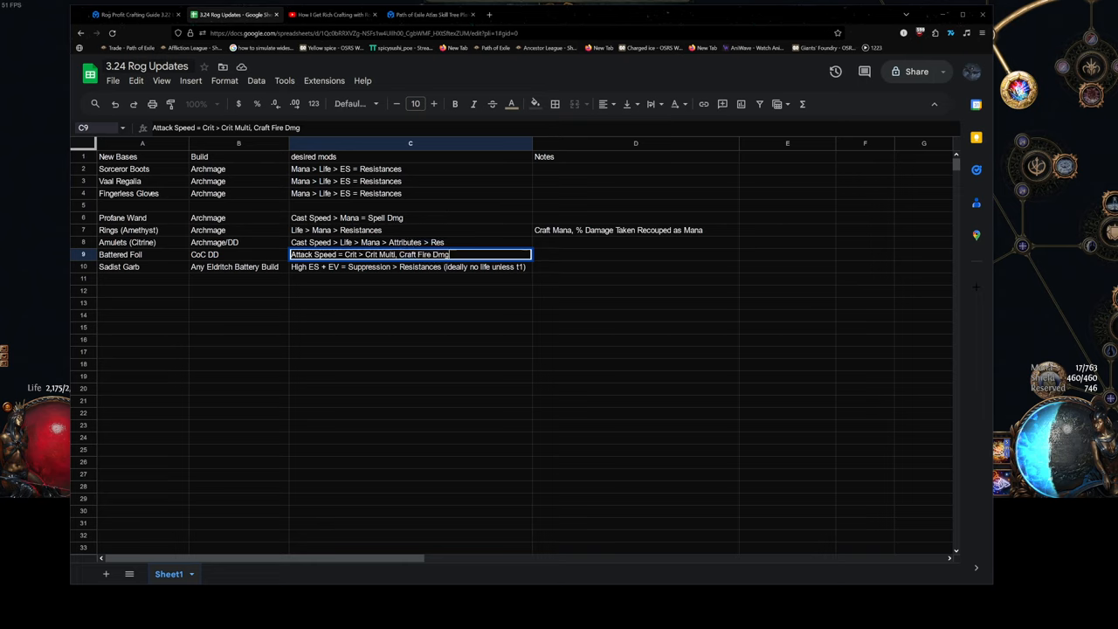
double_click(422, 255)
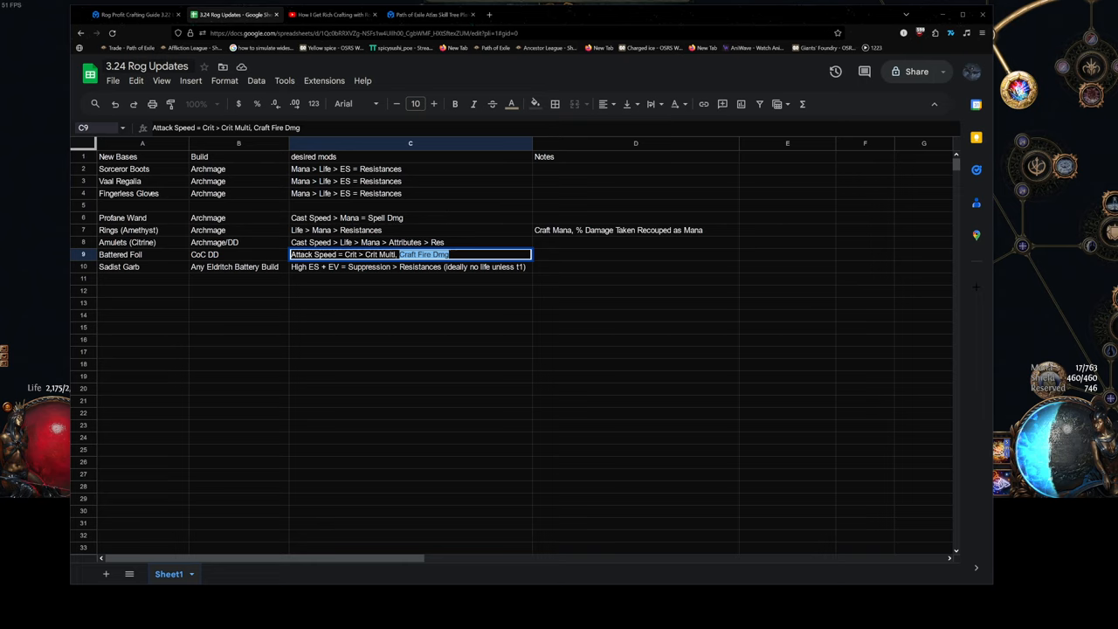
mouse_move(420, 283)
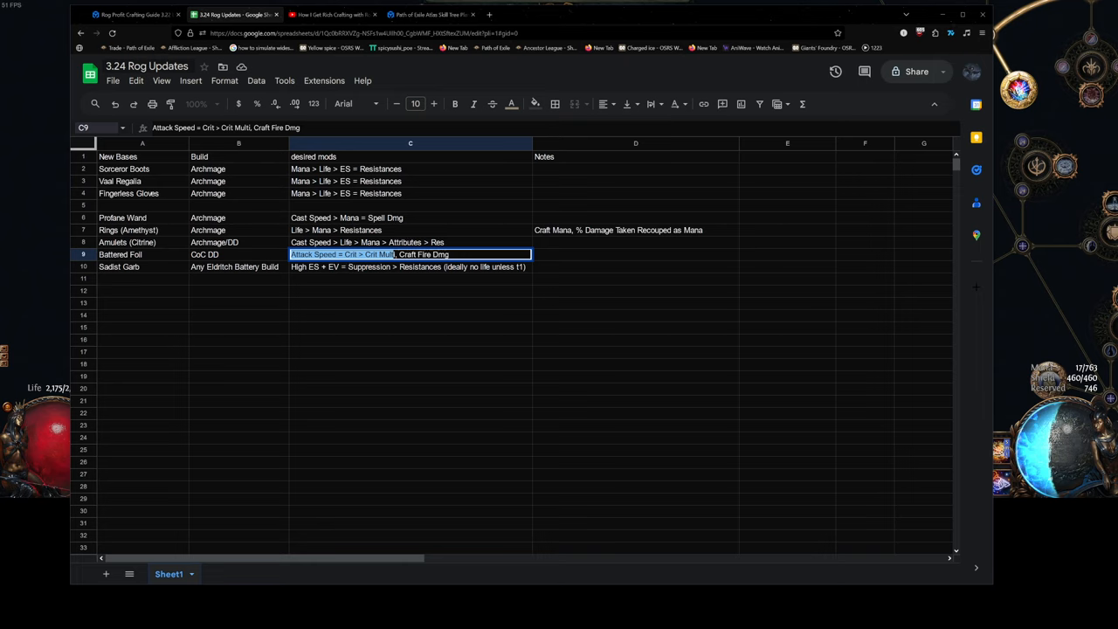
drag(398, 255, 451, 255)
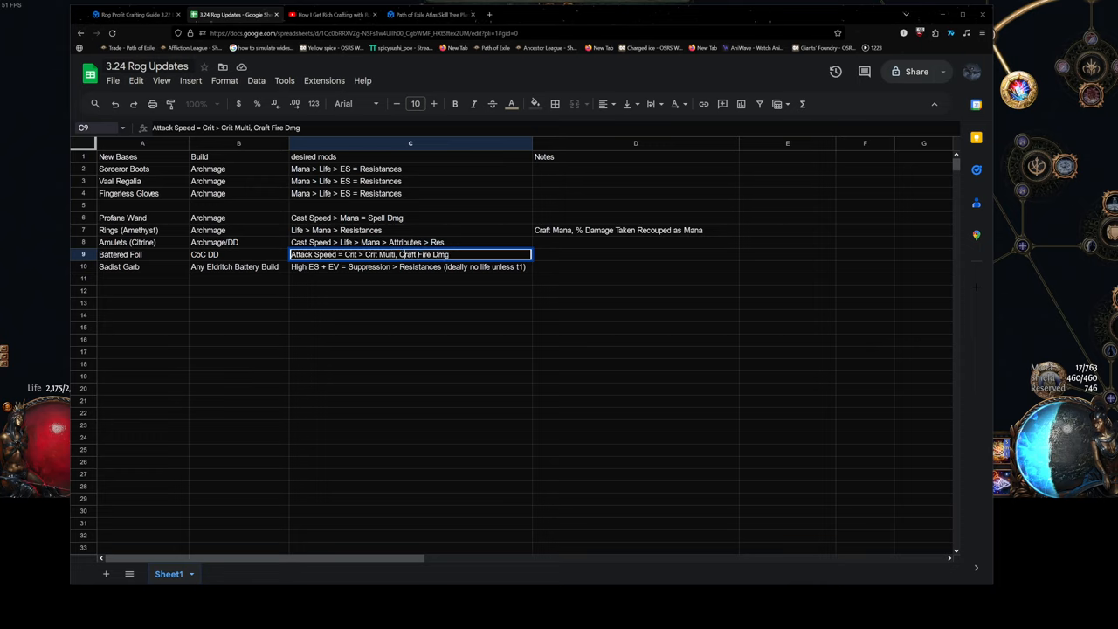
click(408, 314)
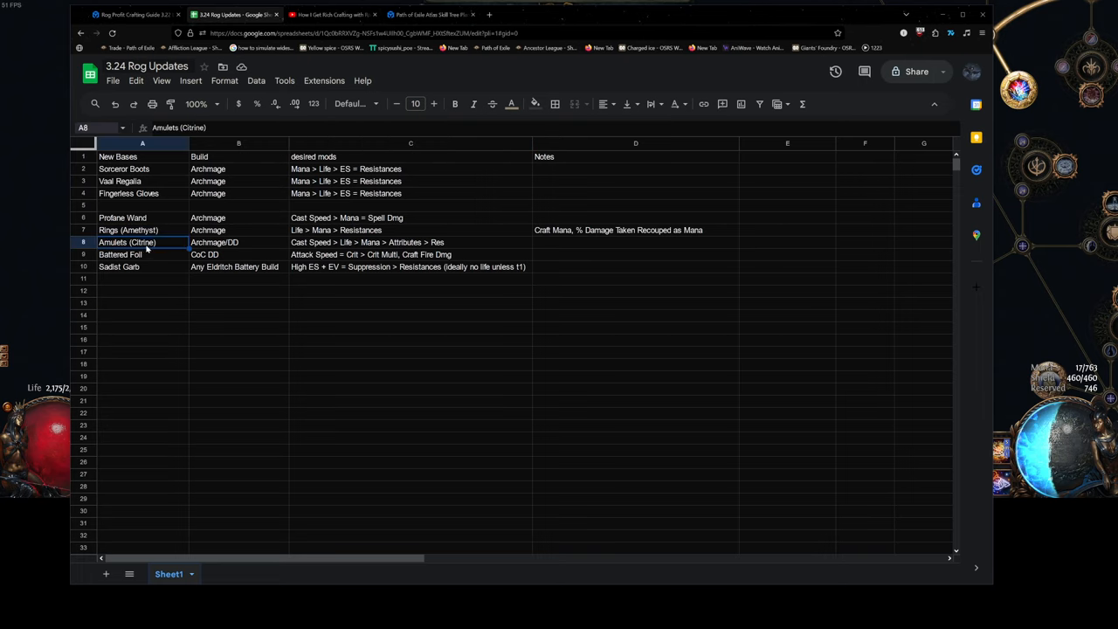
double_click(126, 241)
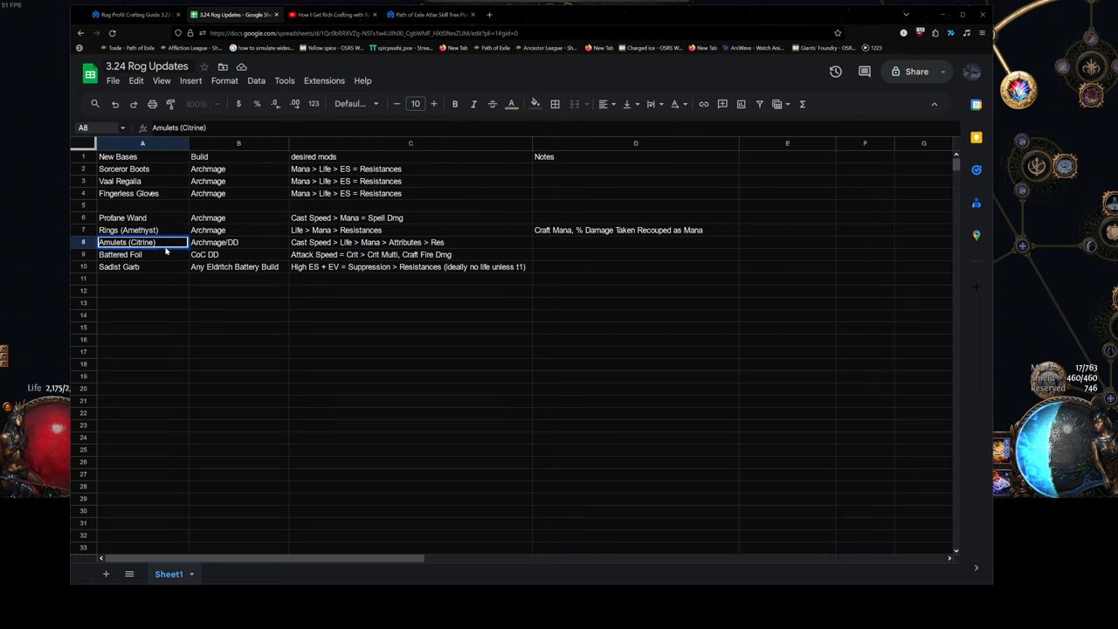
click(238, 277)
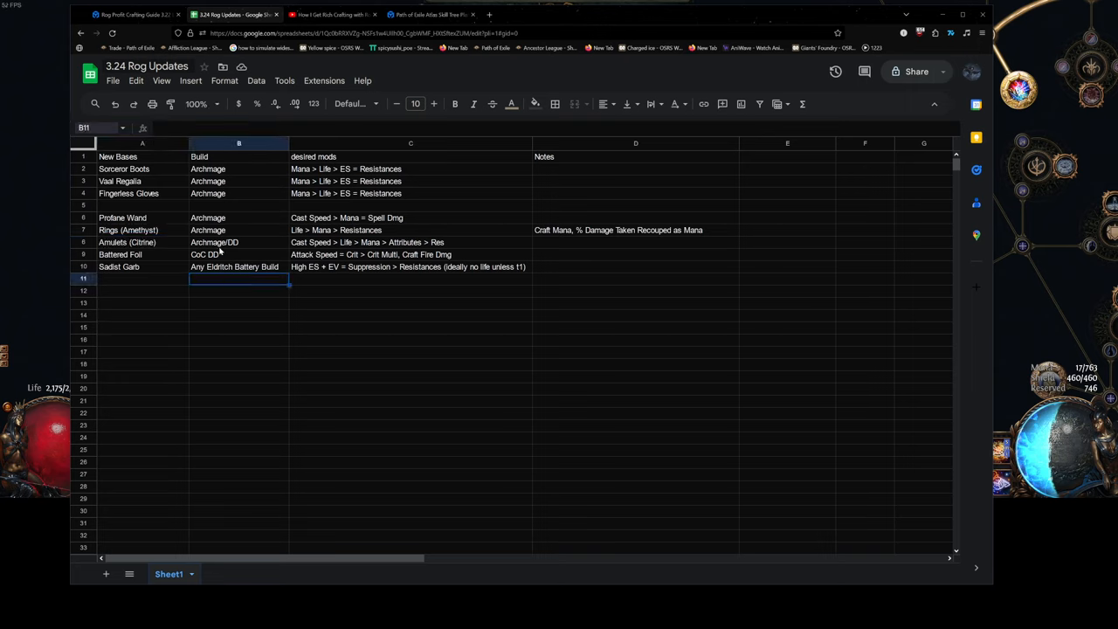
click(238, 241)
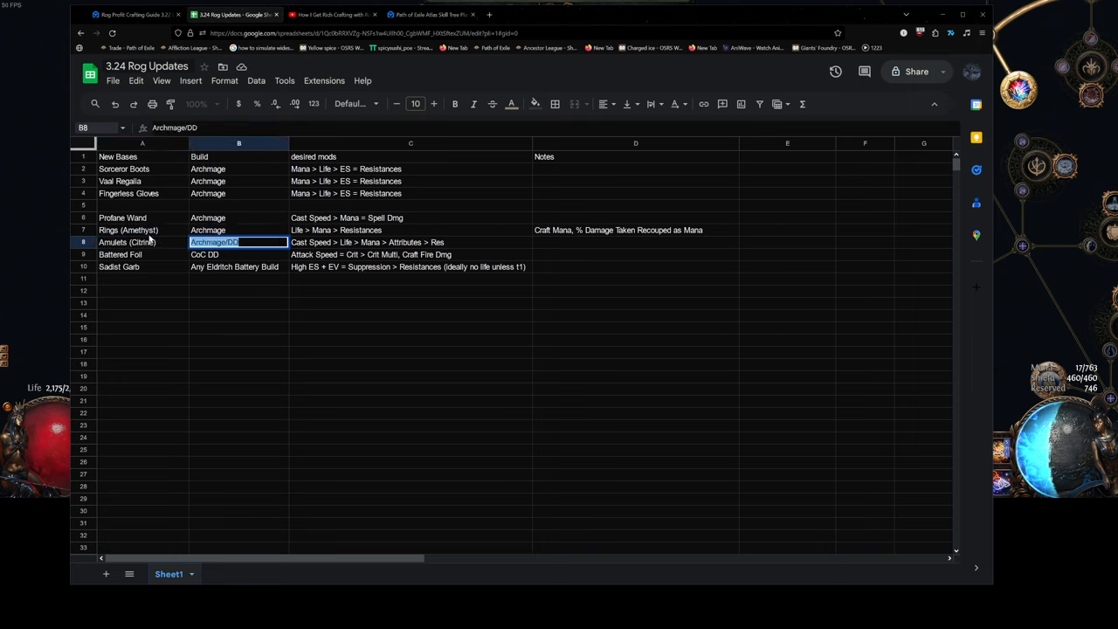
click(125, 241)
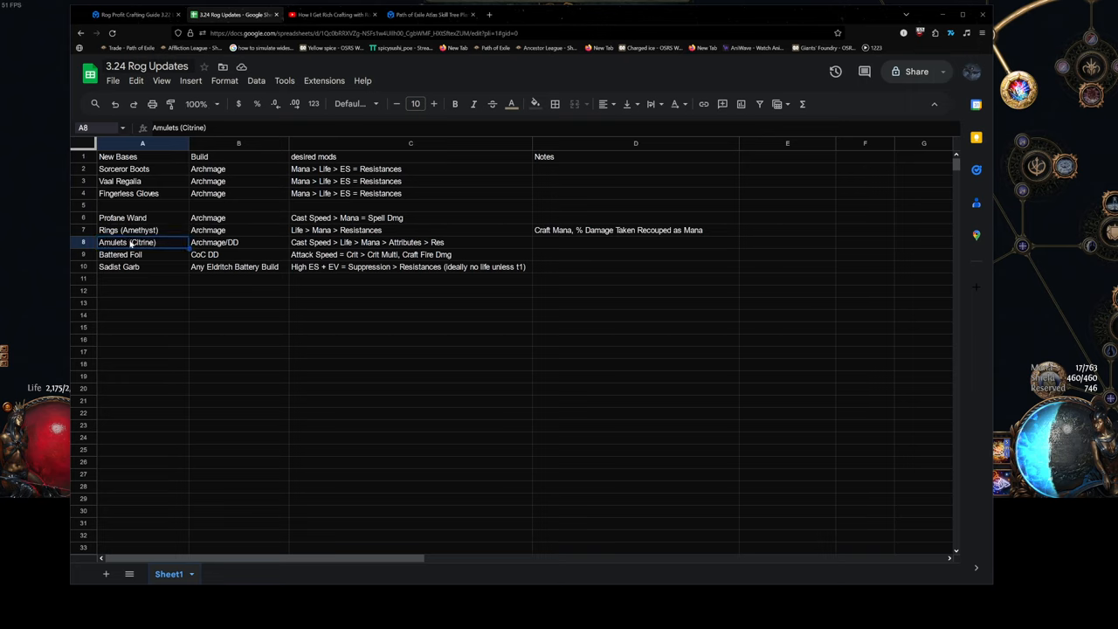
click(410, 241)
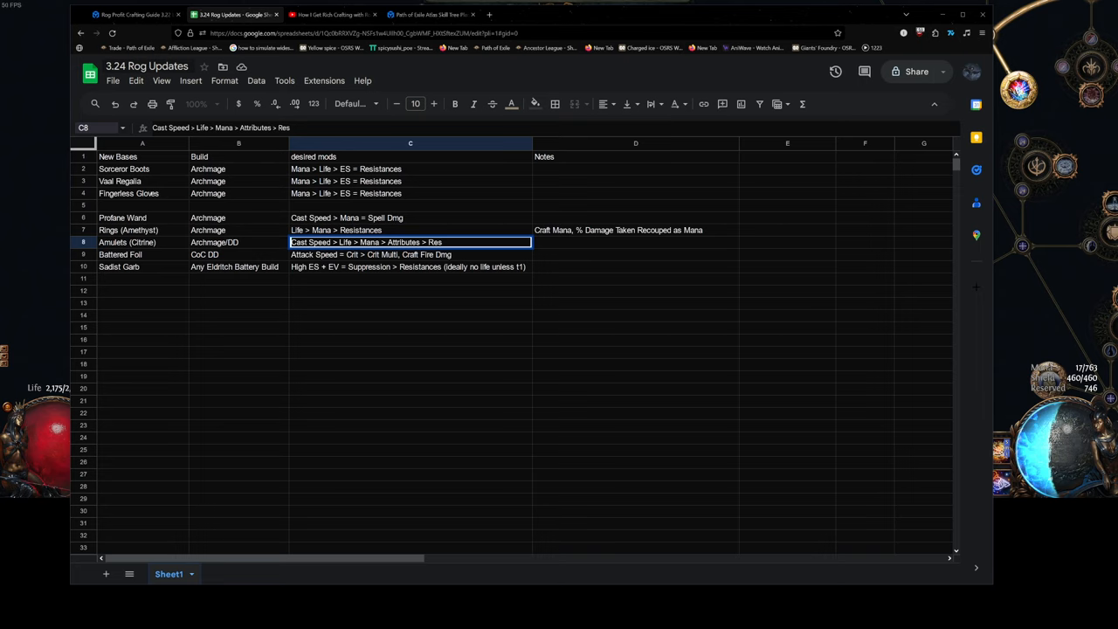
double_click(311, 241)
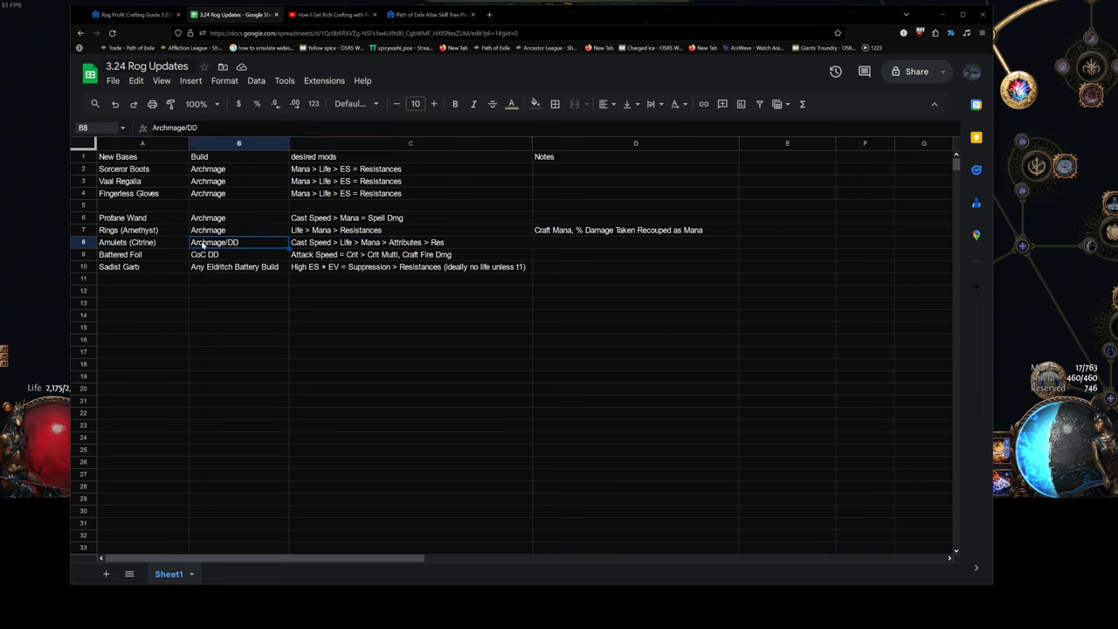
click(409, 241)
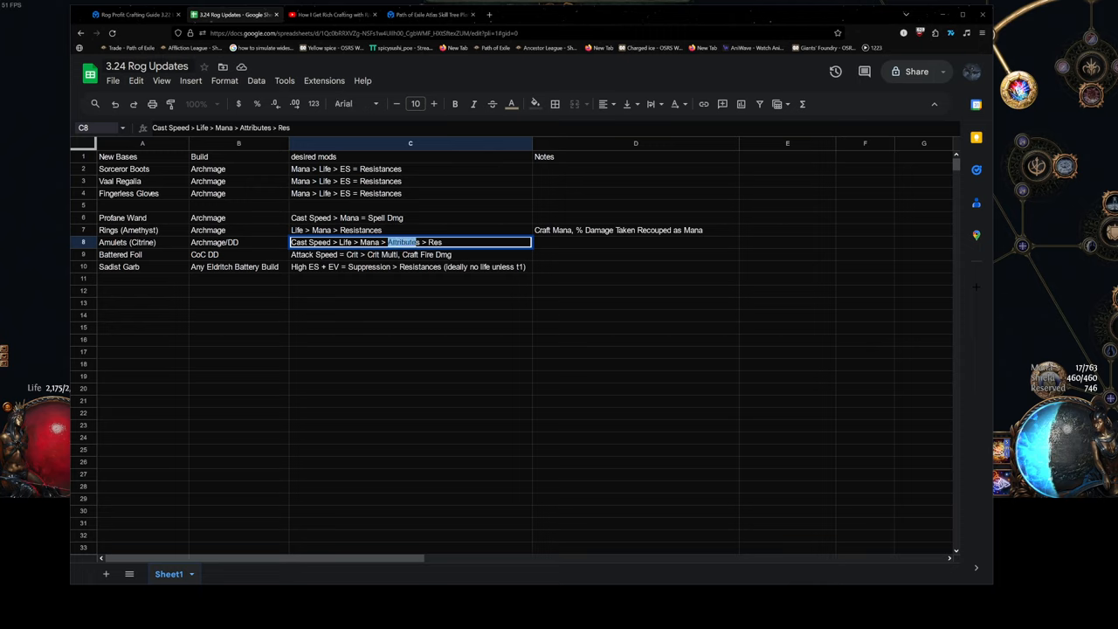
click(129, 230)
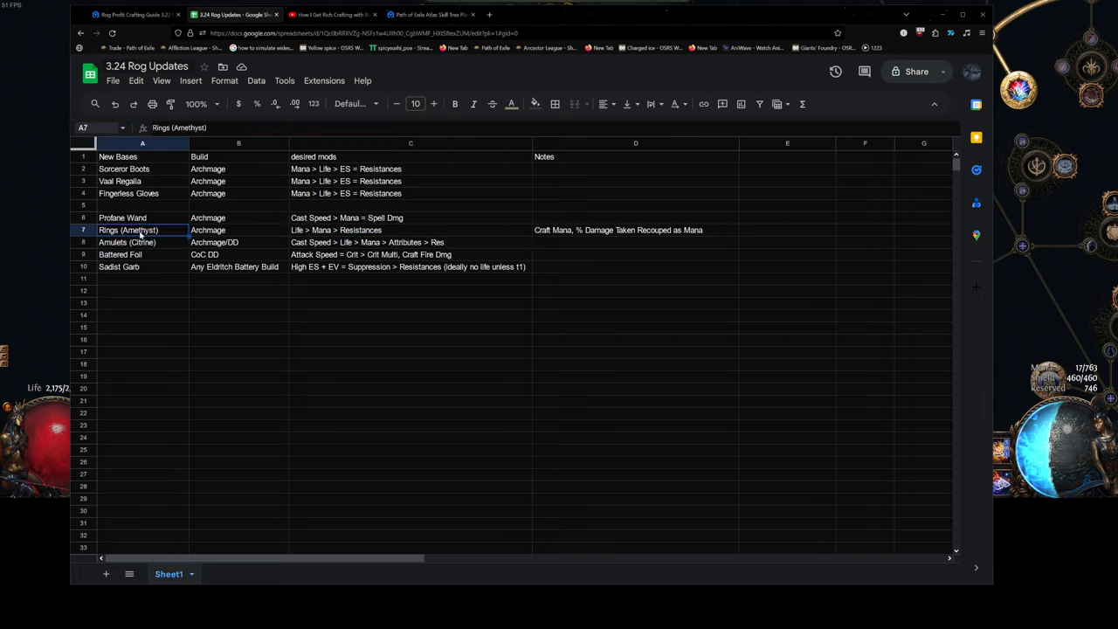
click(237, 230)
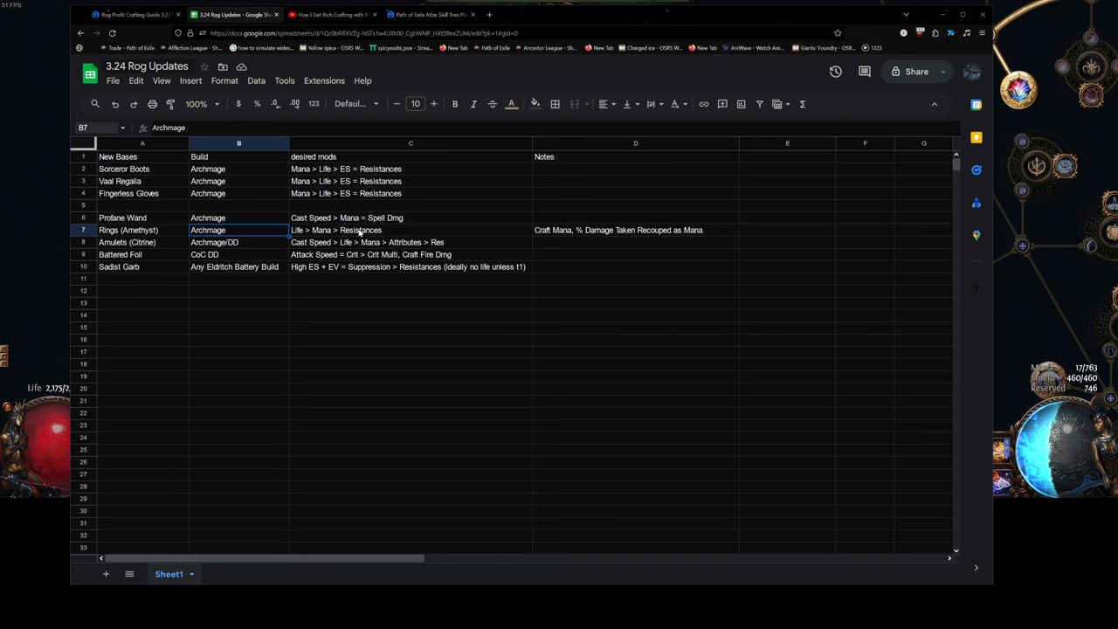
click(143, 231)
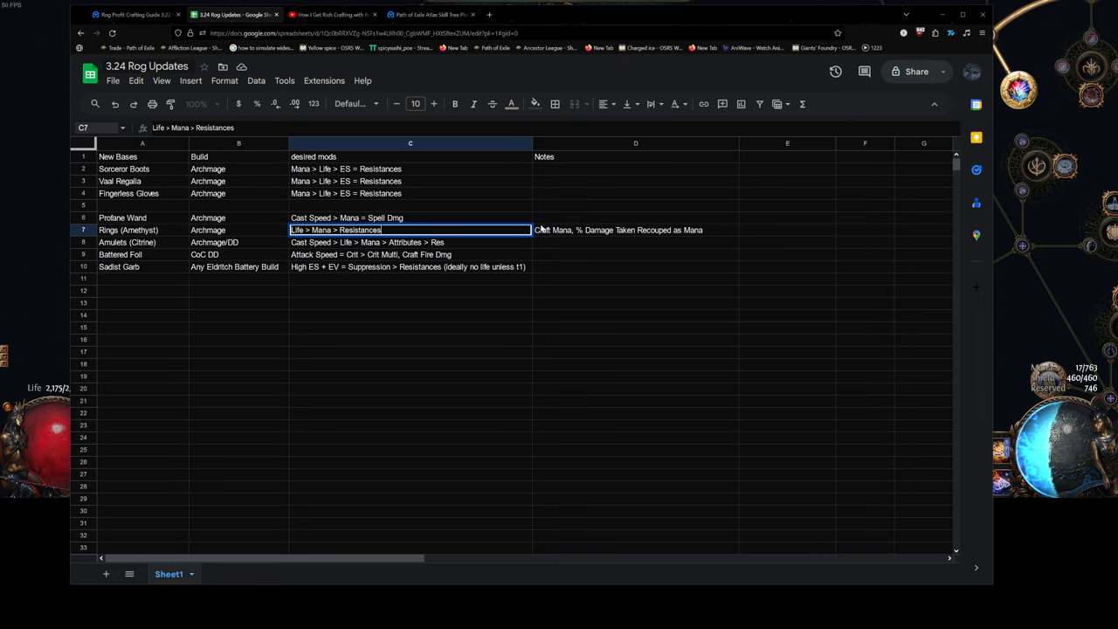
click(636, 231)
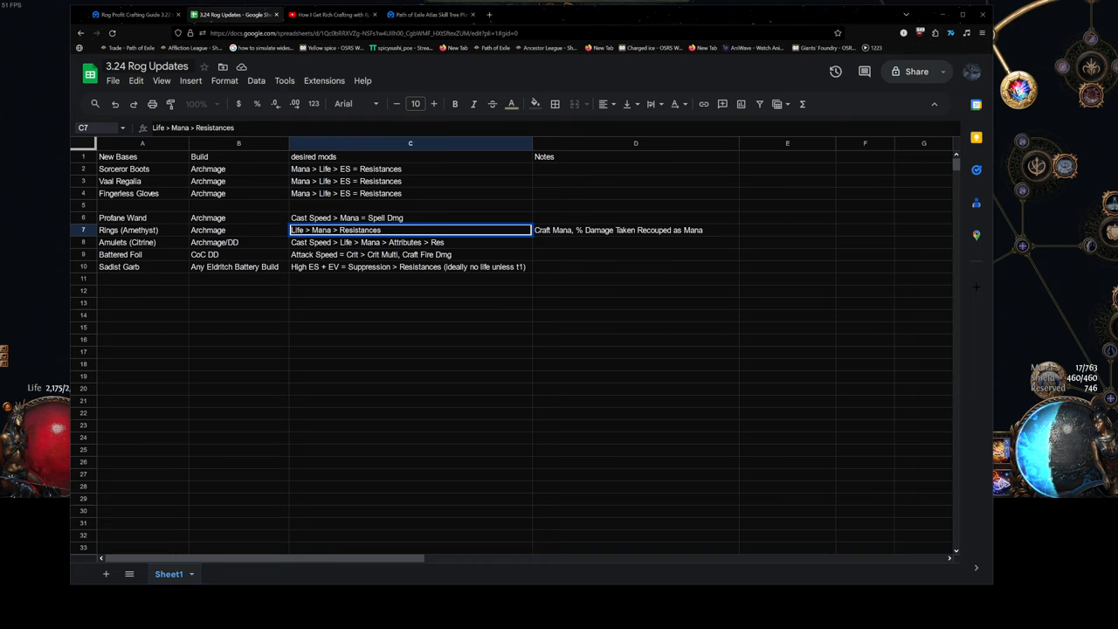
click(636, 231)
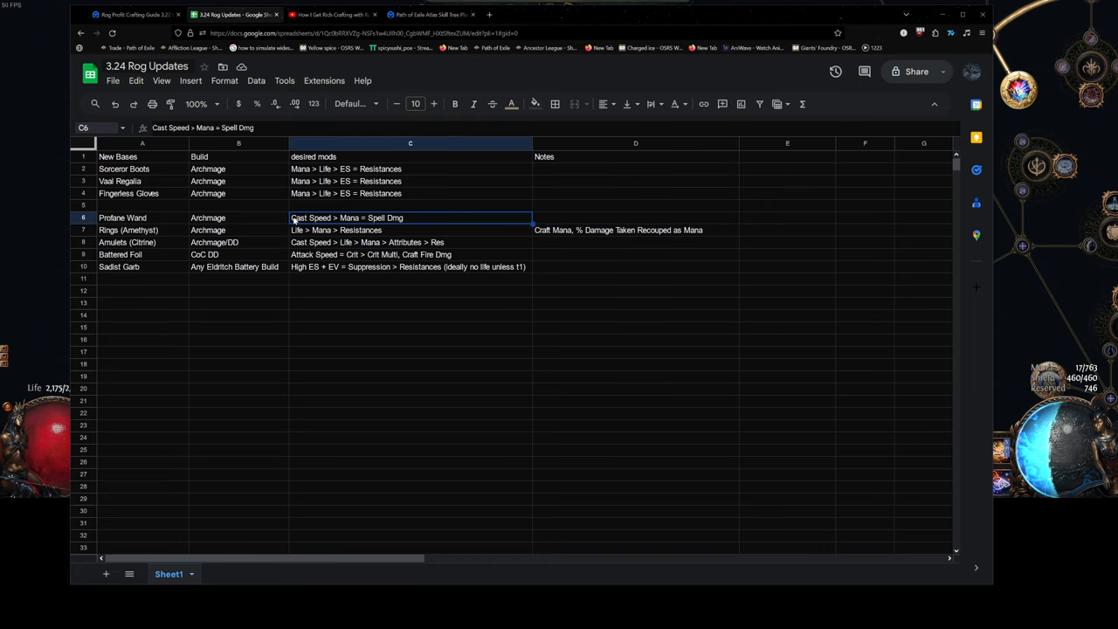
click(122, 217)
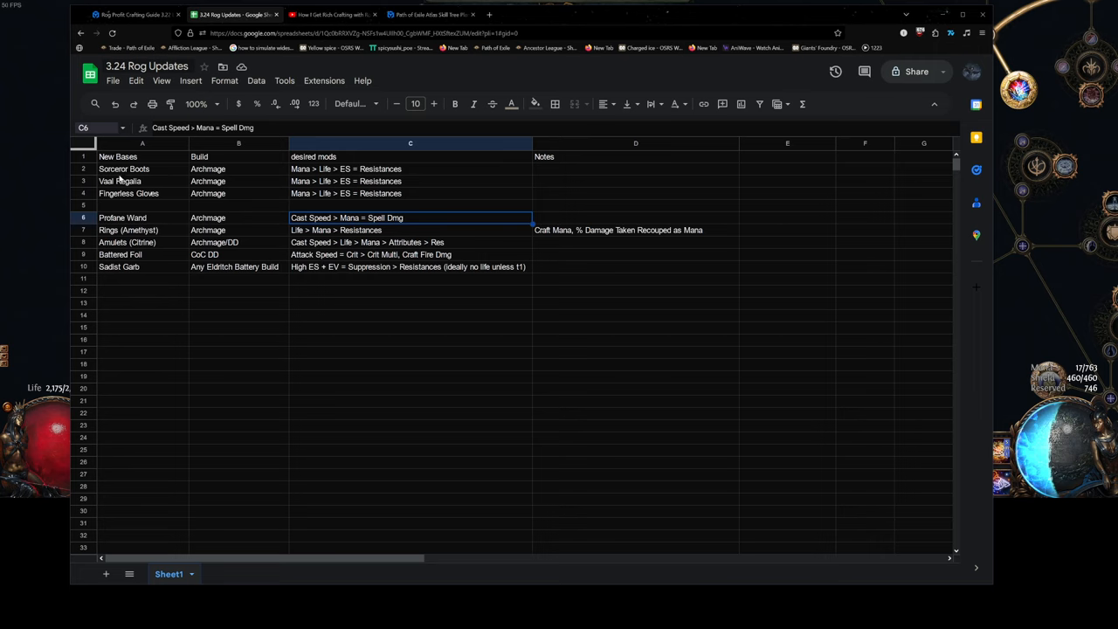
click(409, 327)
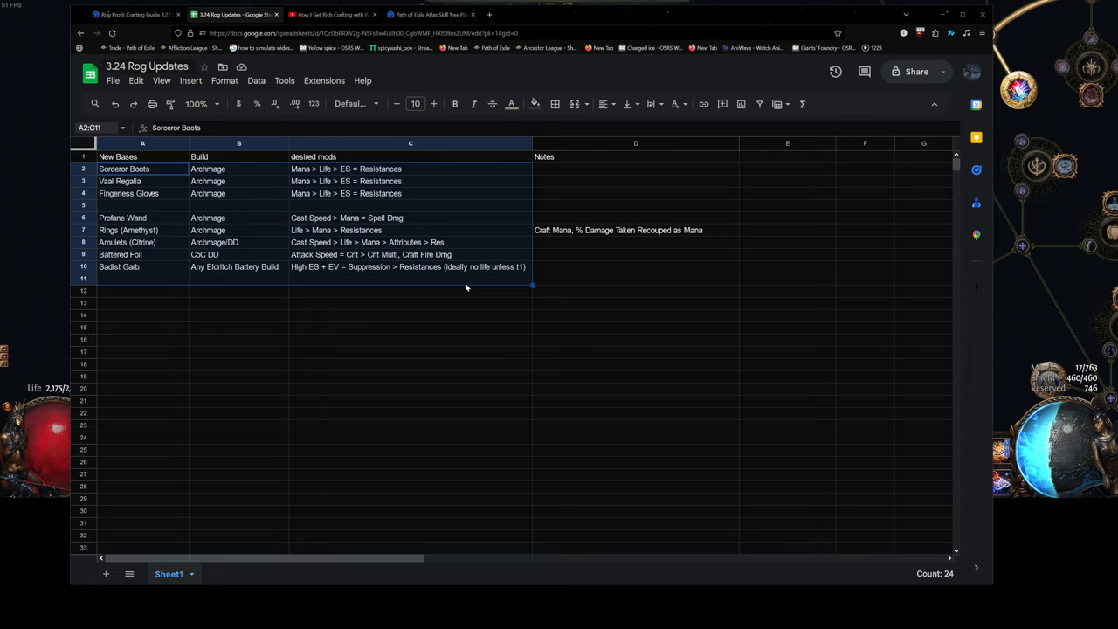
mouse_move(472, 259)
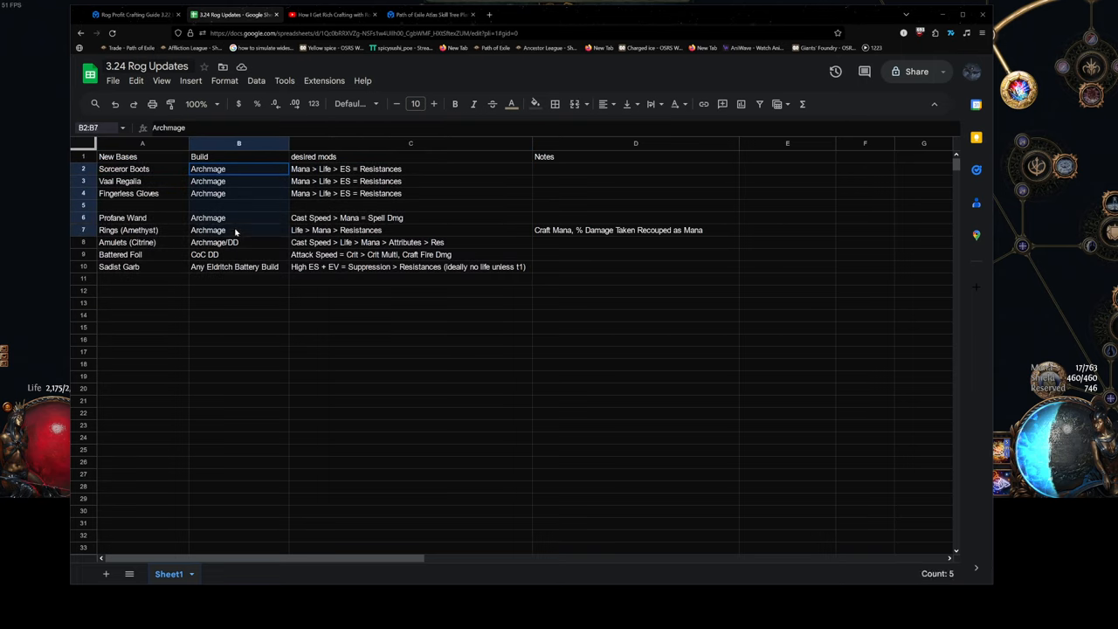
Check the Sadist Garb row's Any Eldritch Battery Build entry and base name.
click(410, 206)
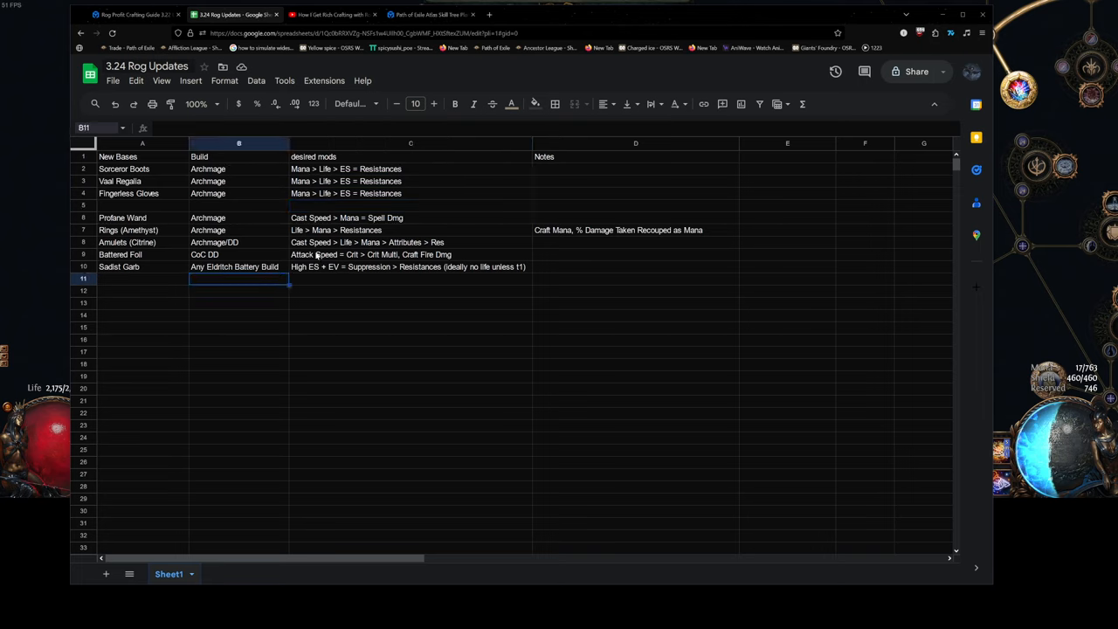
click(237, 265)
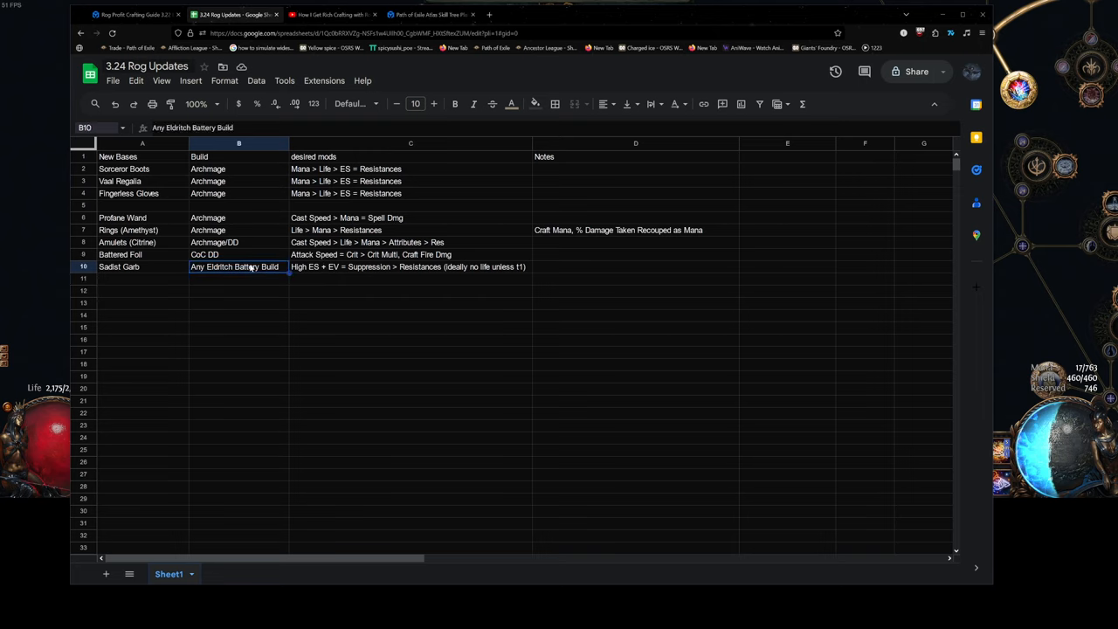
double_click(238, 265)
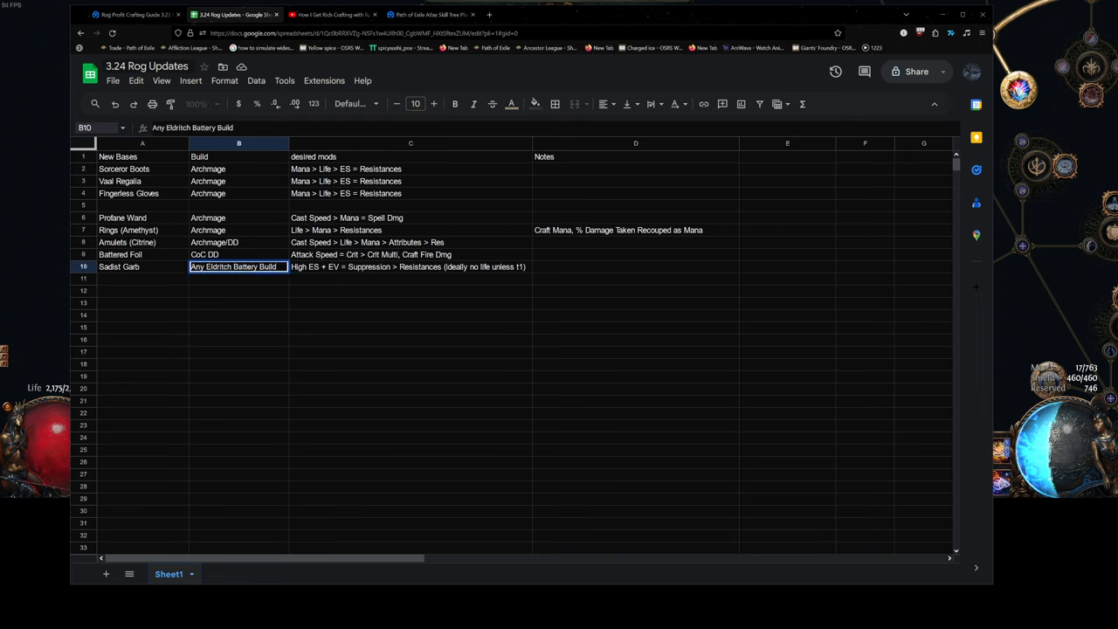
click(119, 266)
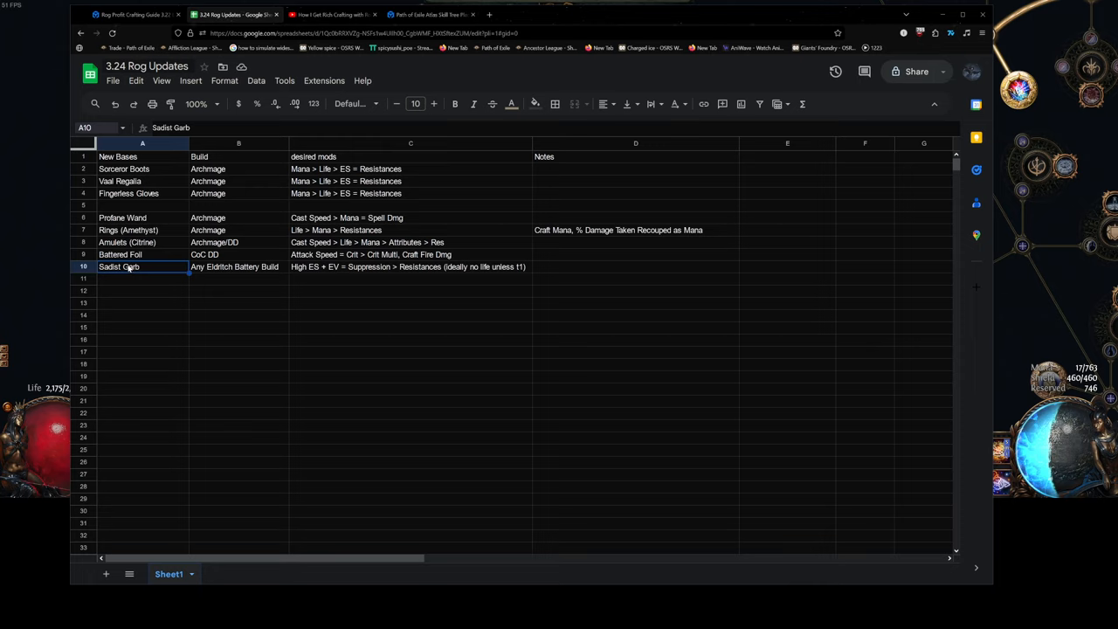
mouse_move(211, 269)
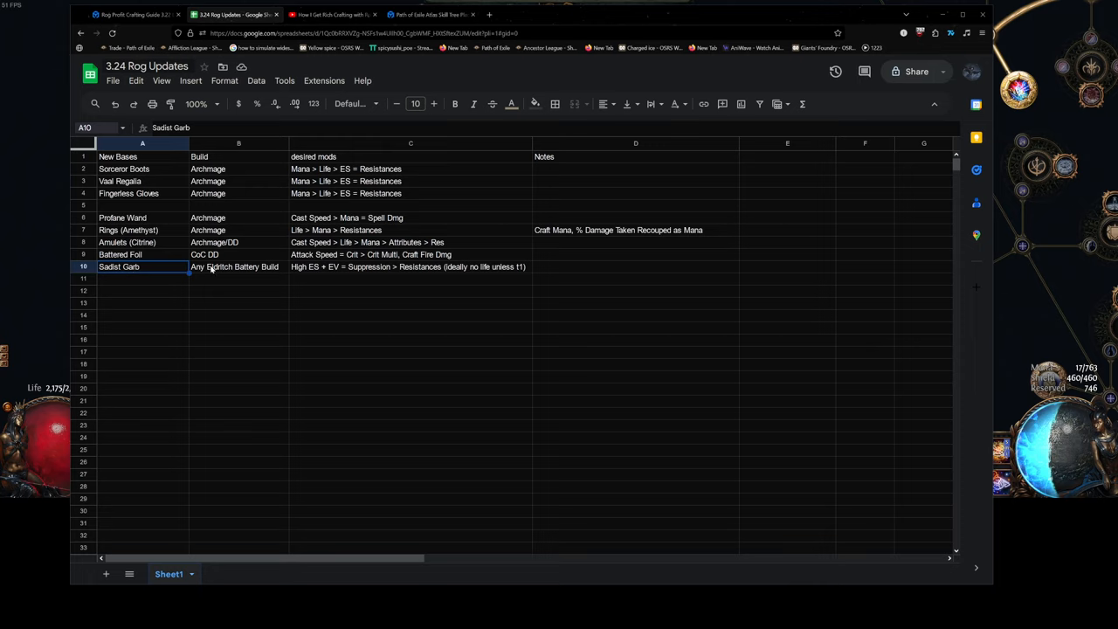
Recheck the Sadist Garb desired mods and build, then go to the trade search page.
click(410, 290)
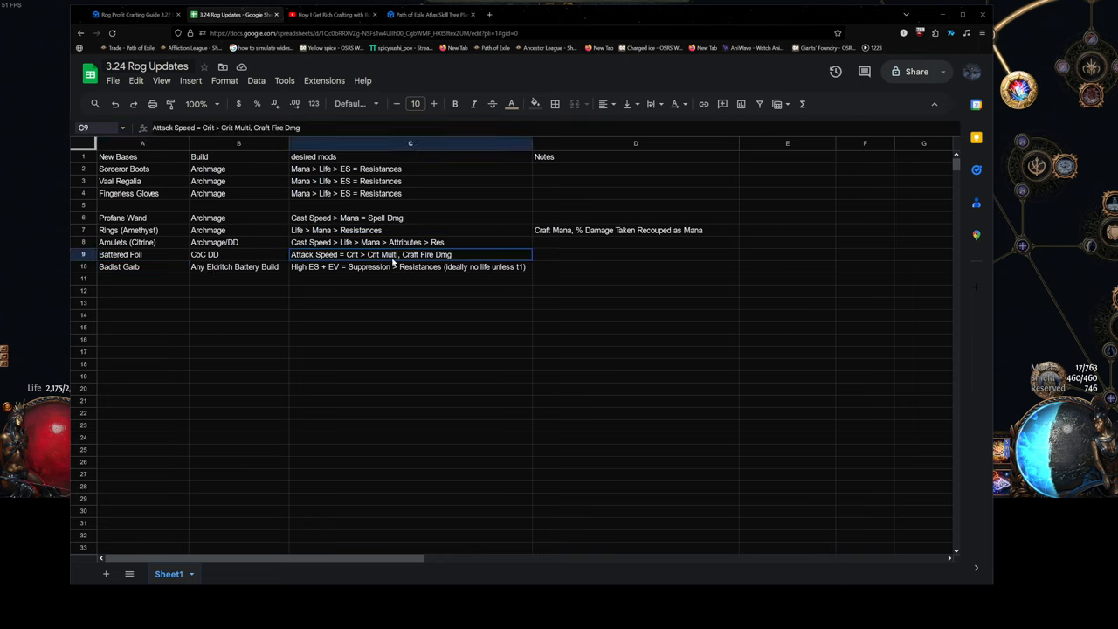
click(409, 266)
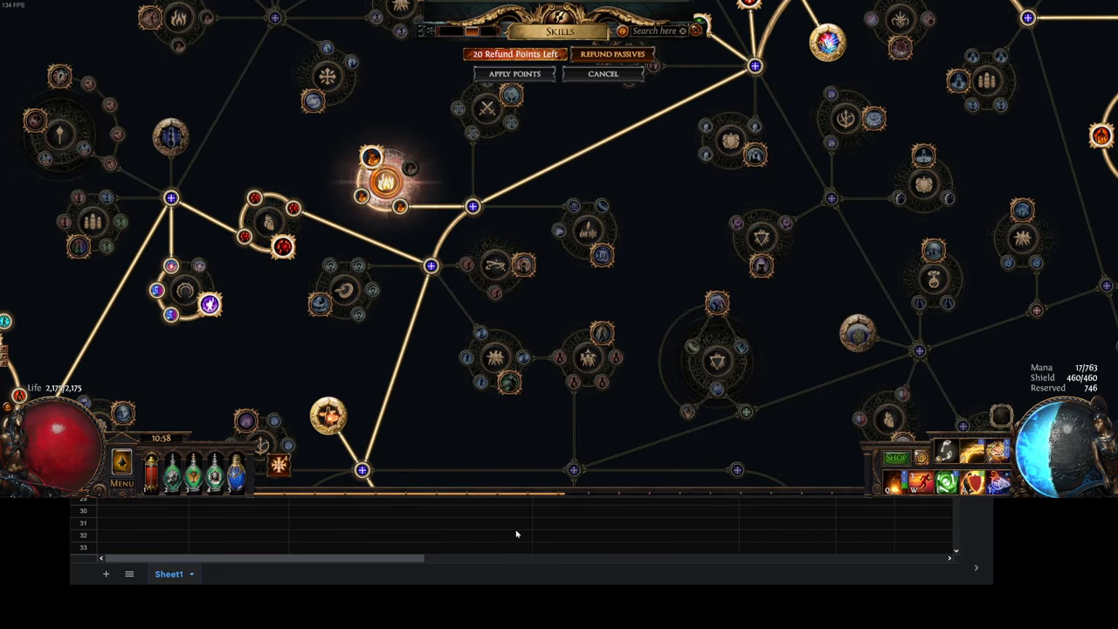
mouse_move(523, 527)
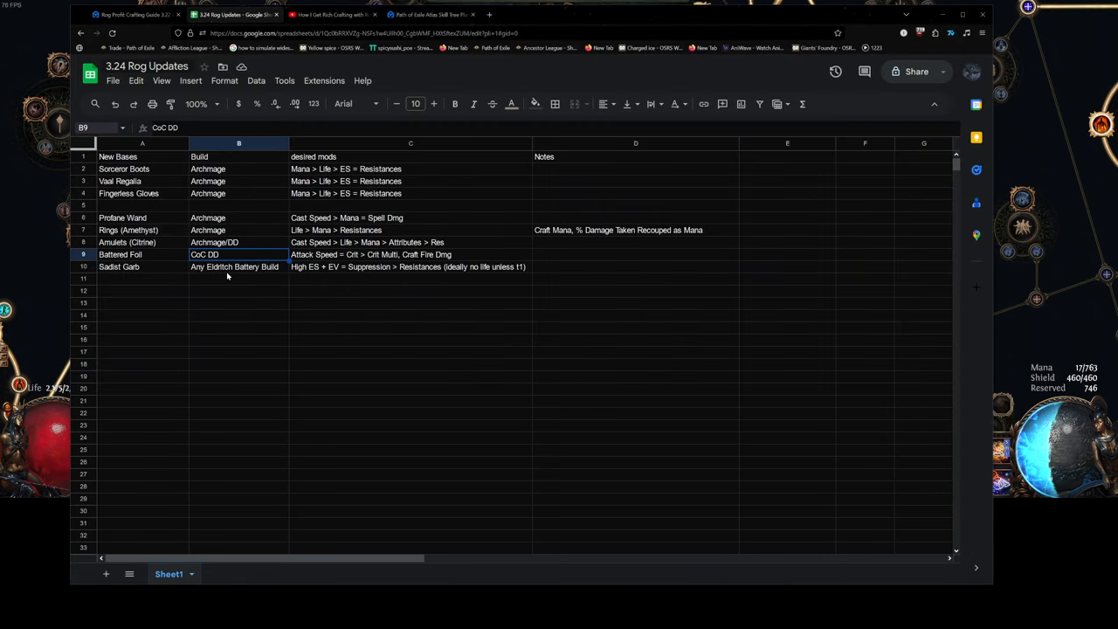
click(234, 265)
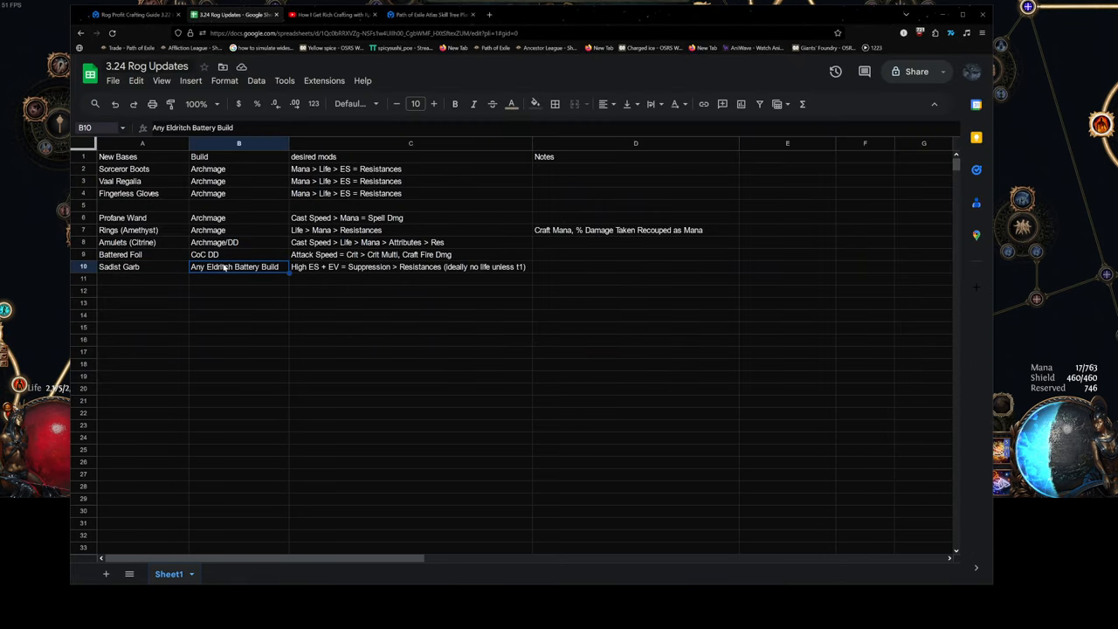
click(428, 13)
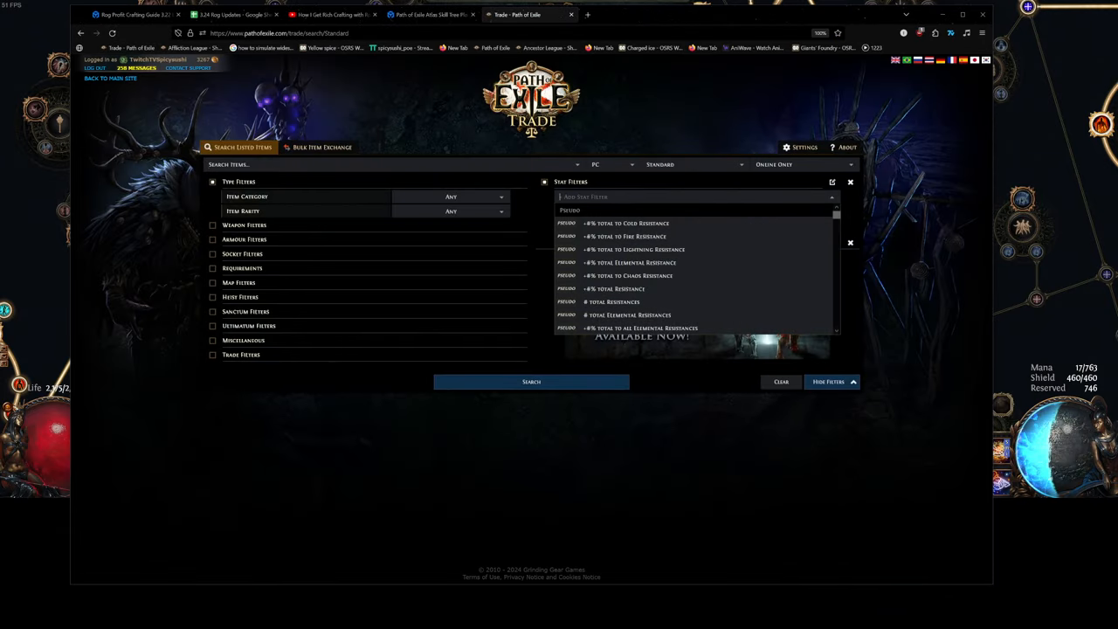
Search Expedition Logbooks with Order of the Chalice faction and item level min 75, scrolling the listings.
text(chalice)
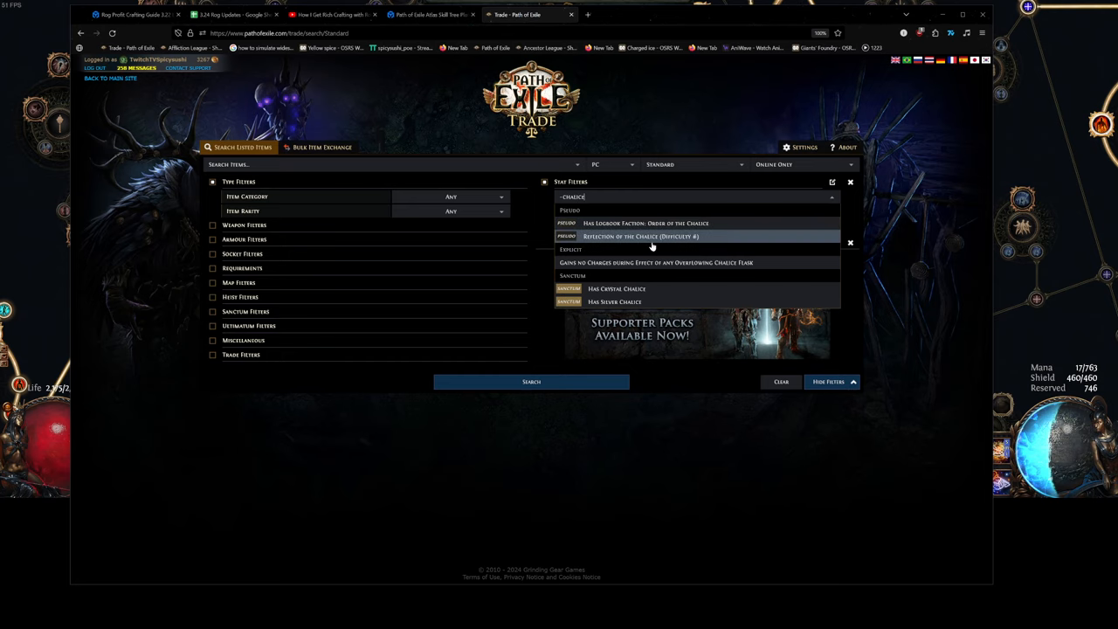
click(647, 224)
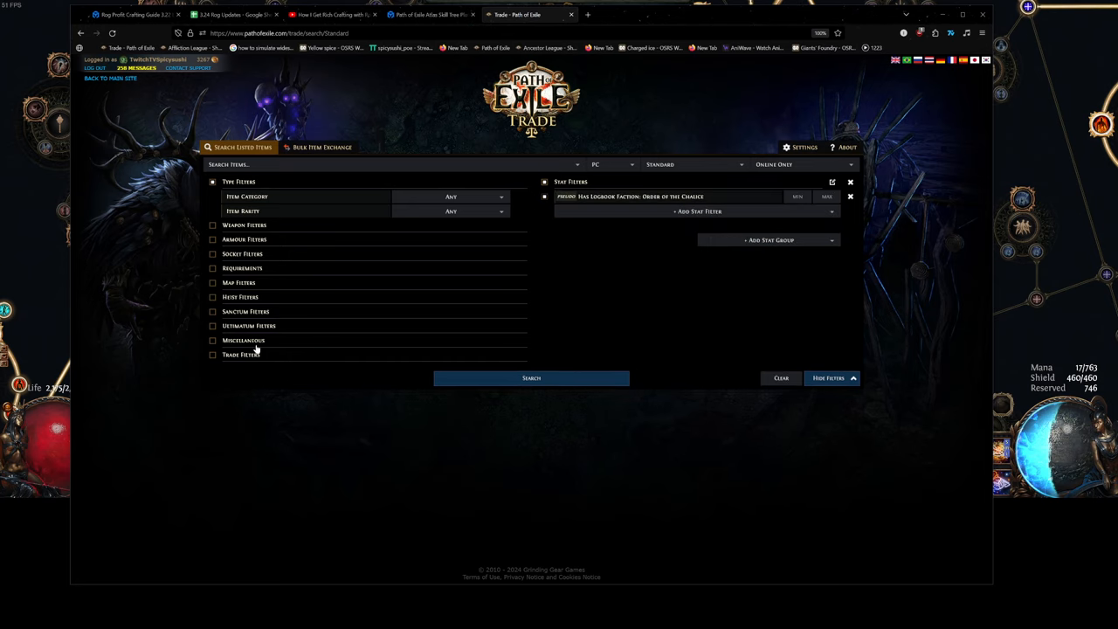
mouse_move(255, 339)
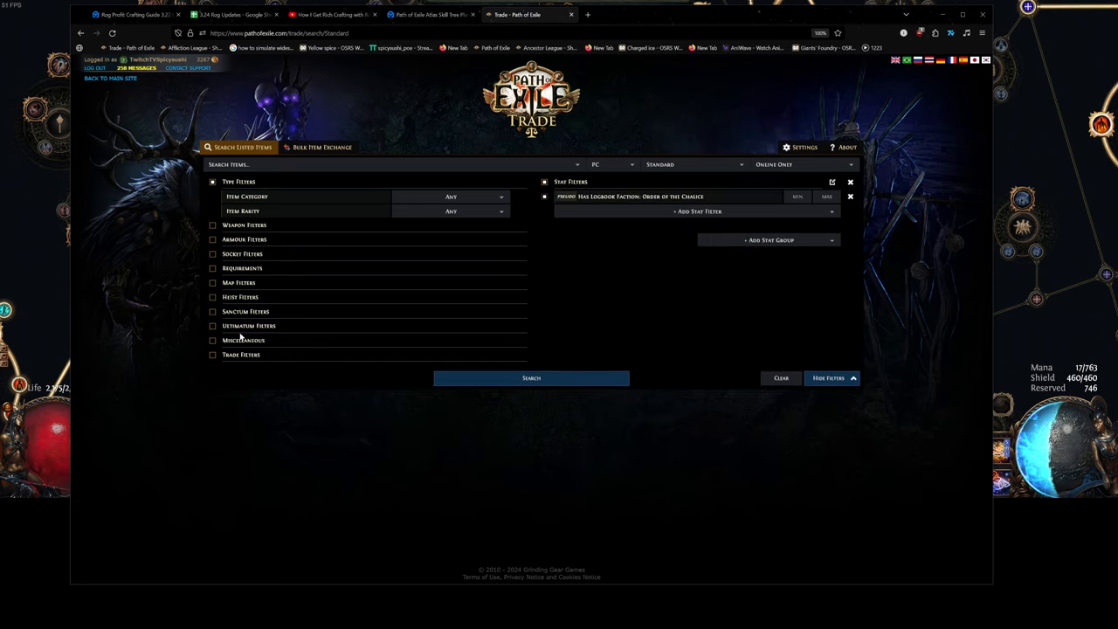
click(245, 338)
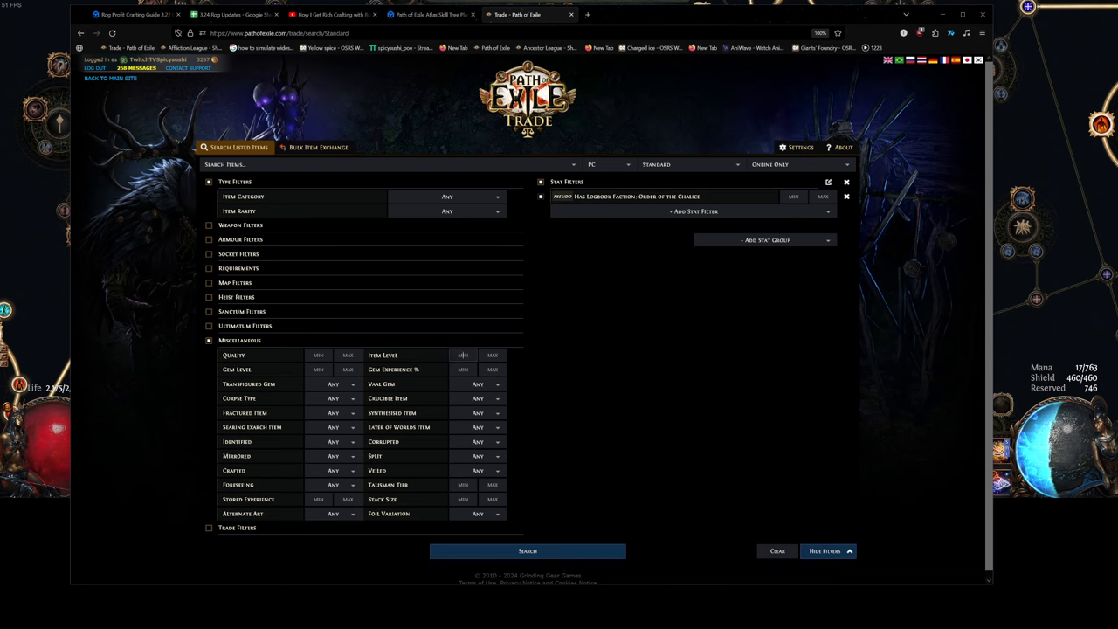
text(75)
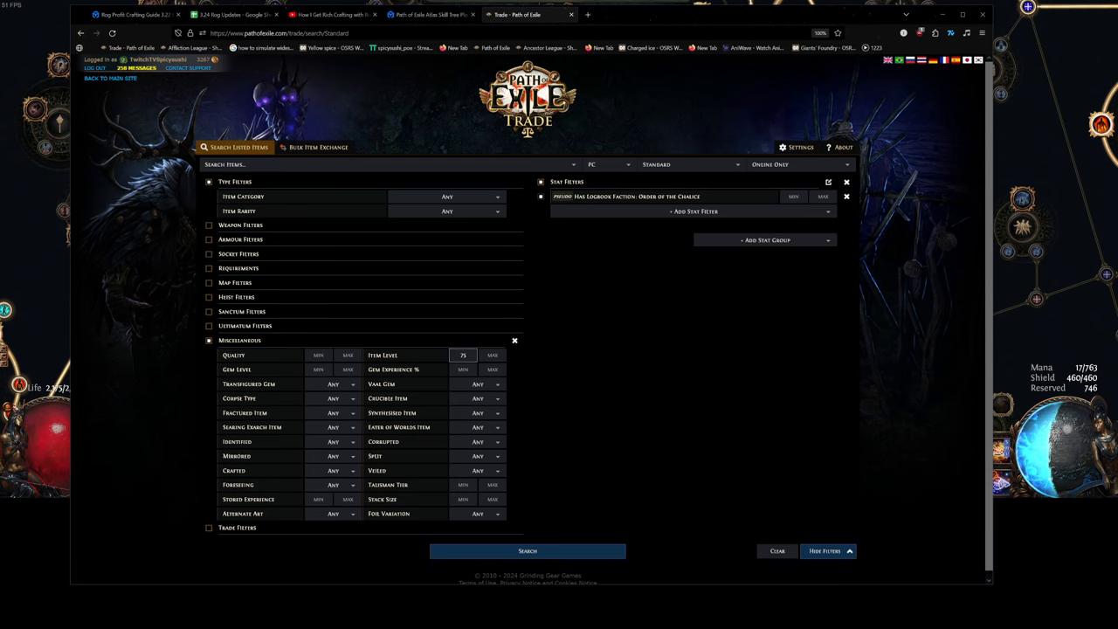
click(527, 550)
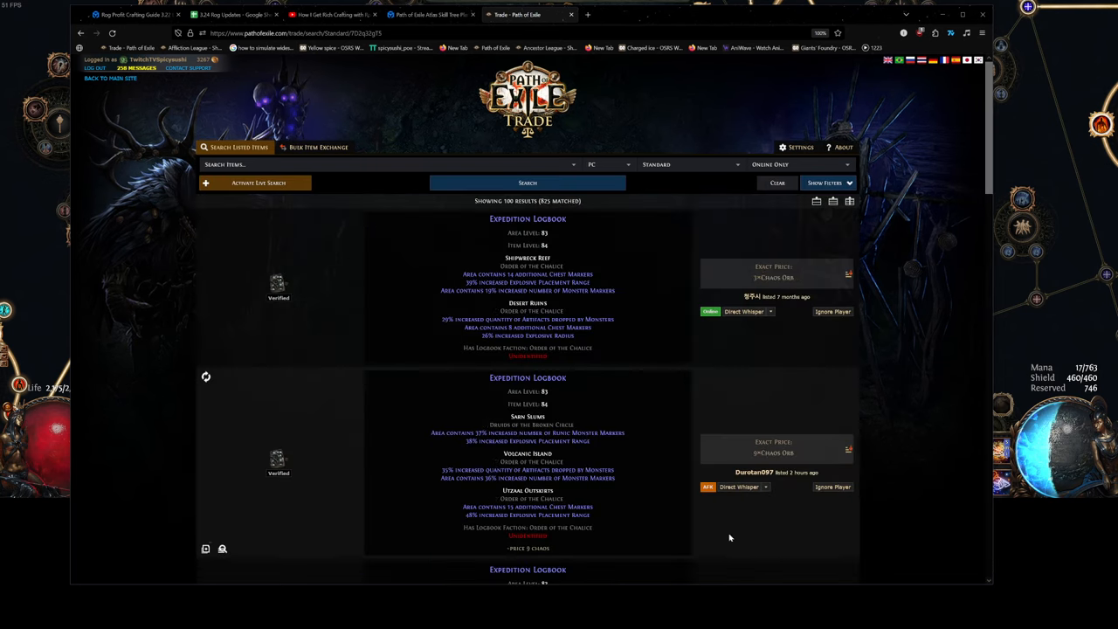
scroll(down, 3)
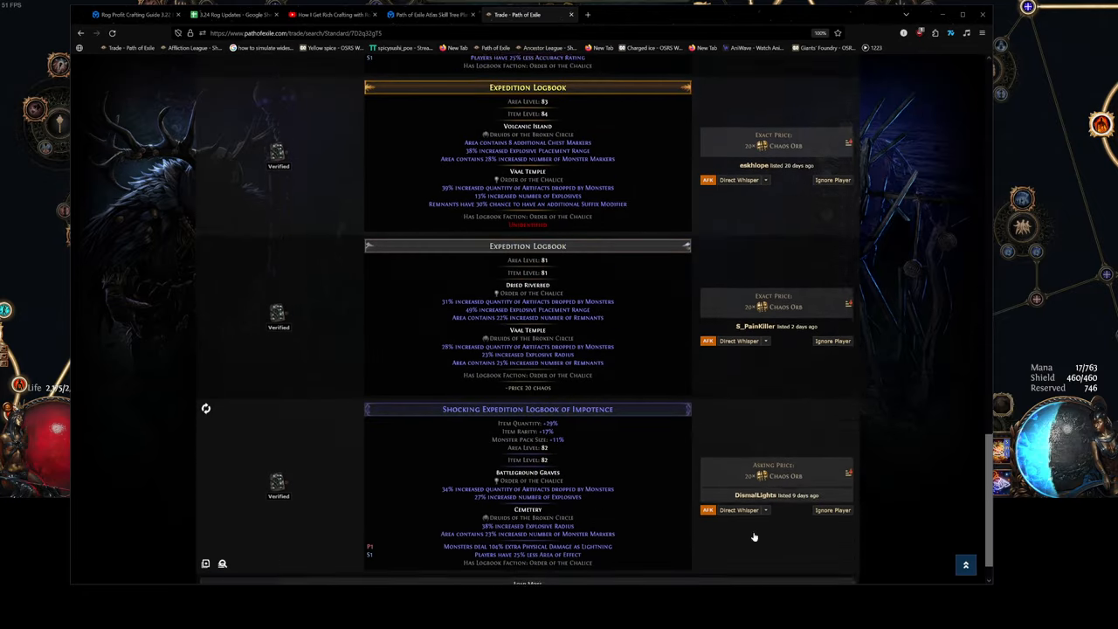
scroll(down, 3)
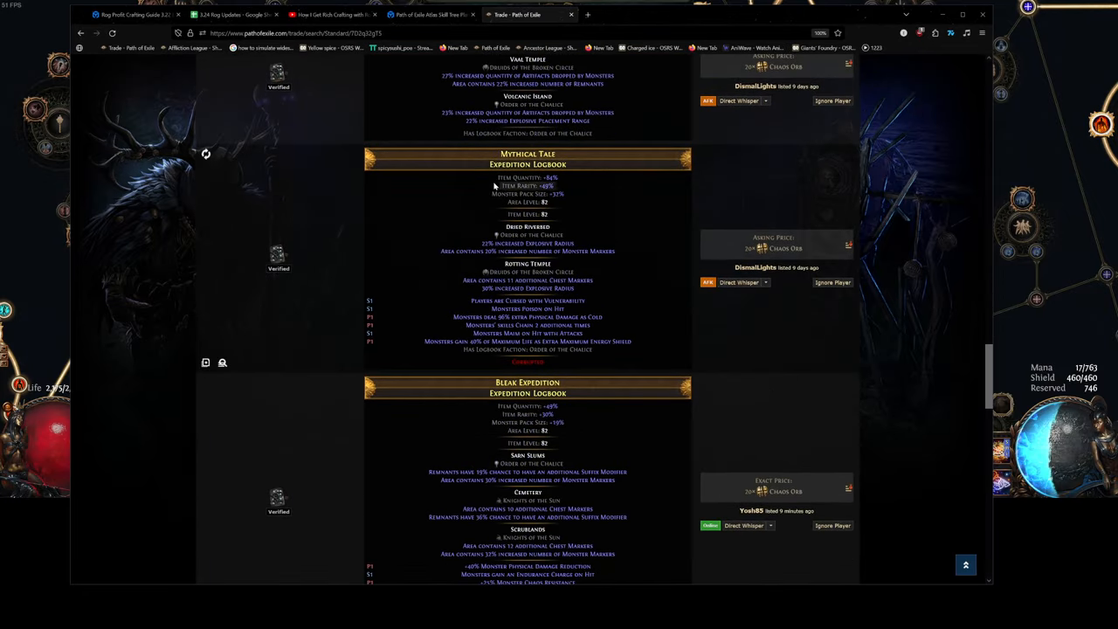
click(428, 14)
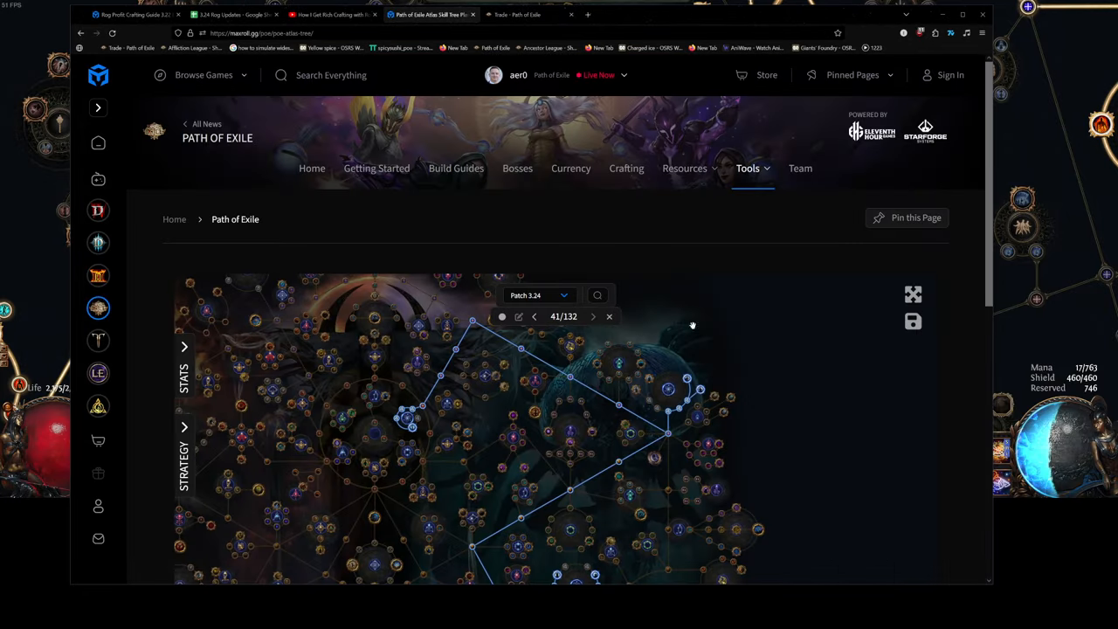
Scroll the Maxroll atlas tree planner to view the allocated path.
scroll(down, 3)
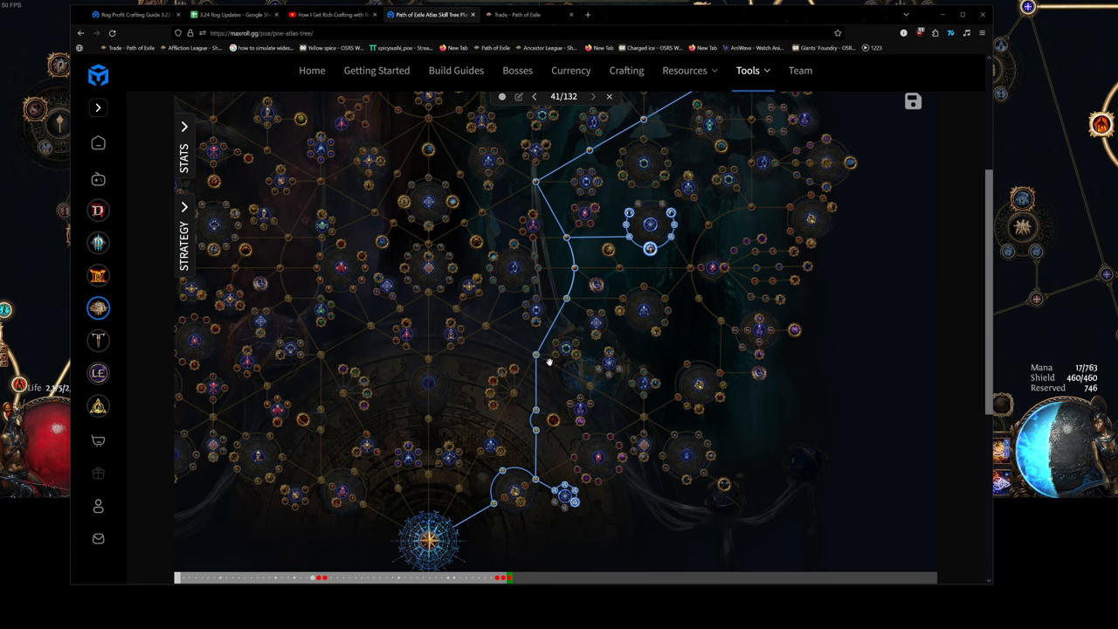
mouse_move(549, 361)
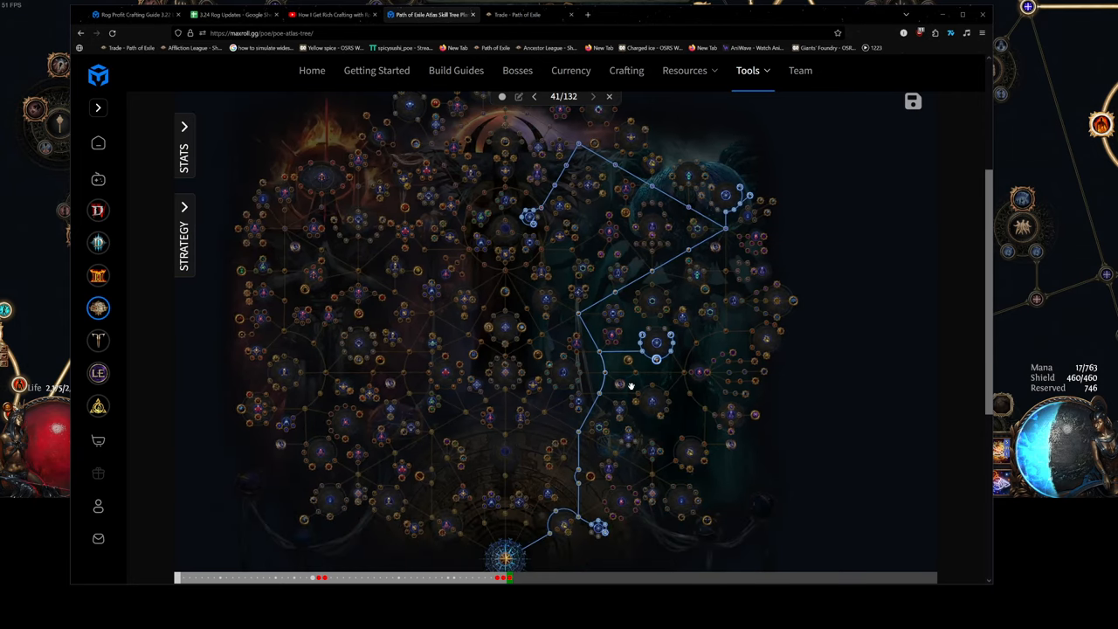
mouse_move(601, 517)
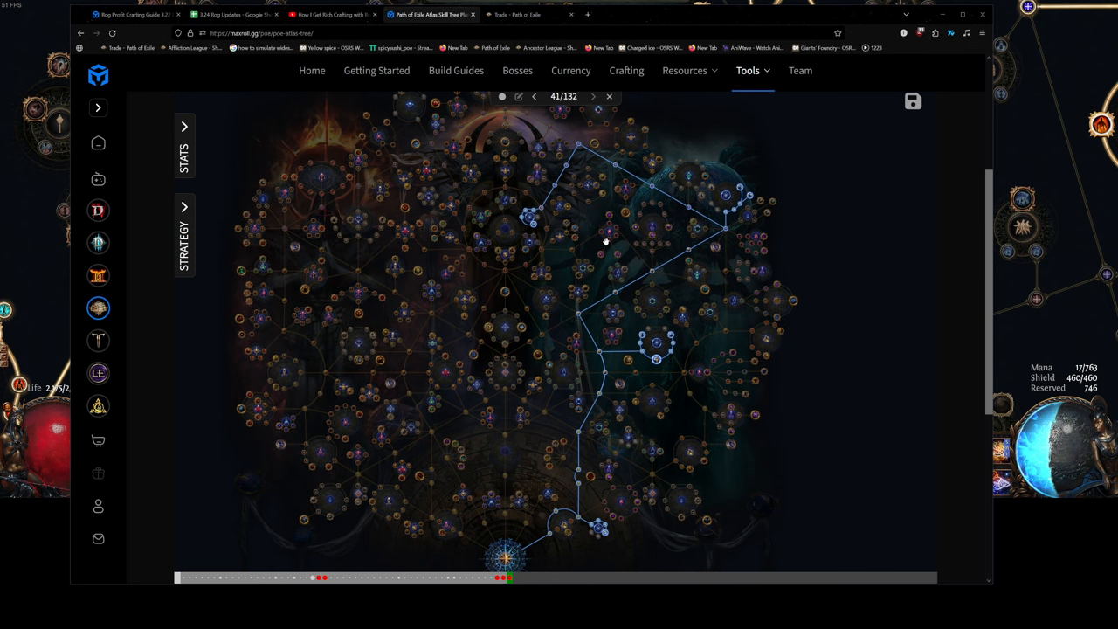
mouse_move(918, 131)
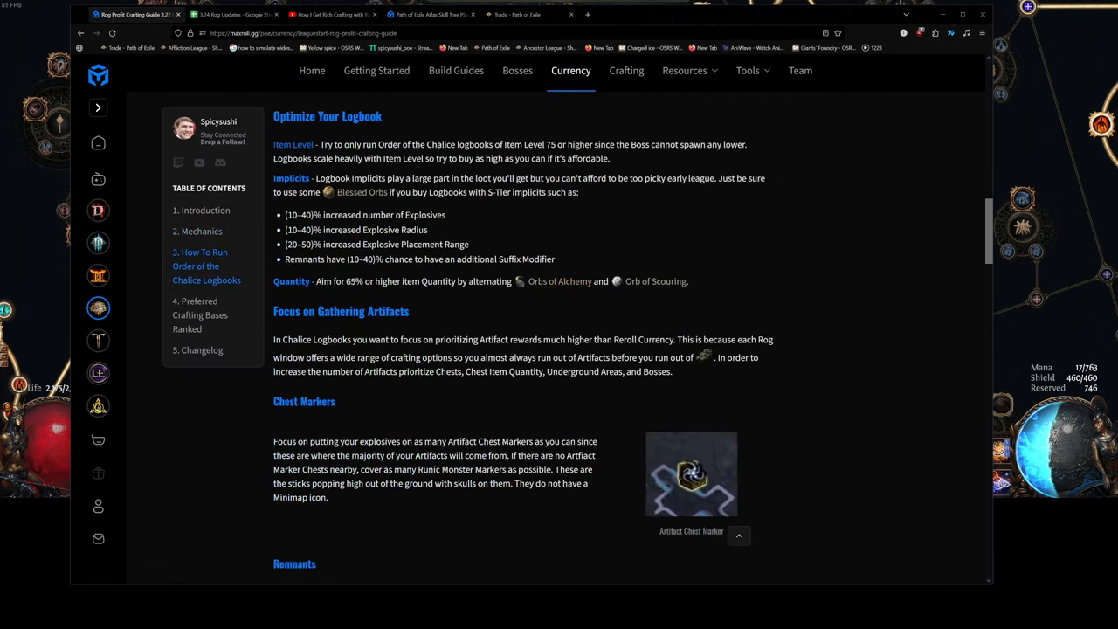
Switch to the Rog crafting YouTube video to check its chapters.
click(332, 14)
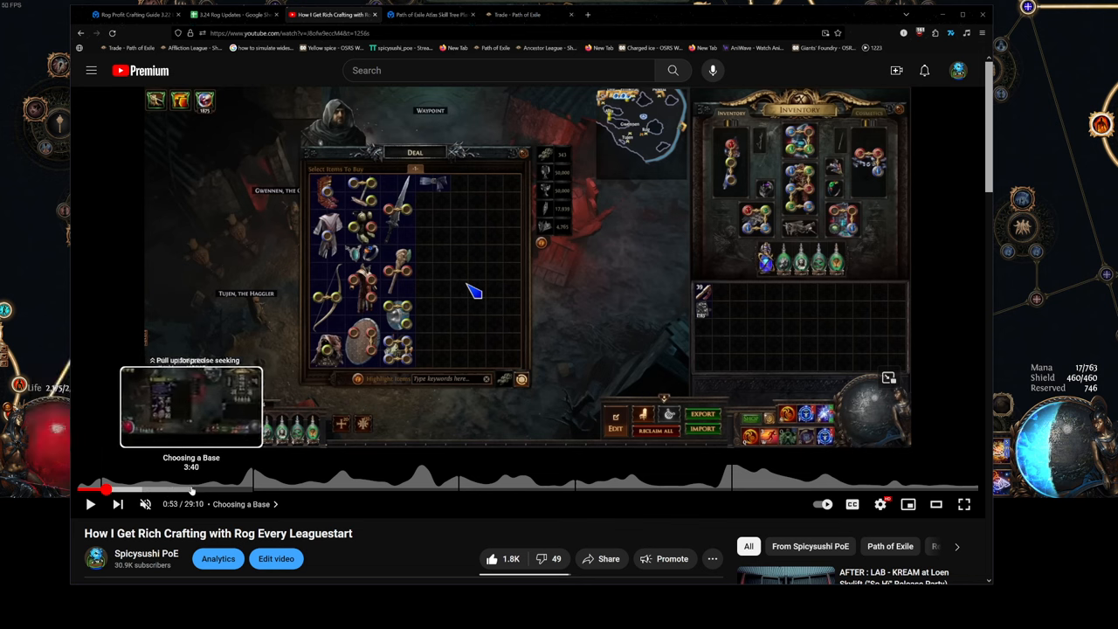
mouse_move(219, 489)
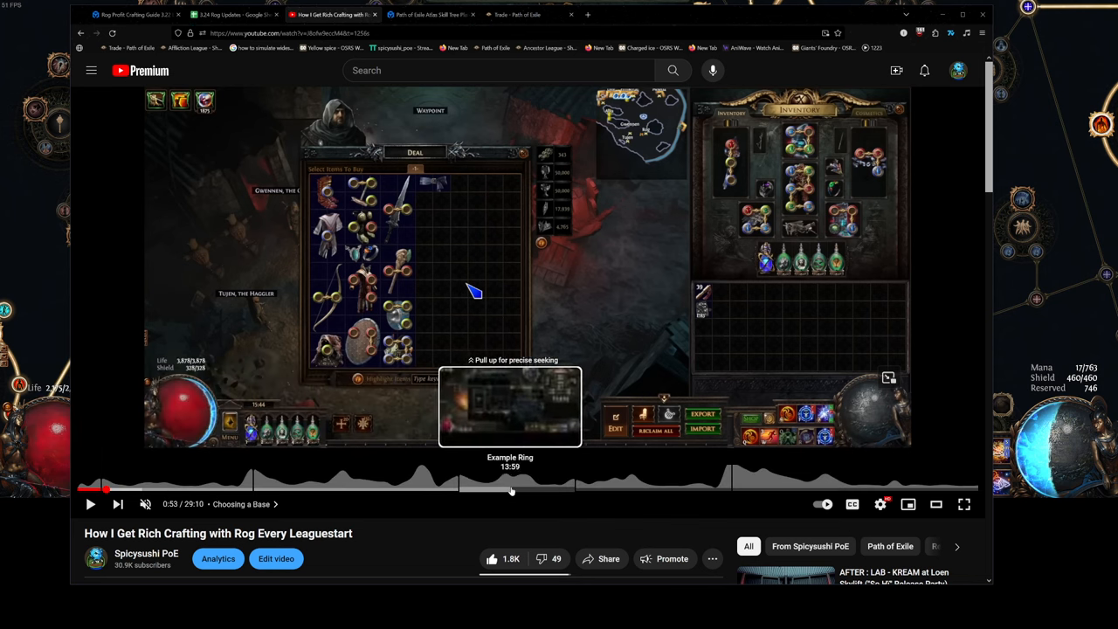
mouse_move(741, 489)
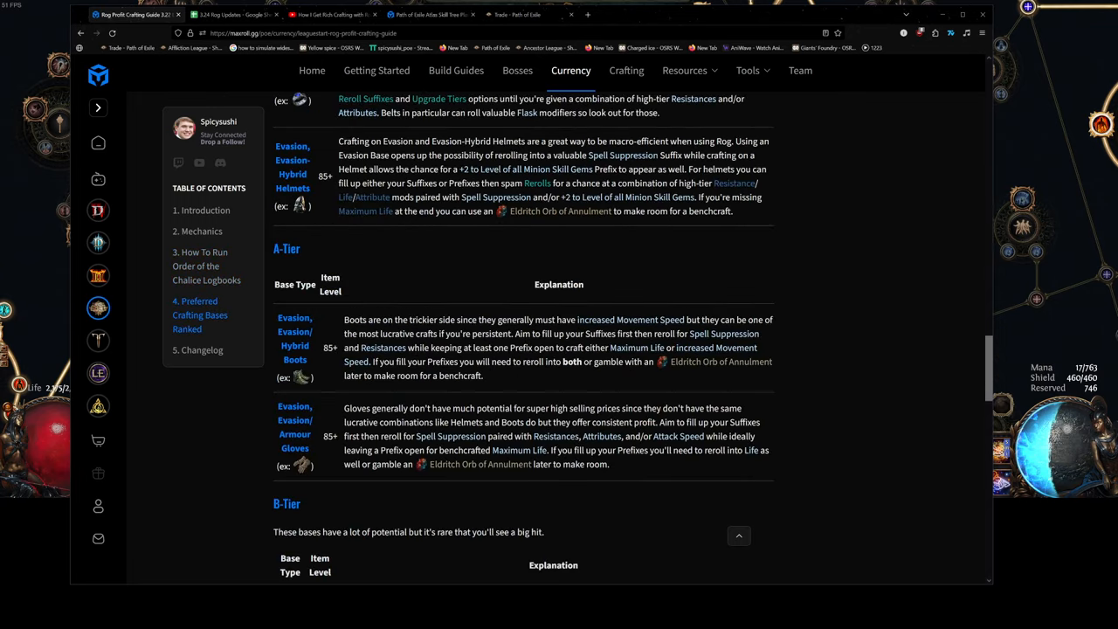
Review the ranked crafting bases, then return to the spreadsheet's New Bases header cell A1.
scroll(down, 3)
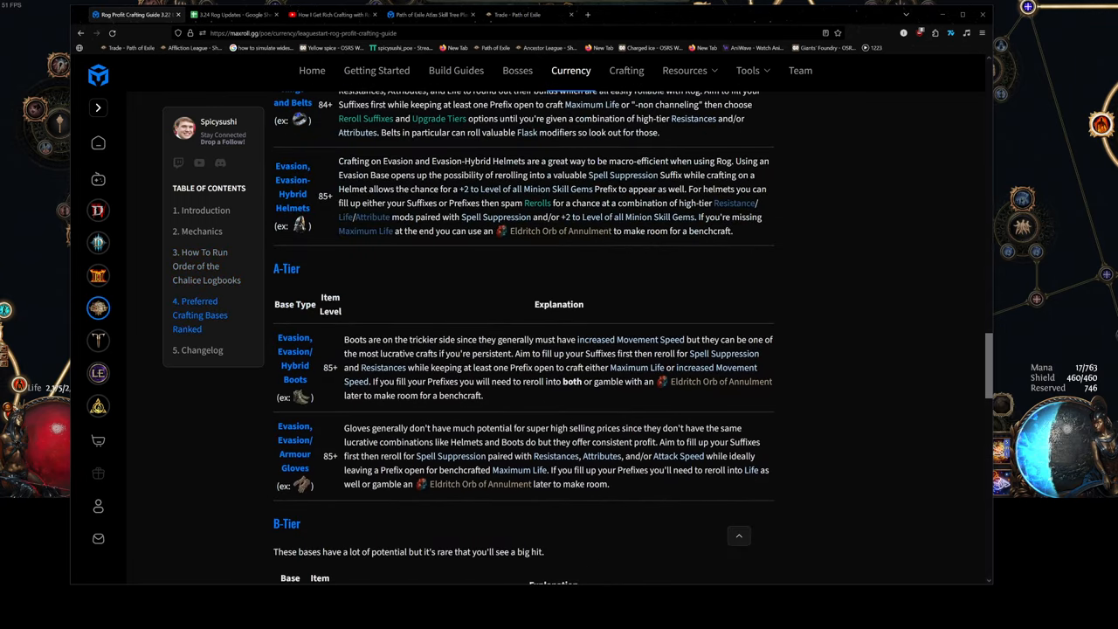
scroll(up, 3)
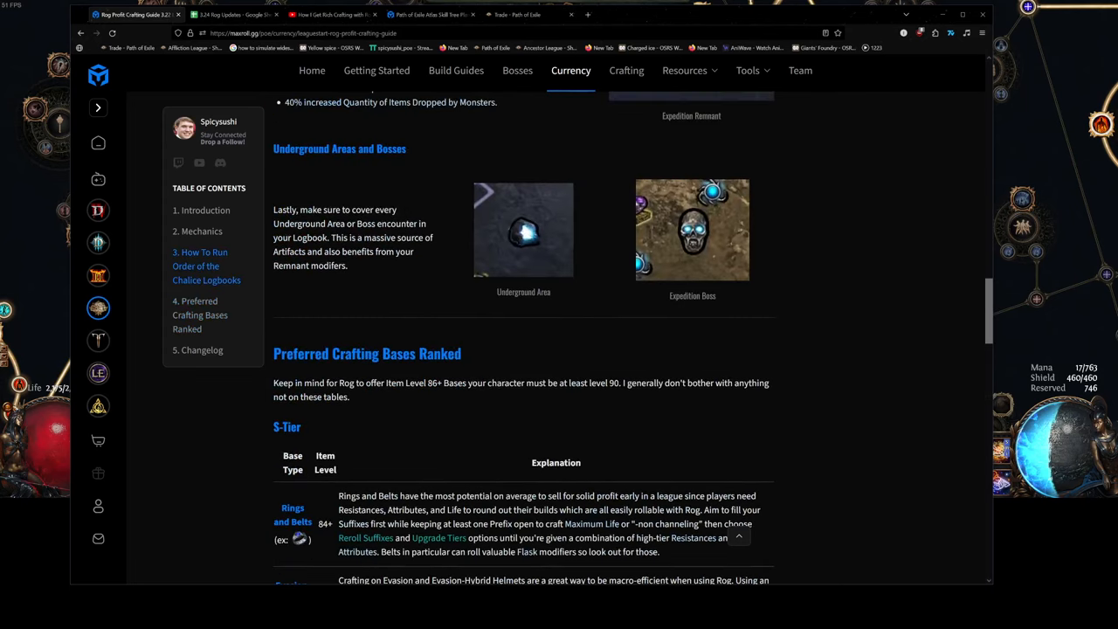
click(235, 14)
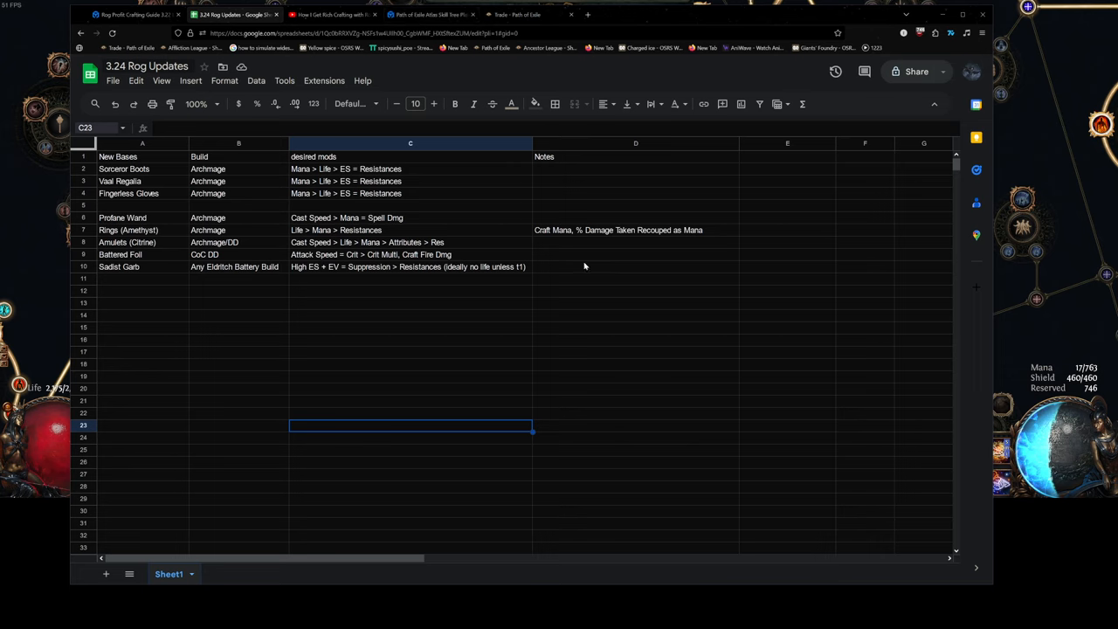
click(117, 157)
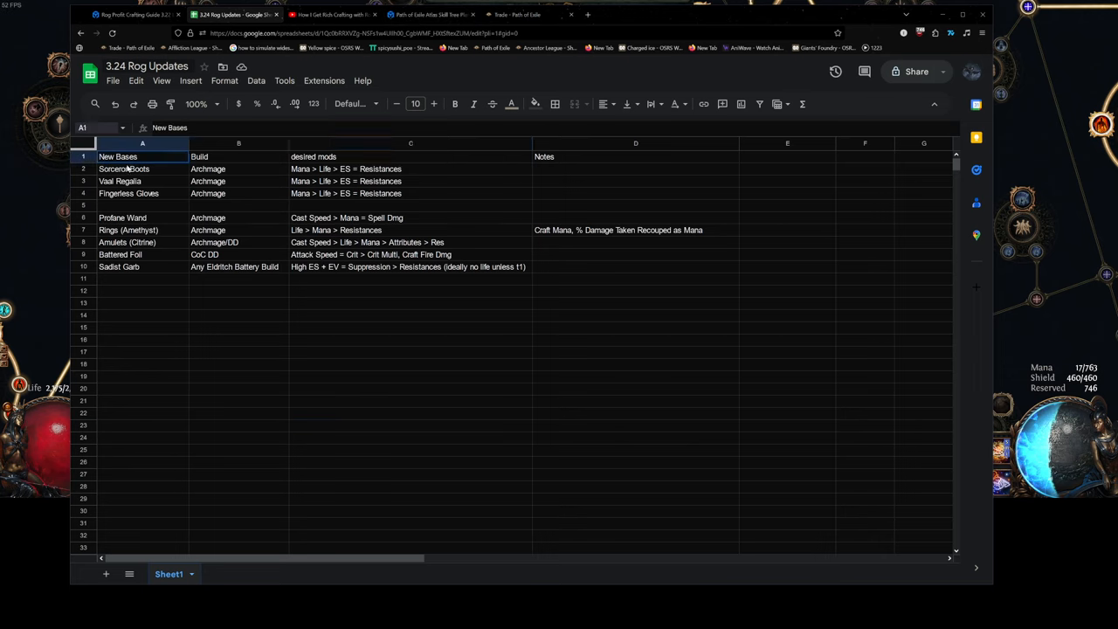